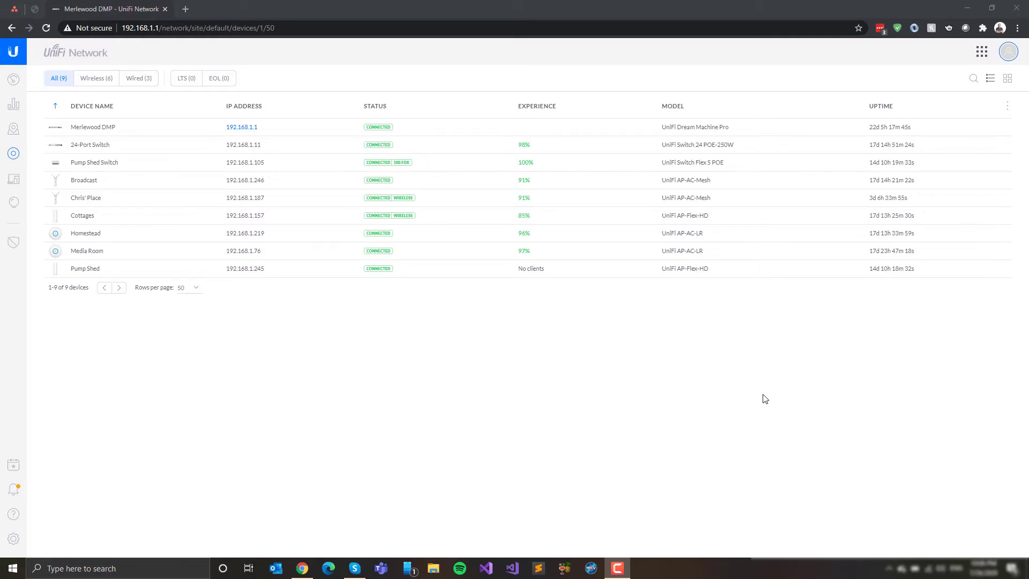
pyautogui.moveTo(800, 358)
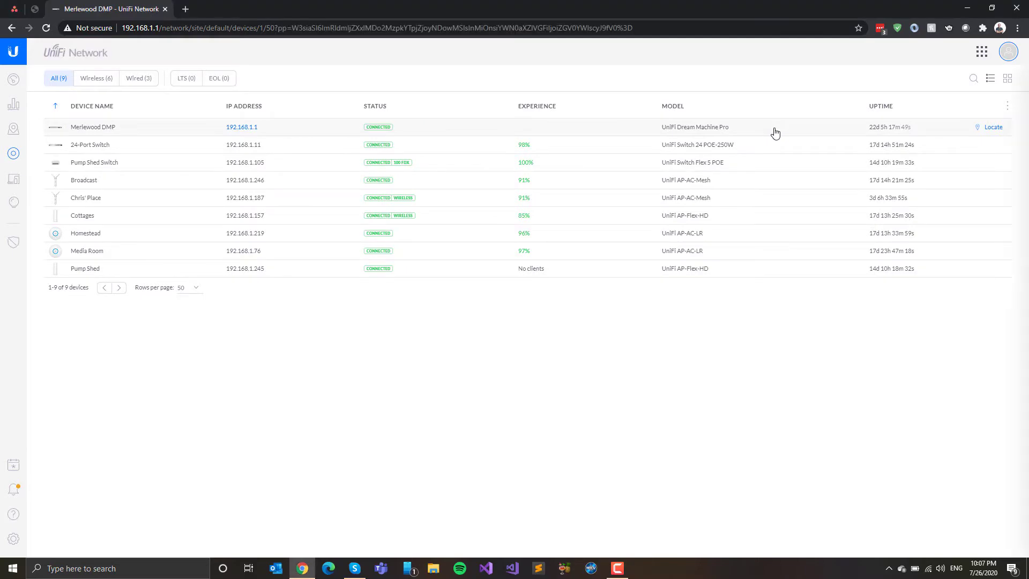
# Step: Review the Dream Machine Pro's port list, including the Plex Server LAN port
pyautogui.click(92, 126)
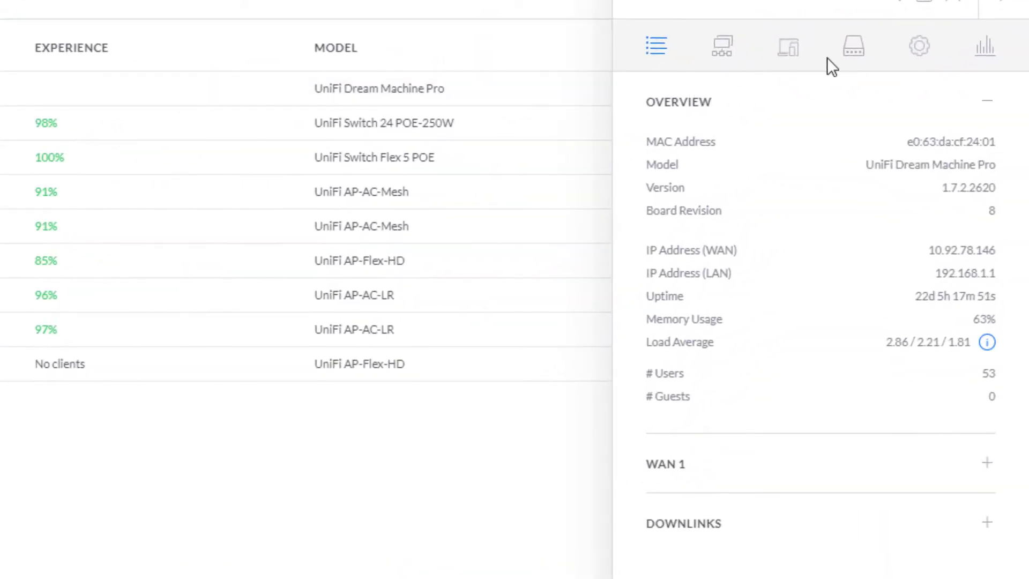
pyautogui.click(852, 47)
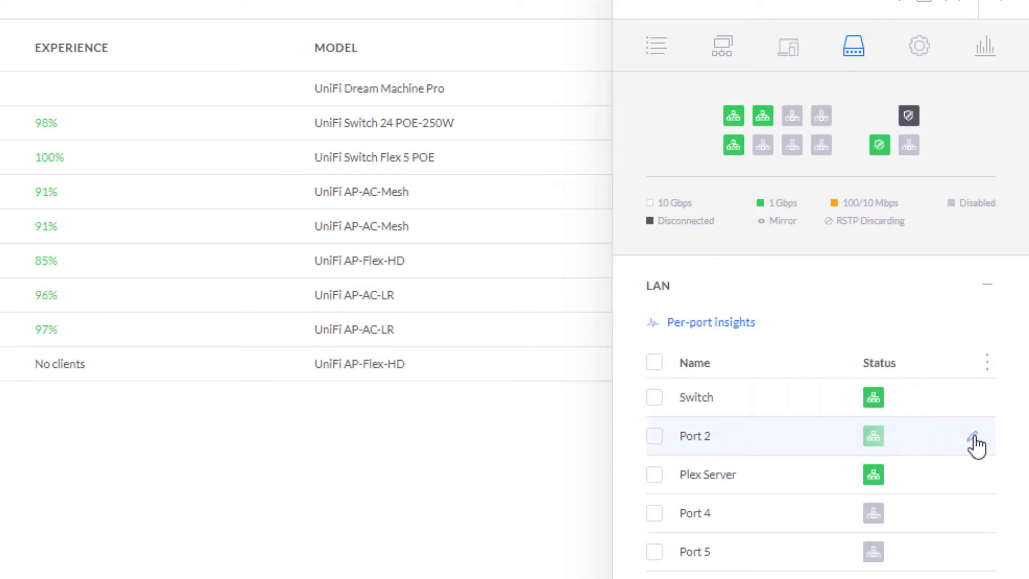
pyautogui.click(978, 436)
pyautogui.write('find.s')
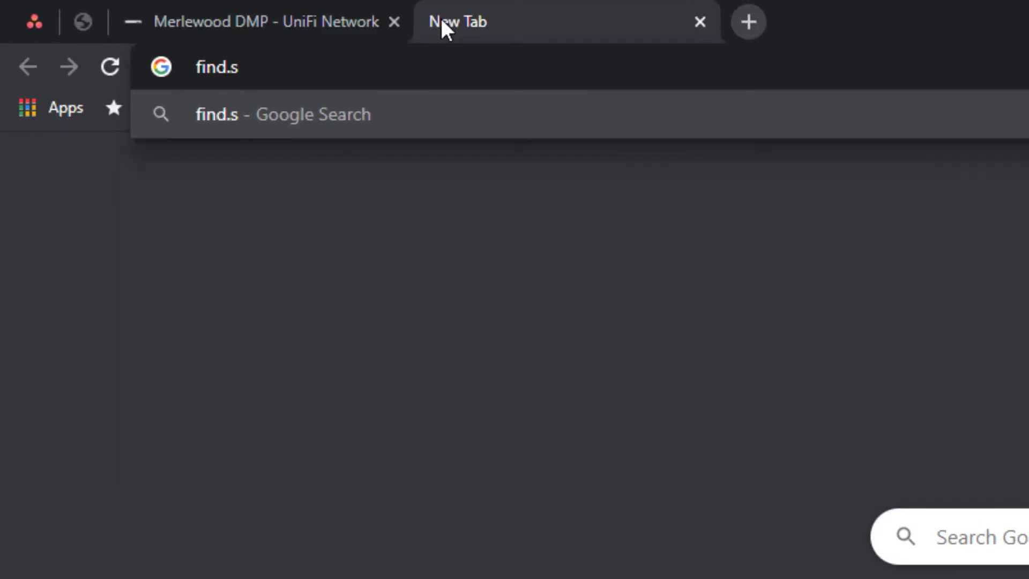
# Step: Find the DS920+ NAS at 192.168.1.31 via find.synology.com and connect to it
pyautogui.write('ynology.')
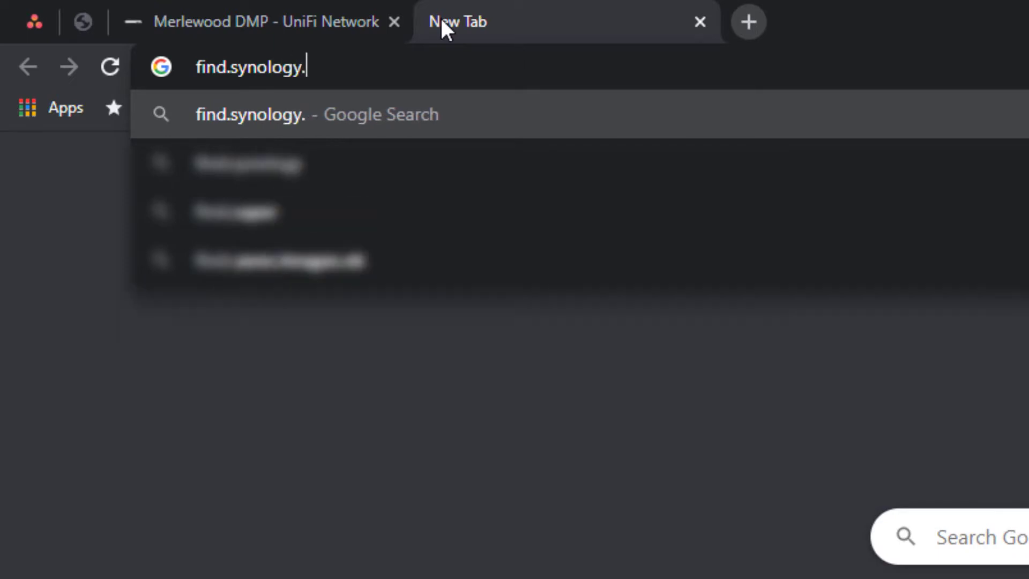
pyautogui.press('Return')
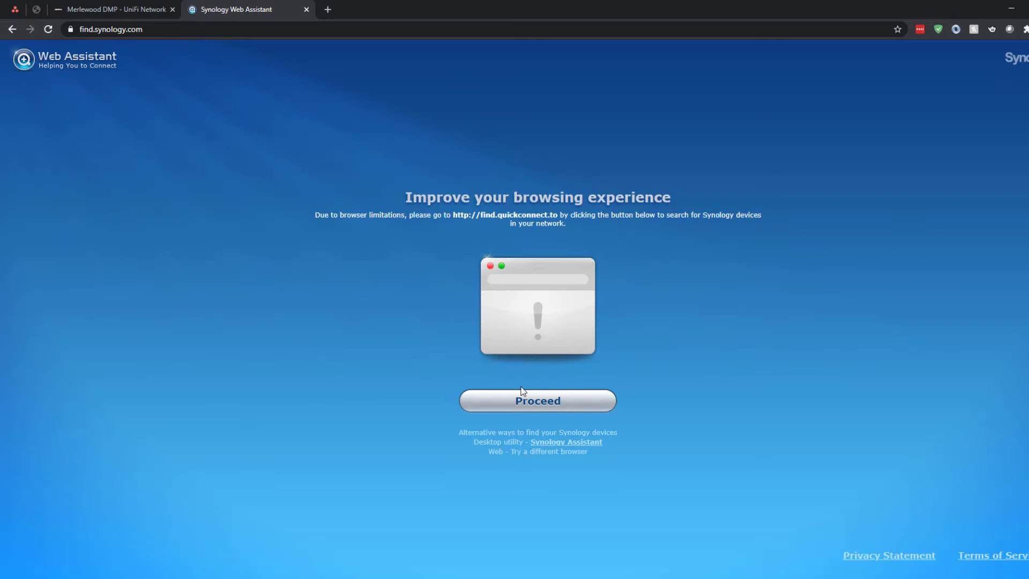
pyautogui.click(537, 401)
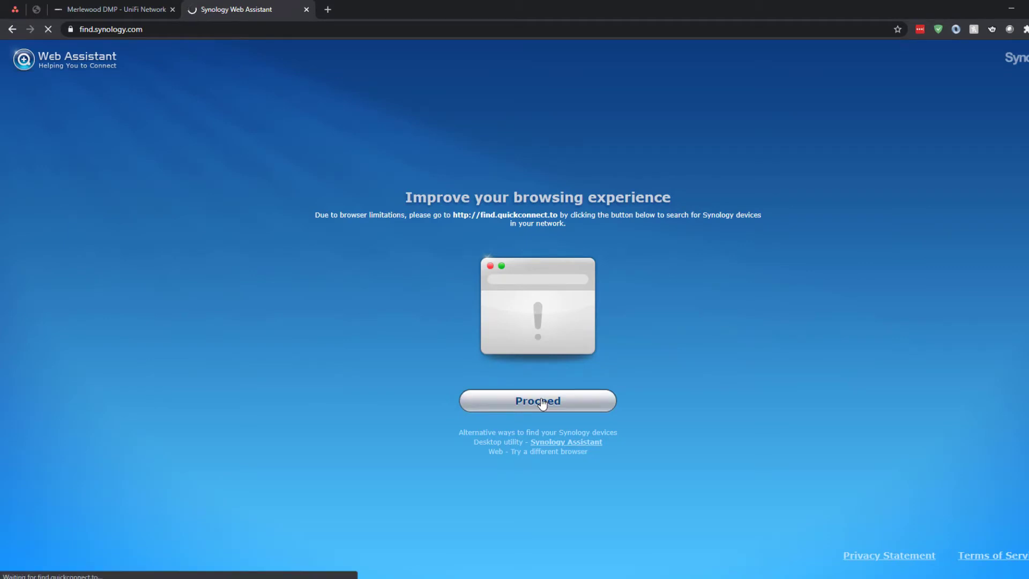
pyautogui.click(537, 401)
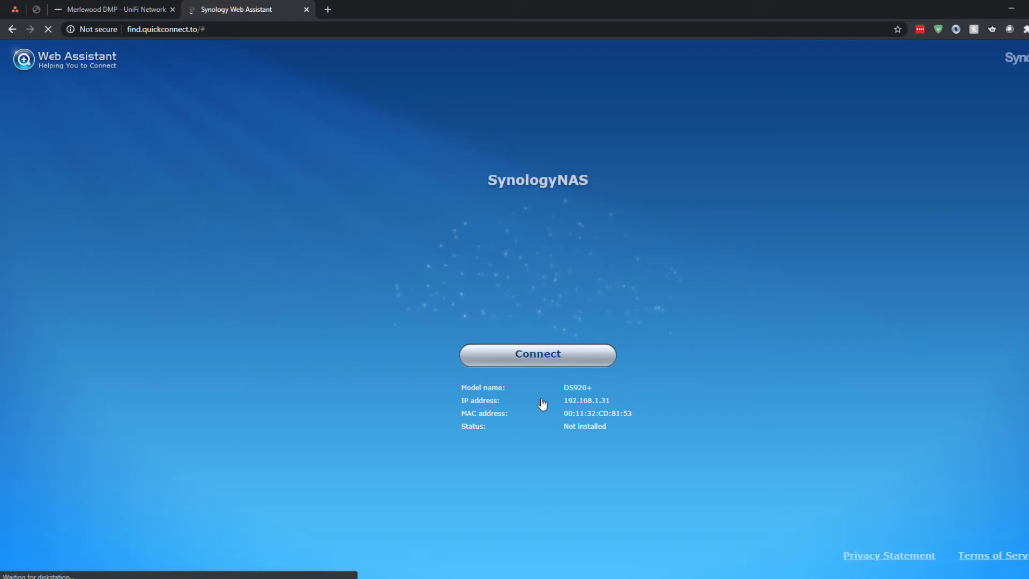
pyautogui.click(538, 354)
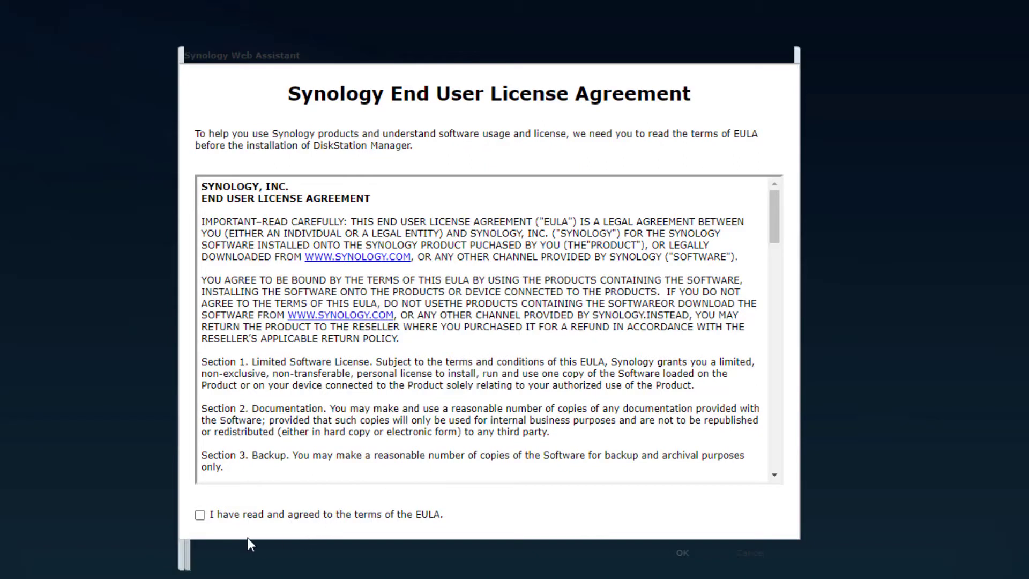
# Step: Accept the DSM license agreement and begin setting up the DS920+
pyautogui.click(201, 514)
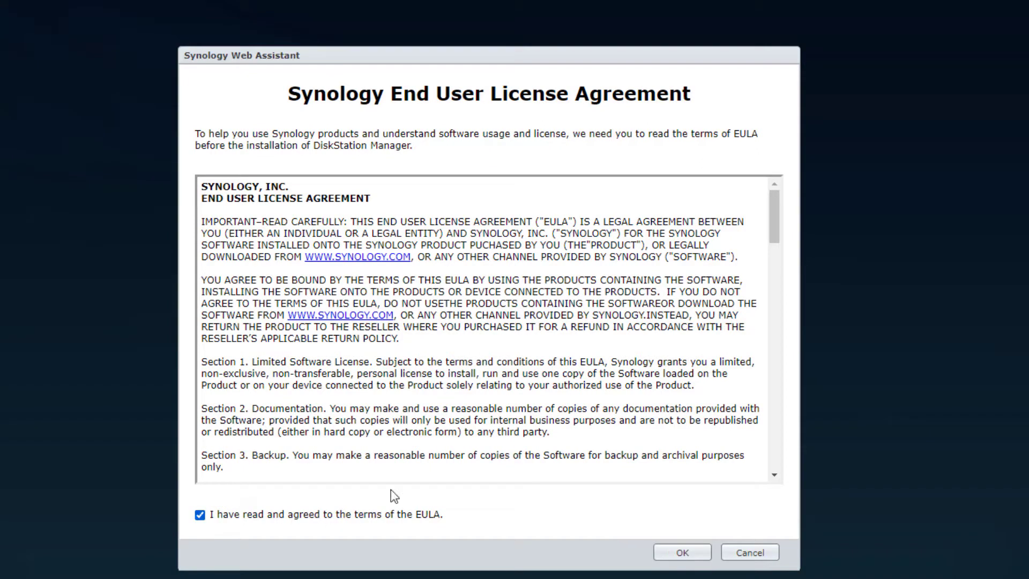
pyautogui.click(682, 551)
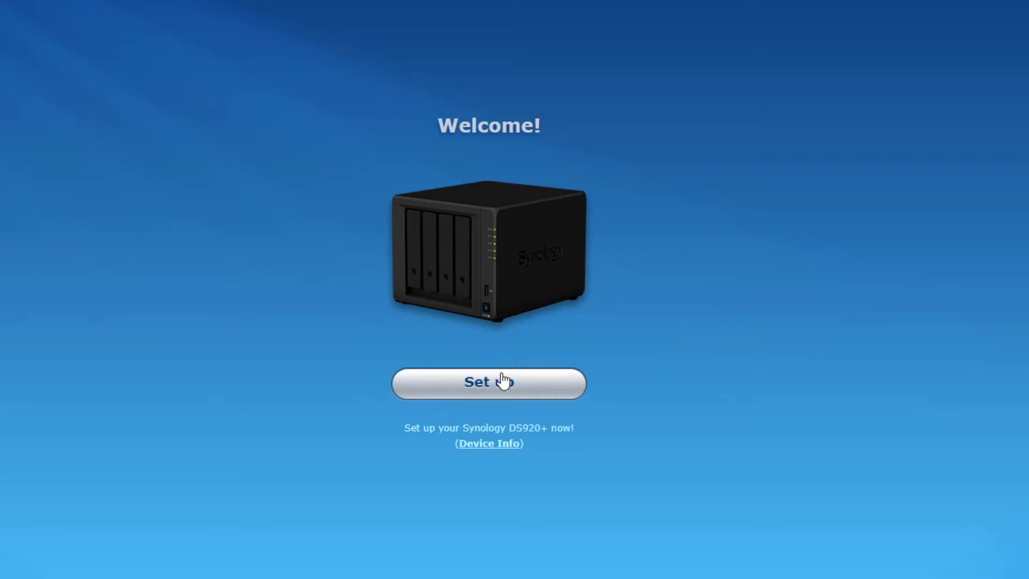
pyautogui.click(489, 383)
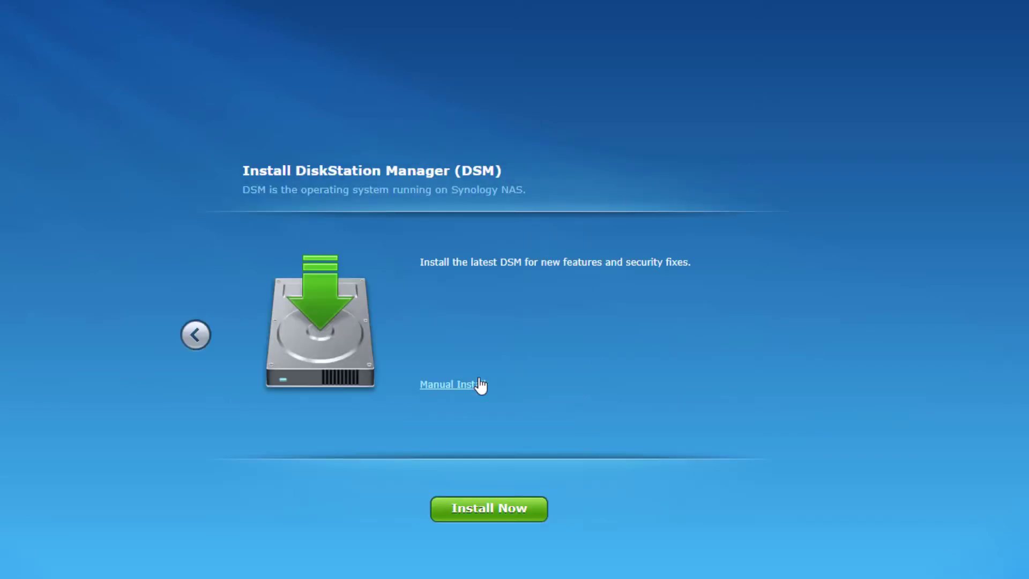
pyautogui.moveTo(481, 394)
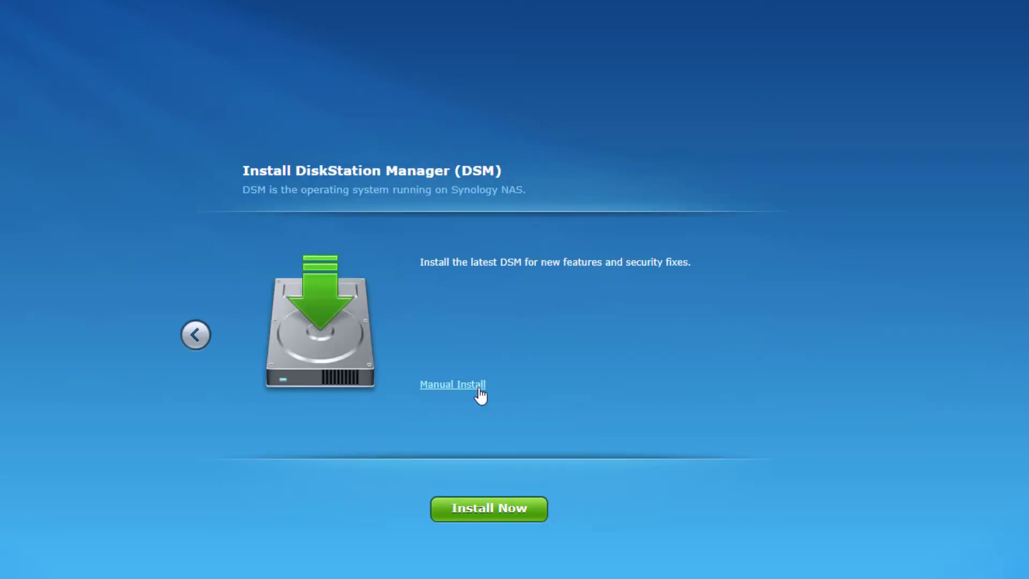
pyautogui.moveTo(489, 517)
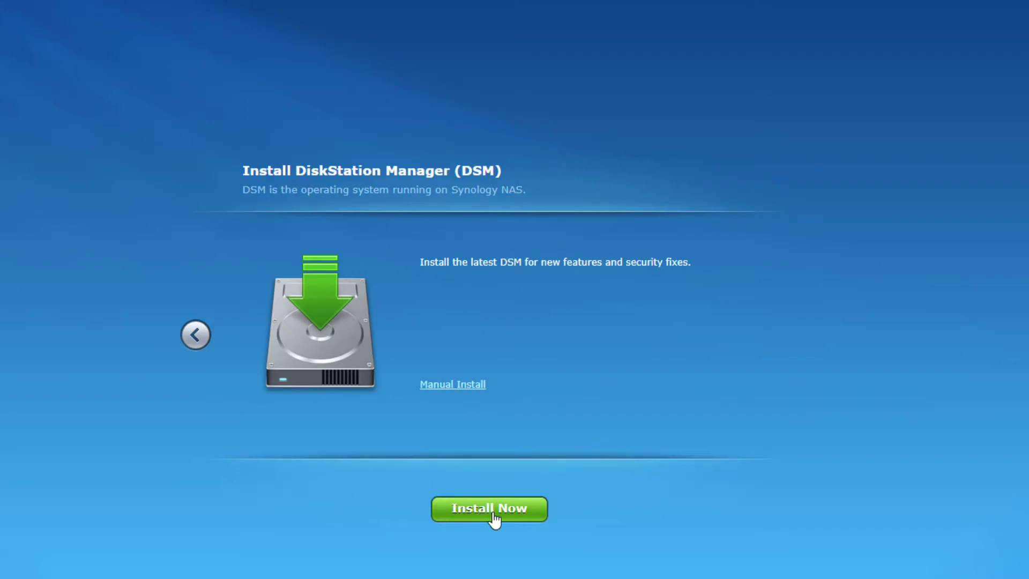
# Step: Install the latest DSM, accepting that disks 1 and 2 will be erased
pyautogui.click(489, 509)
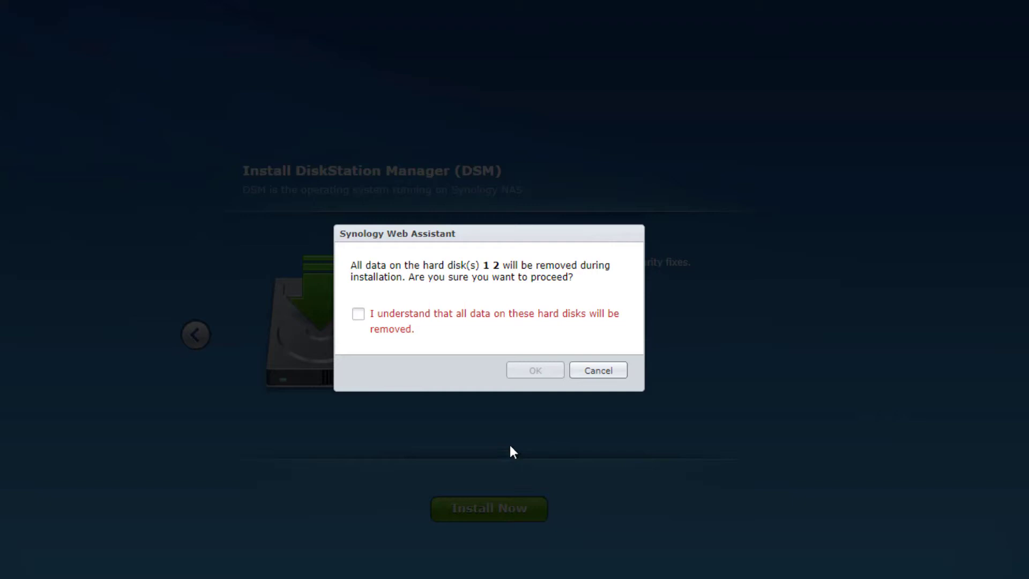
pyautogui.click(358, 314)
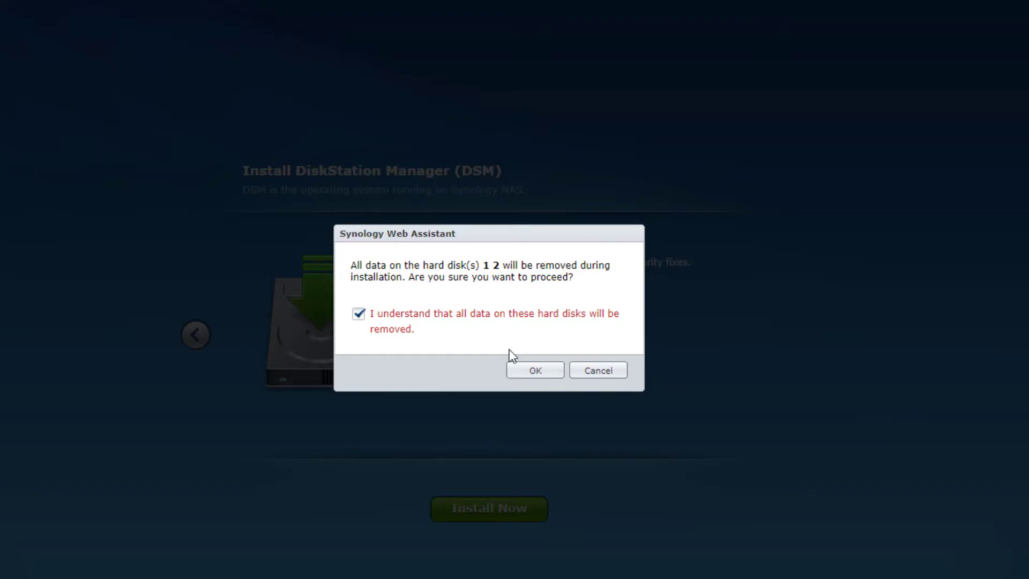
pyautogui.click(534, 370)
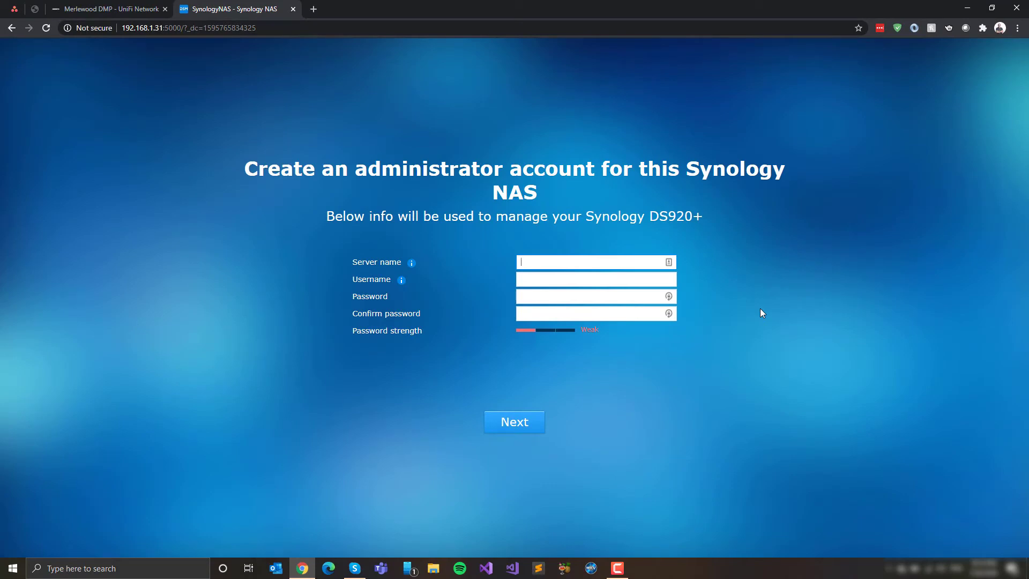
# Step: Create the administrator account: server MerlewoodNAS, username larsklint, with a password
pyautogui.write('Merle')
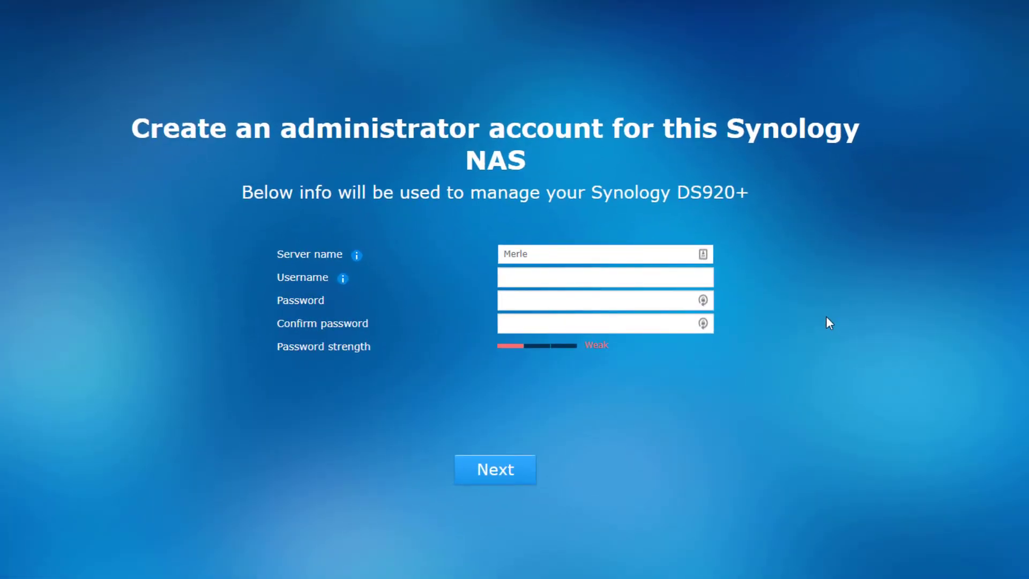
pyautogui.write('woodNAS')
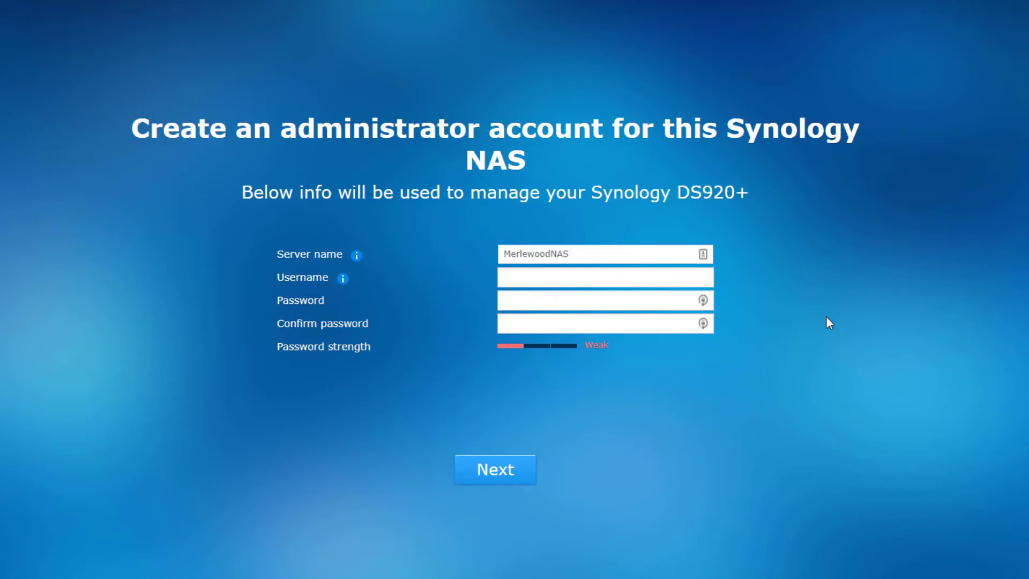
pyautogui.click(604, 277)
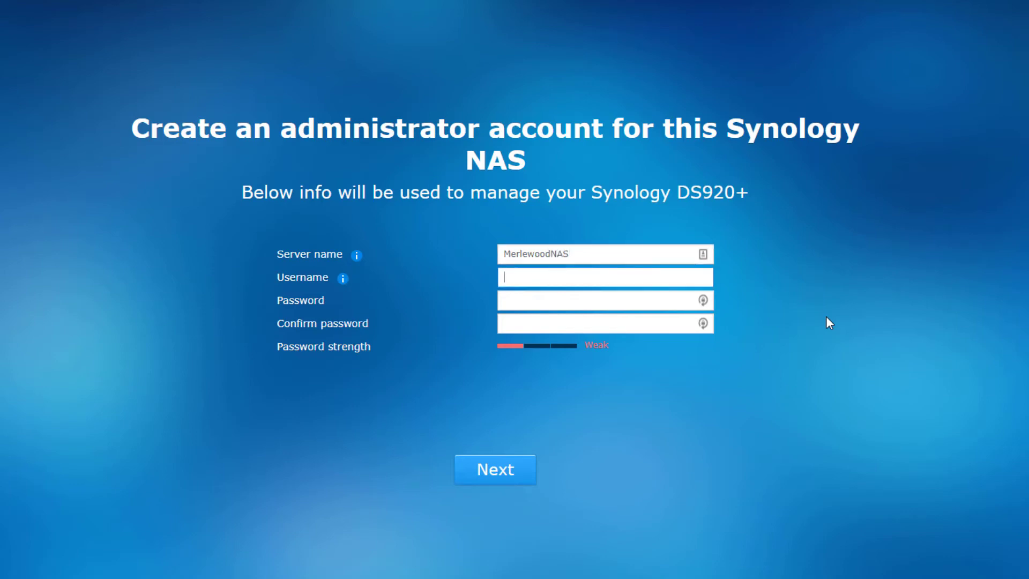
pyautogui.write('larsklint')
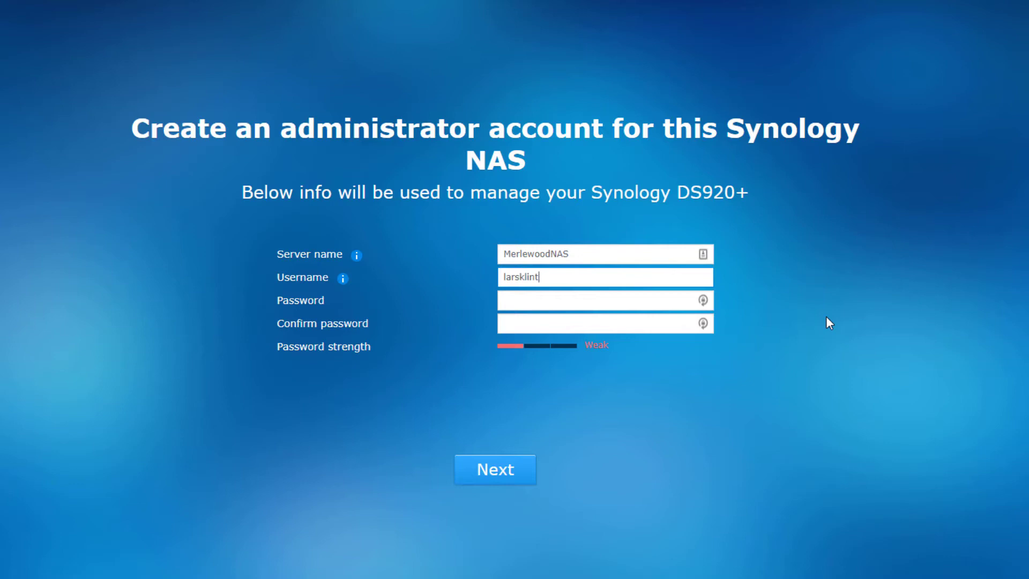
pyautogui.click(597, 300)
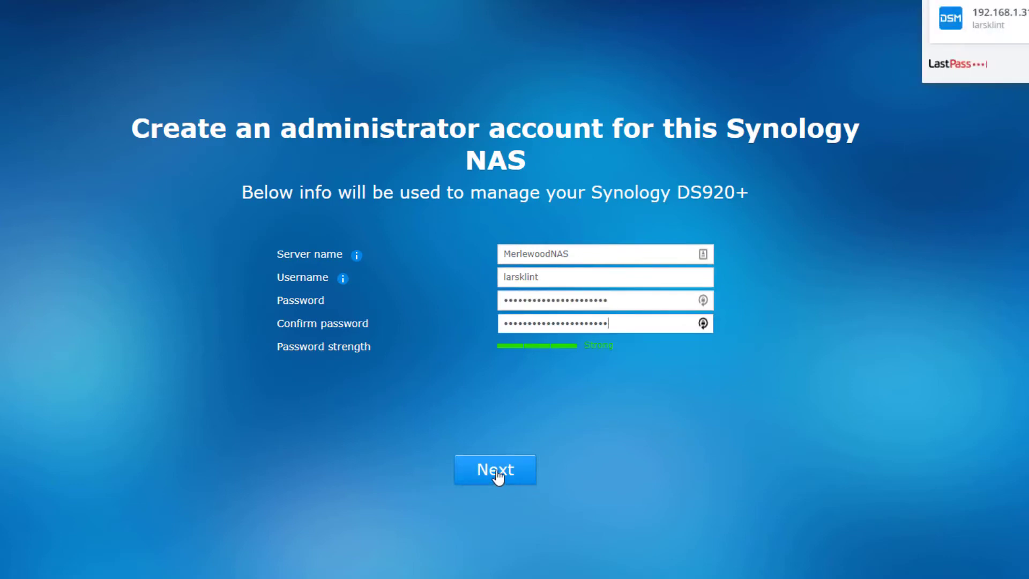
pyautogui.click(495, 470)
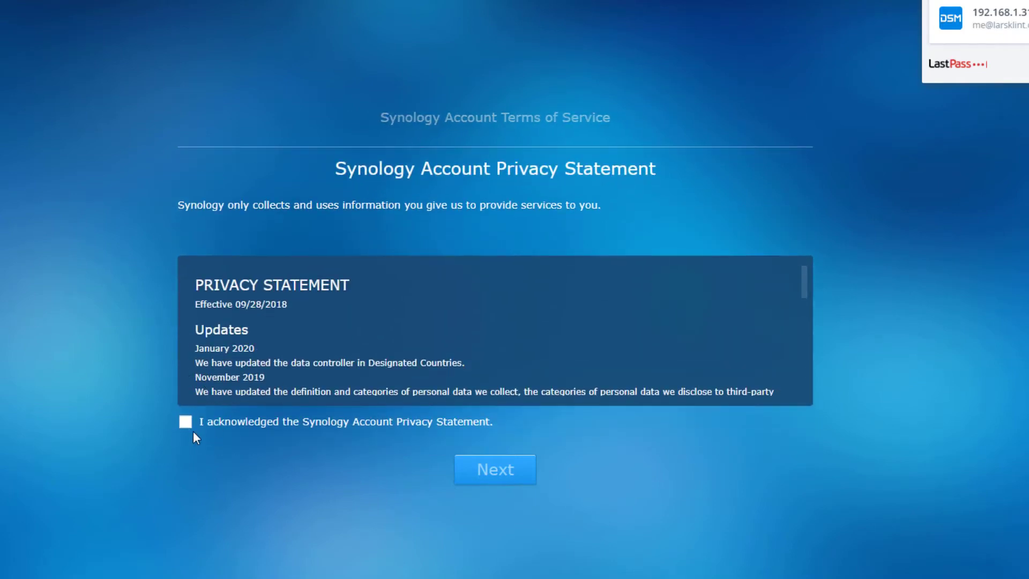
# Step: Acknowledge the Synology Account Privacy Statement and finish setup to enter DSM
pyautogui.click(186, 421)
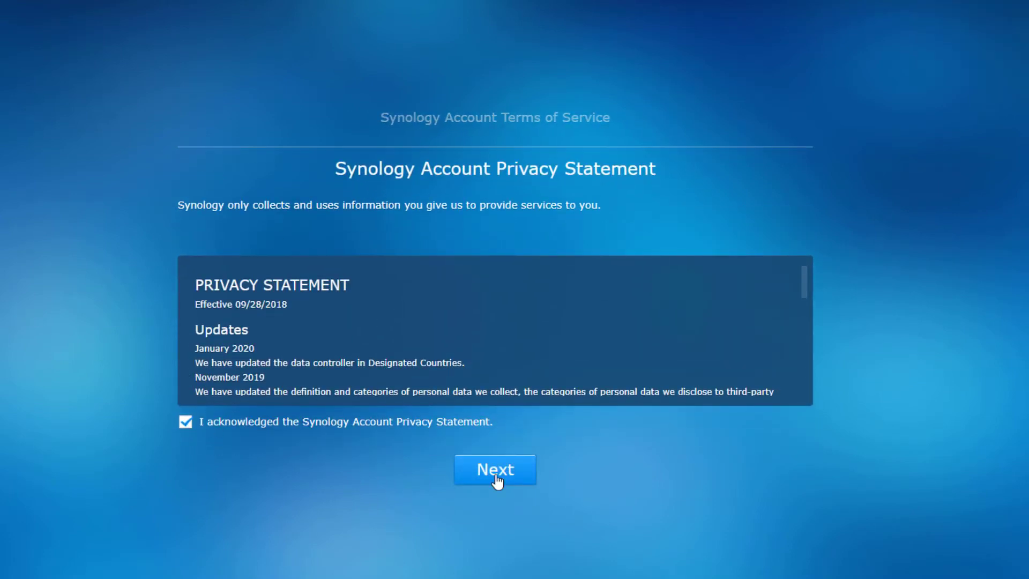
pyautogui.click(495, 469)
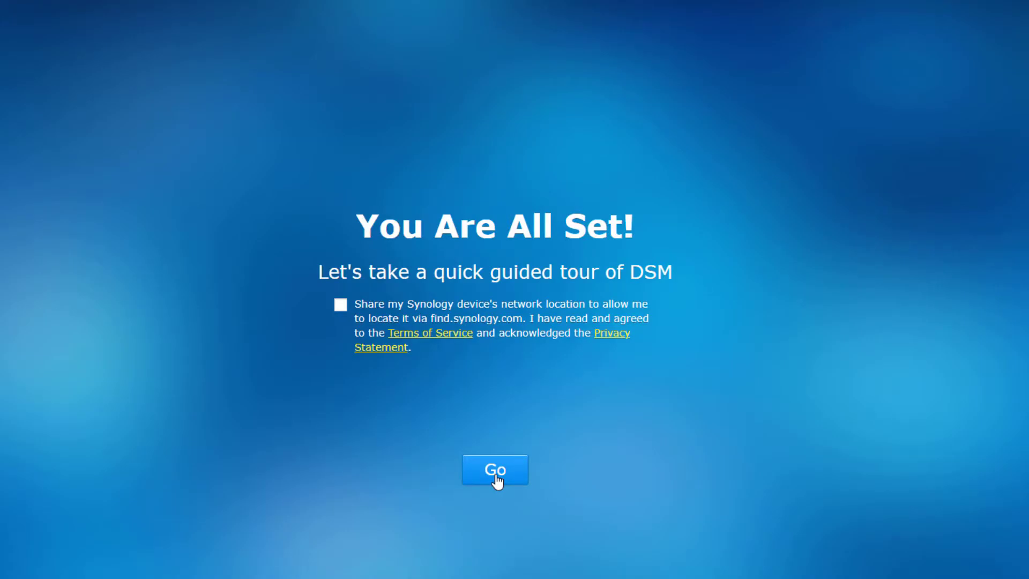
pyautogui.click(495, 469)
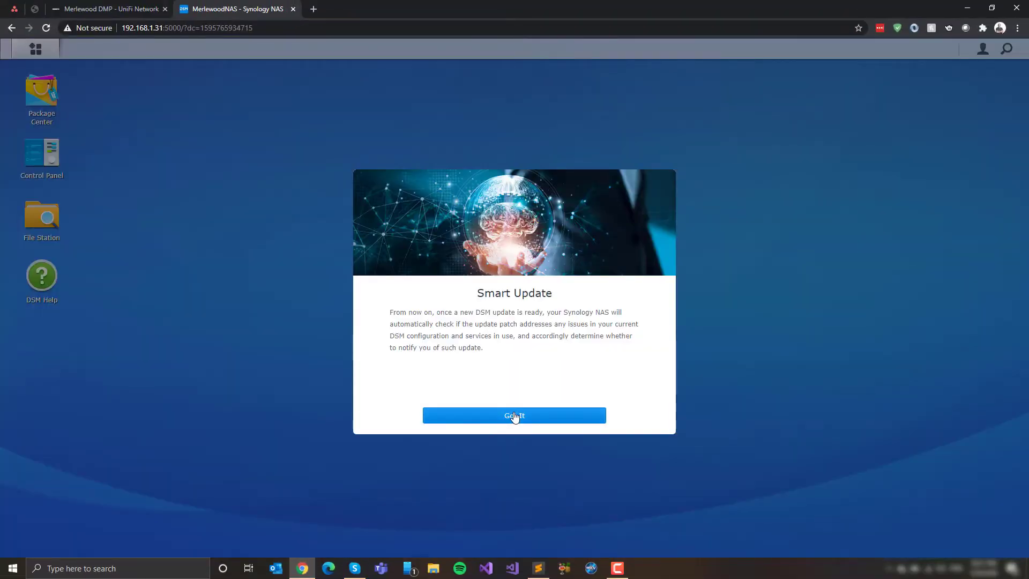
# Step: Dismiss the Smart Update and Device Analytics prompts and launch File Station
pyautogui.click(514, 416)
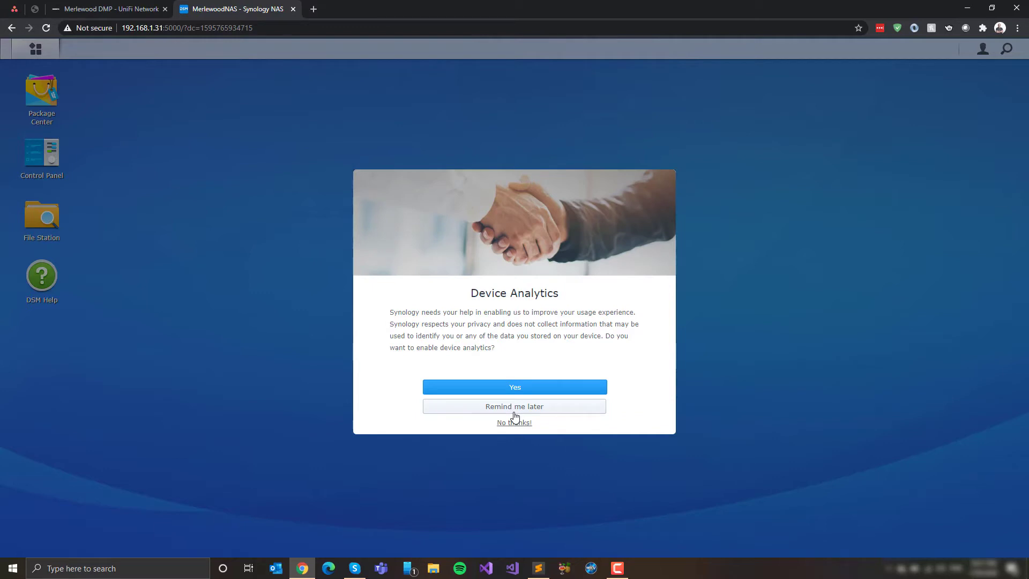
pyautogui.click(515, 422)
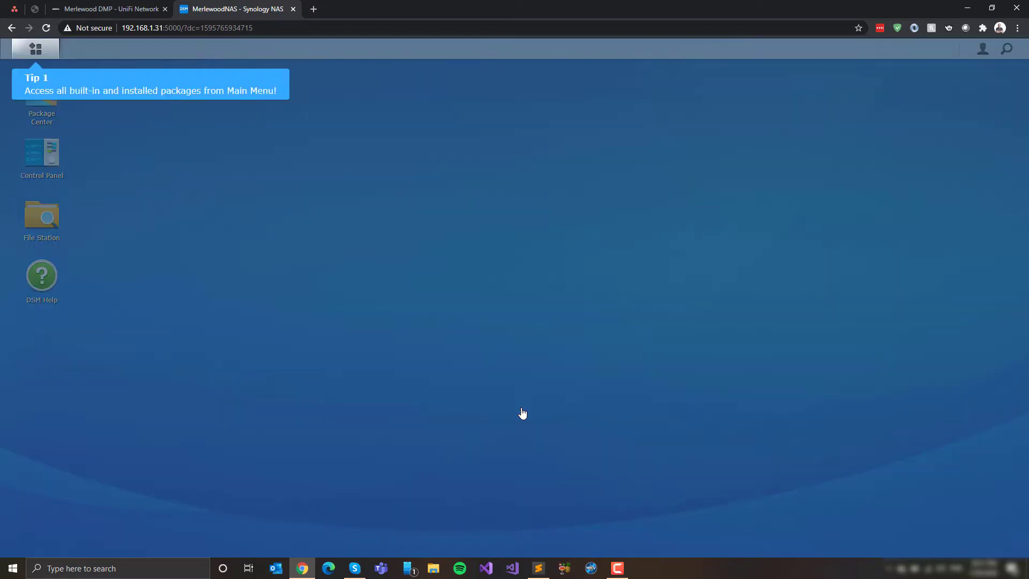
pyautogui.moveTo(28, 70)
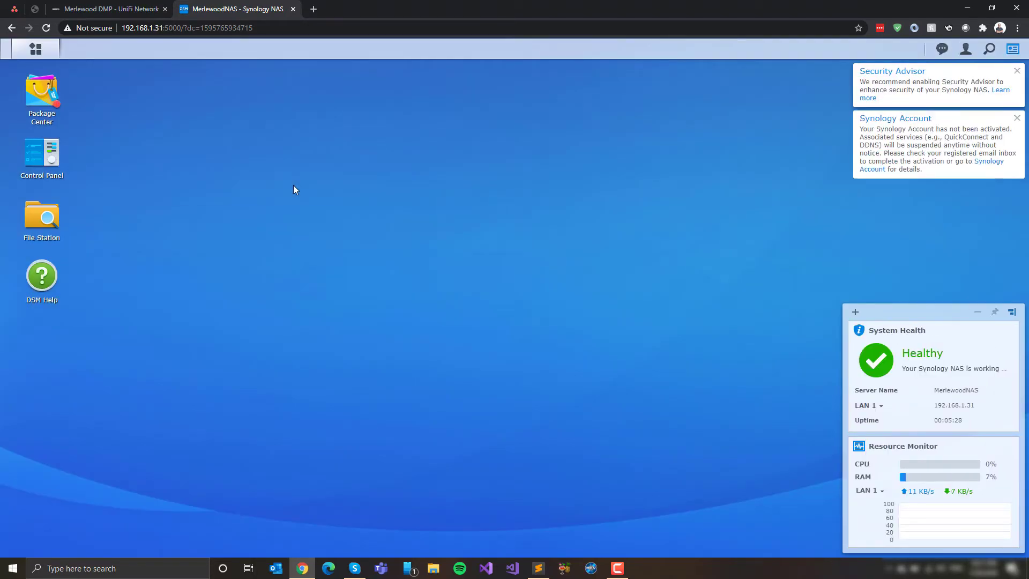
pyautogui.moveTo(585, 339)
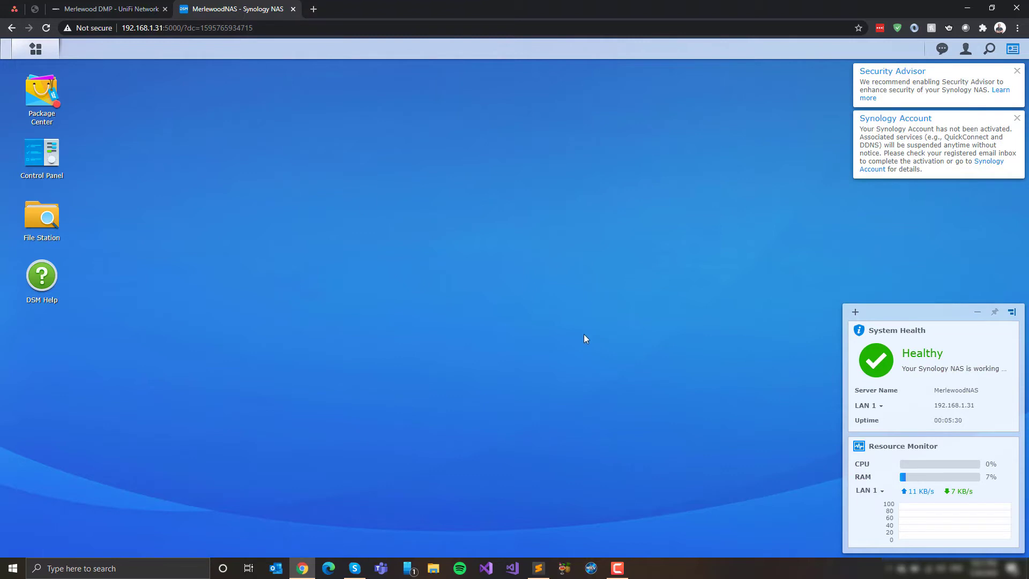
pyautogui.moveTo(84, 250)
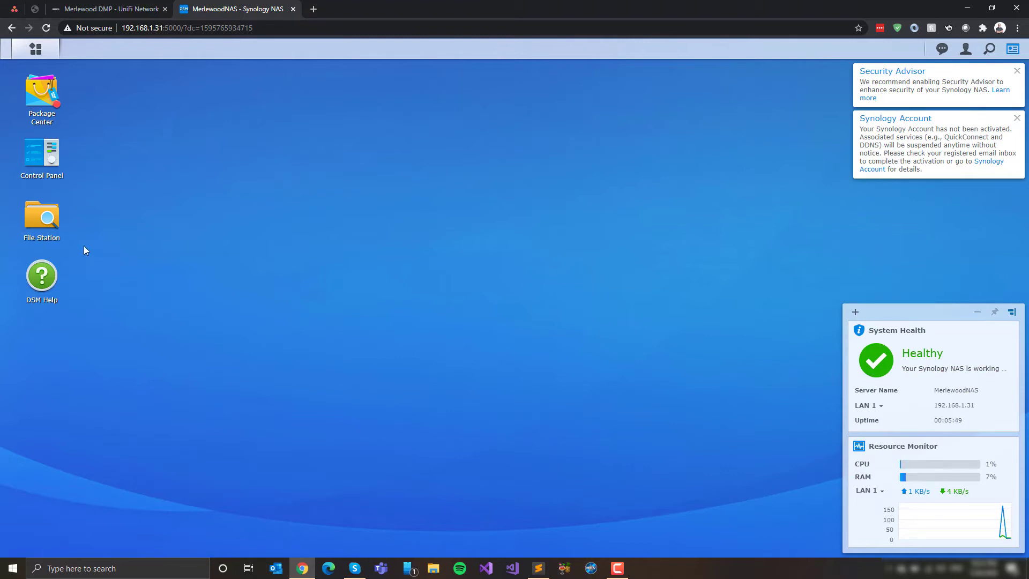
pyautogui.doubleClick(41, 216)
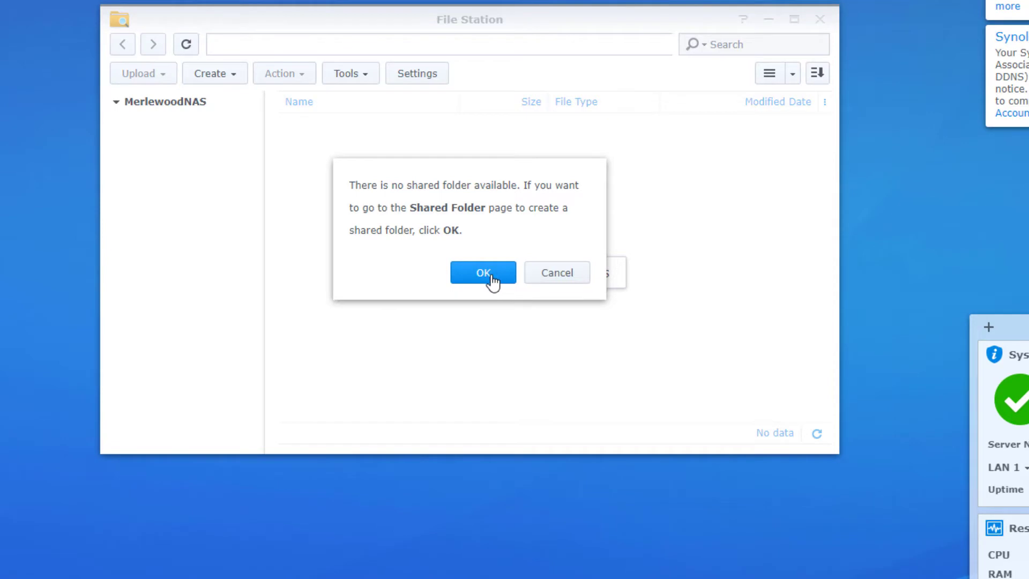
# Step: Acknowledge the no-shared-folder and no-volume messages, landing in Storage Manager
pyautogui.click(484, 272)
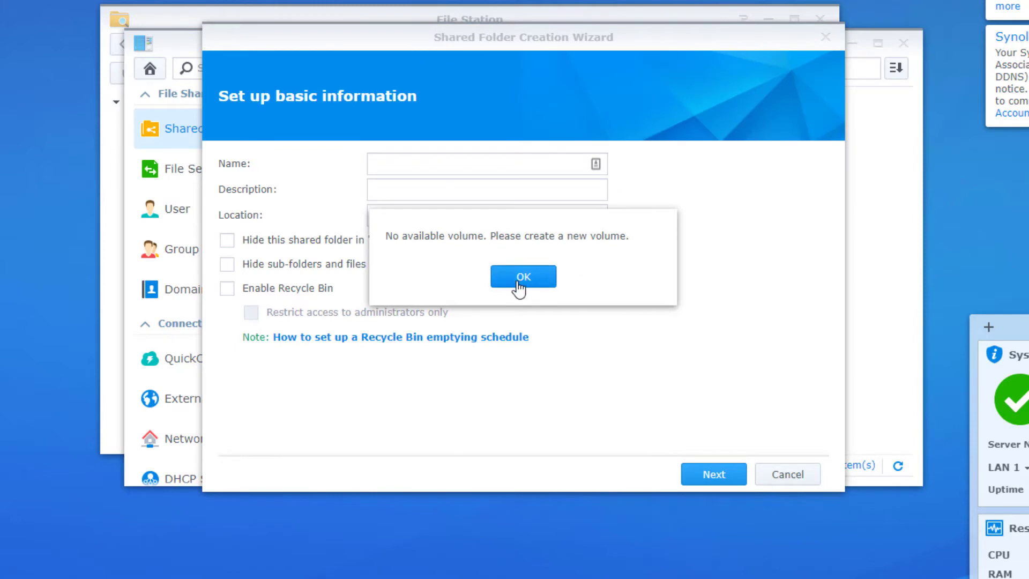
pyautogui.click(524, 276)
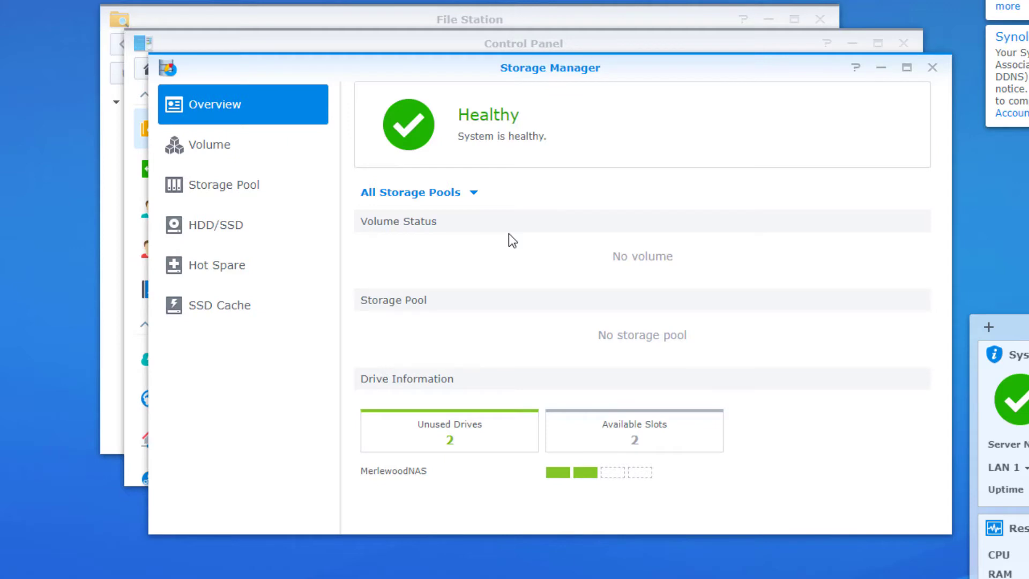
pyautogui.moveTo(210, 144)
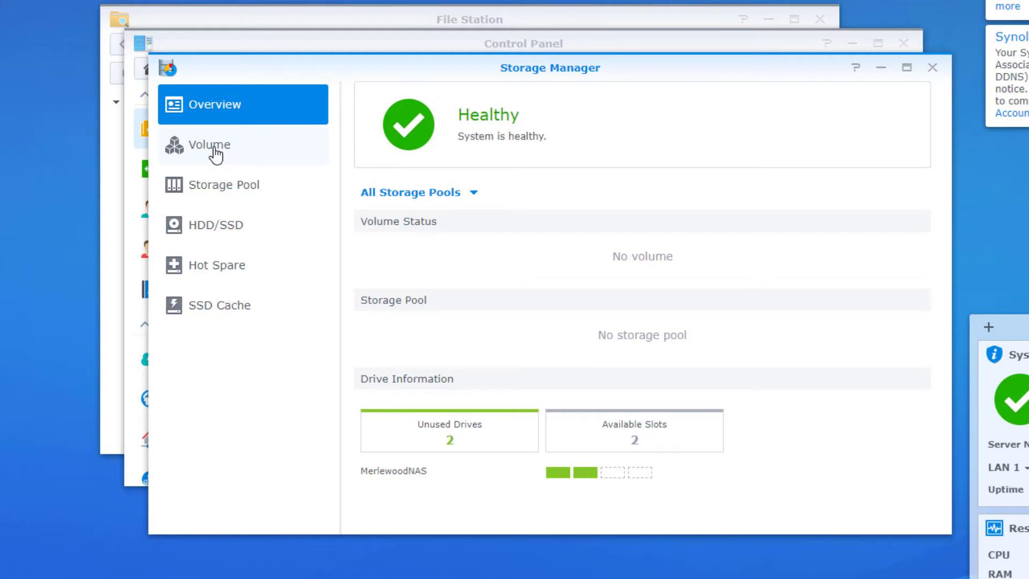
# Step: Start creating a new volume from Storage Manager's Volume page
pyautogui.click(209, 145)
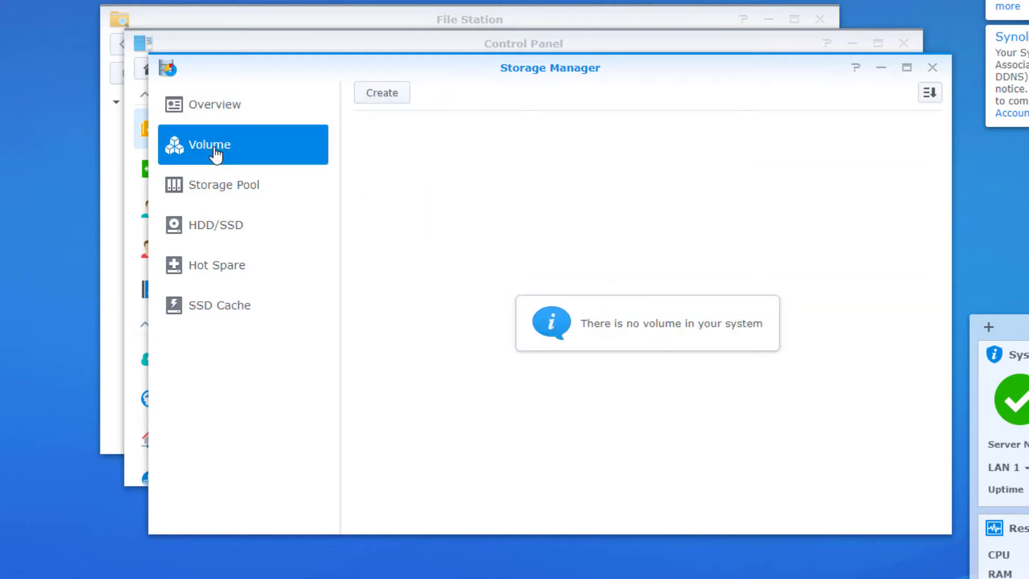
pyautogui.click(382, 93)
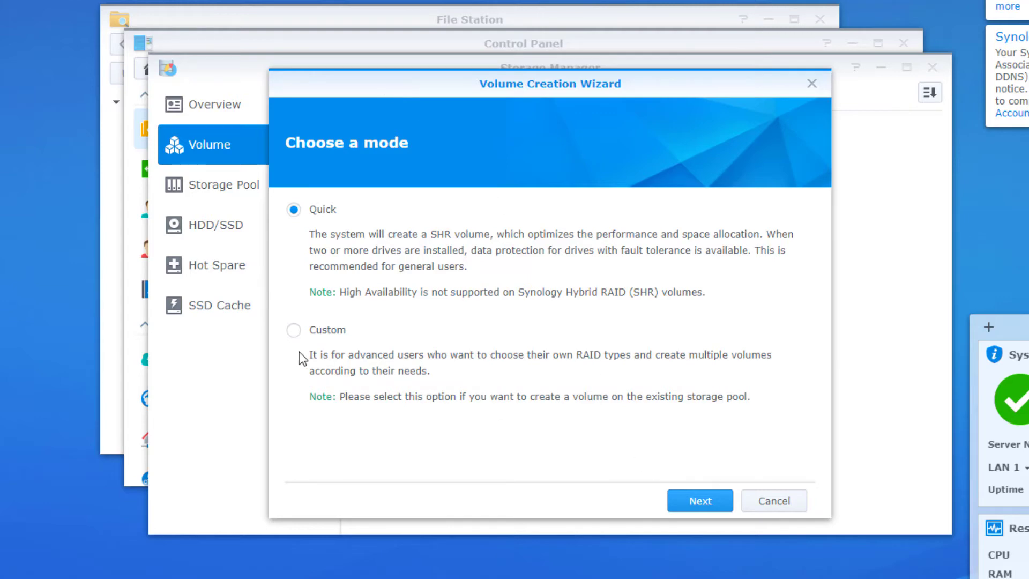
# Step: Choose Custom creation with a new higher-flexibility storage pool
pyautogui.click(294, 330)
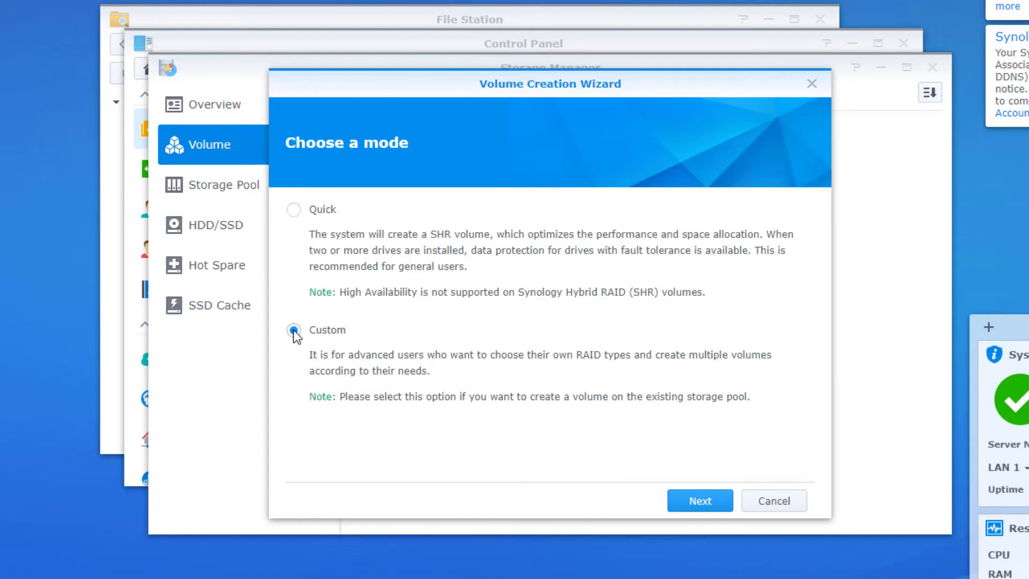
pyautogui.click(700, 501)
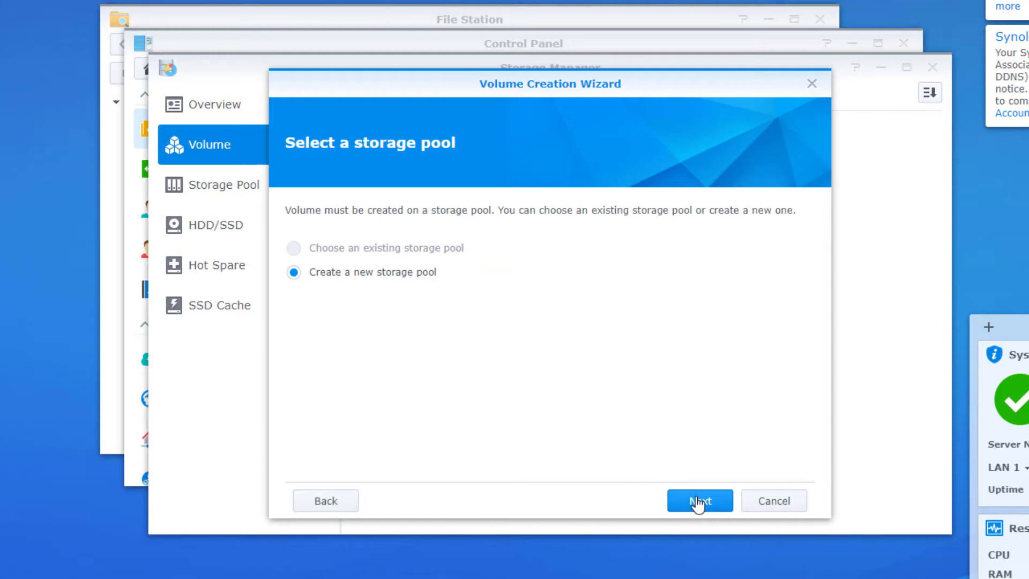
pyautogui.click(698, 501)
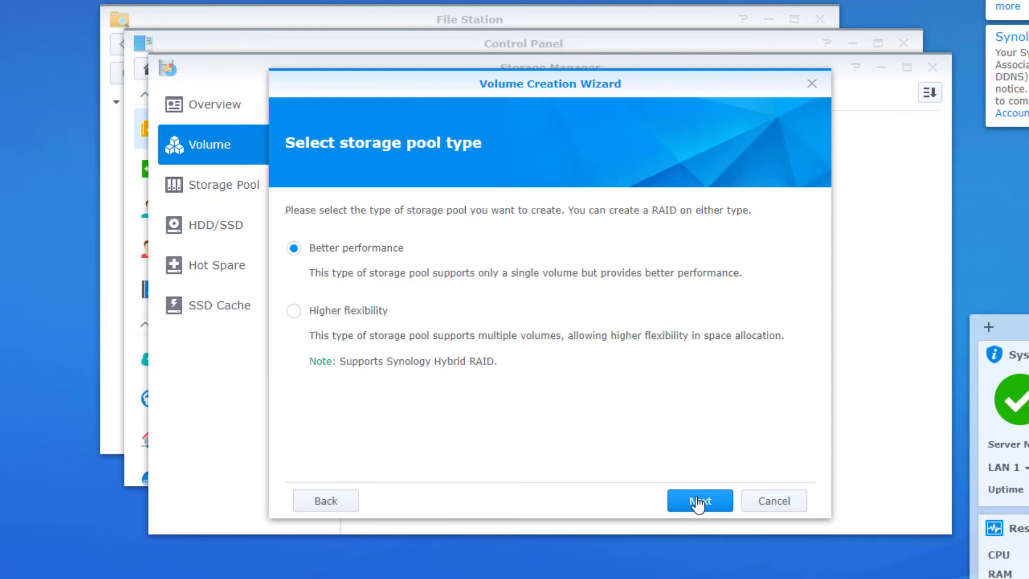
pyautogui.moveTo(411, 329)
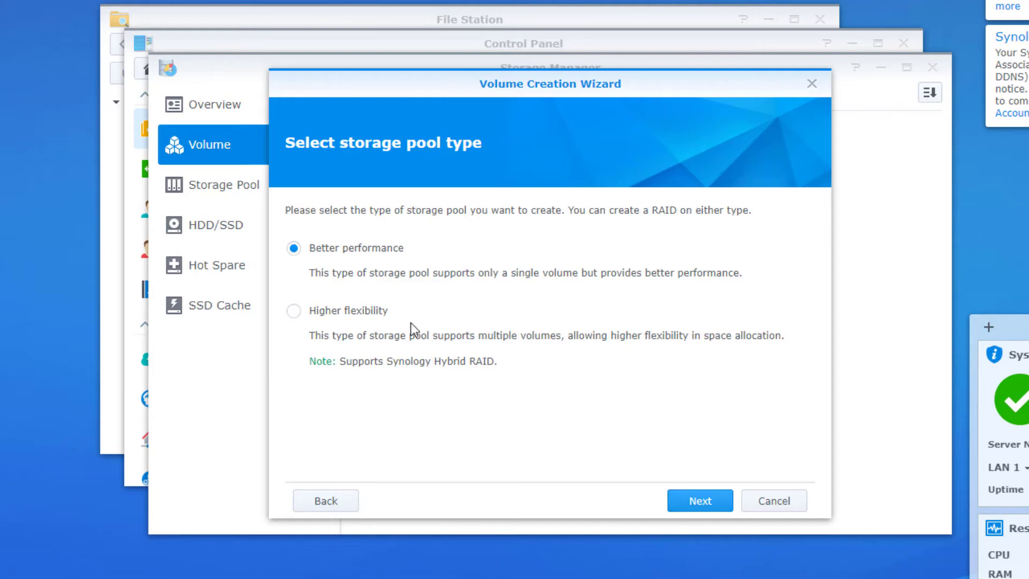
pyautogui.click(294, 311)
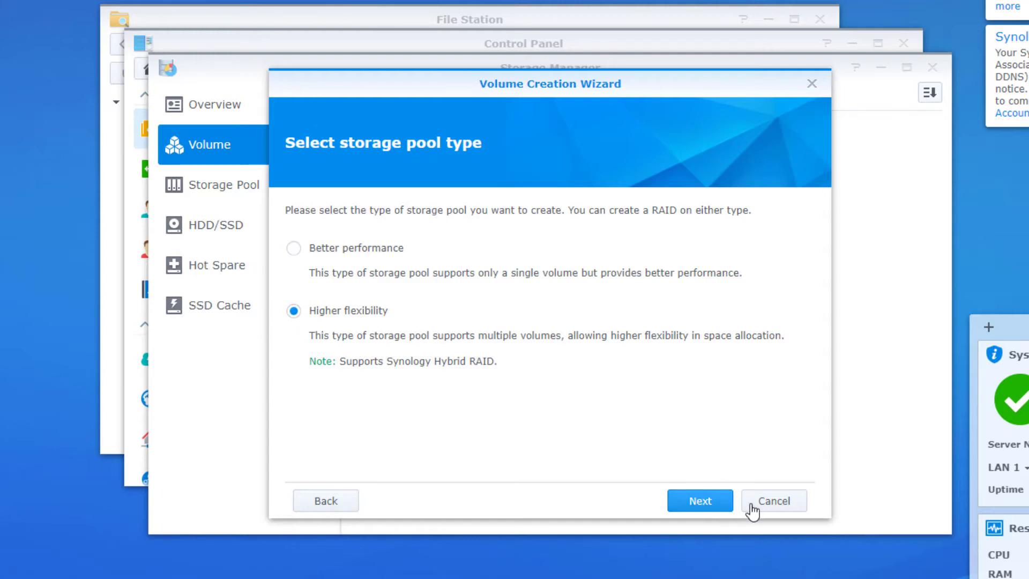
pyautogui.click(699, 500)
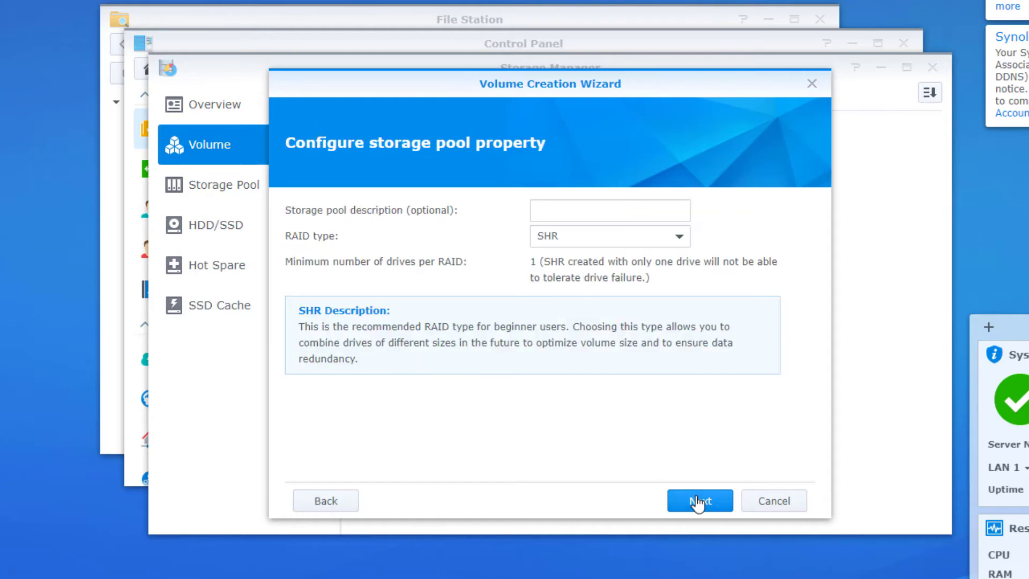
pyautogui.moveTo(666, 261)
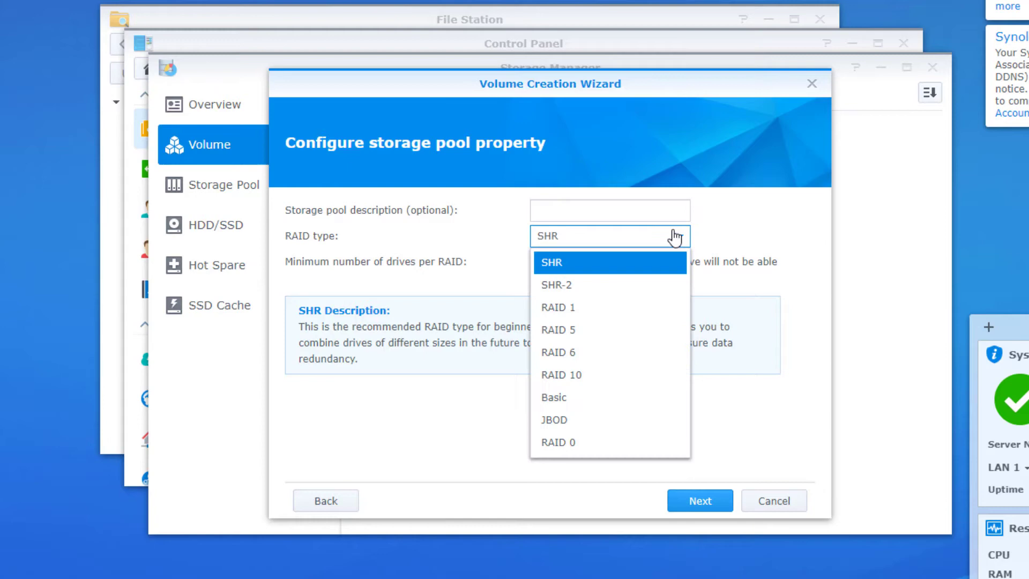
pyautogui.moveTo(610, 308)
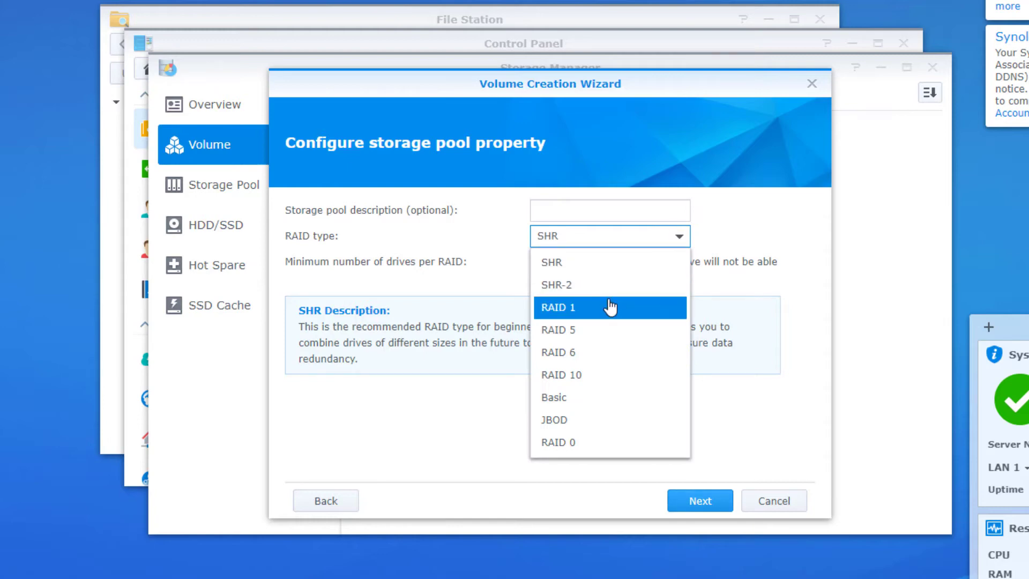
# Step: Set RAID 1 on Drives 1 and 2 and accept erasing their data
pyautogui.click(559, 308)
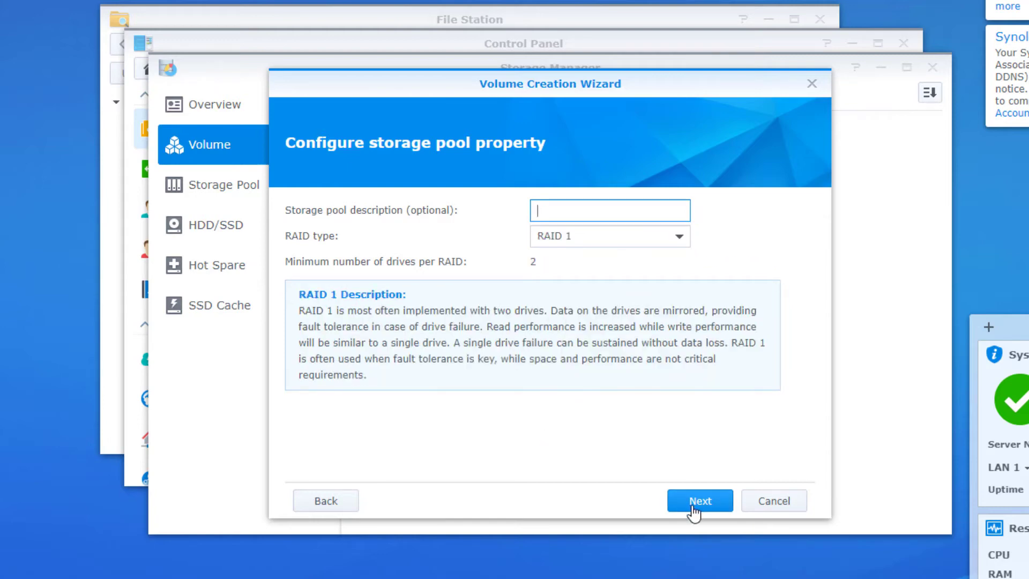
pyautogui.click(701, 500)
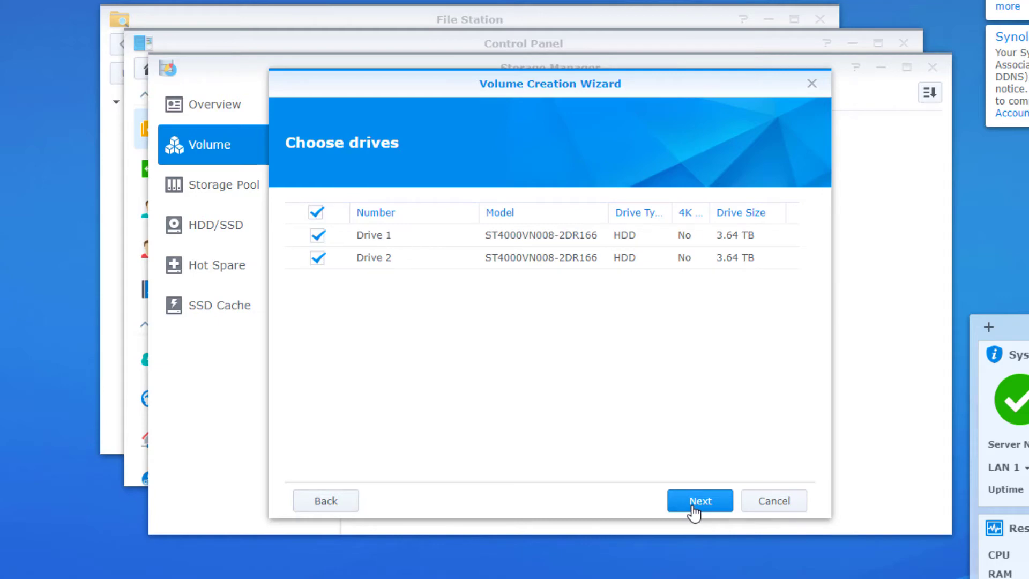
pyautogui.click(700, 501)
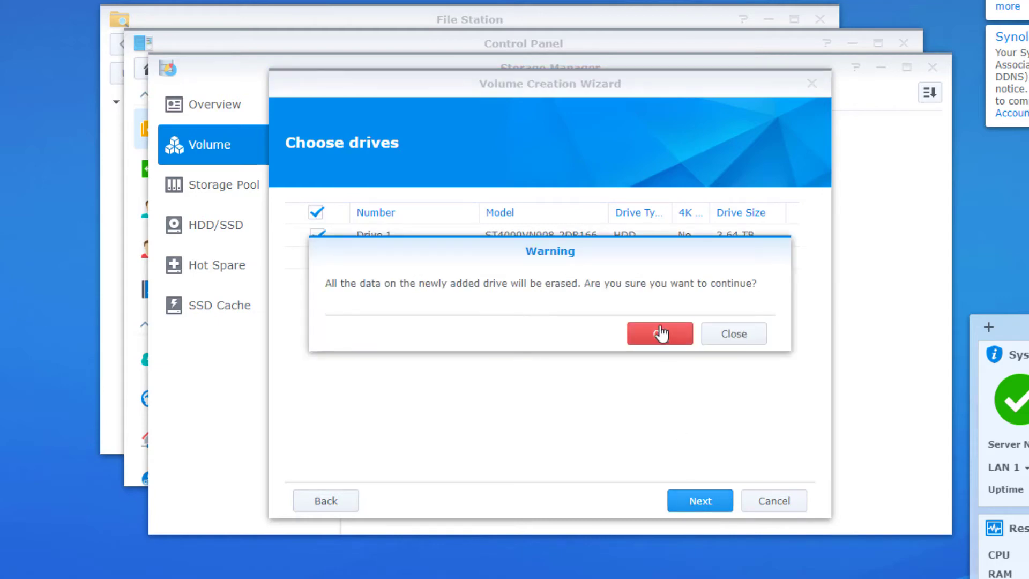
pyautogui.click(659, 334)
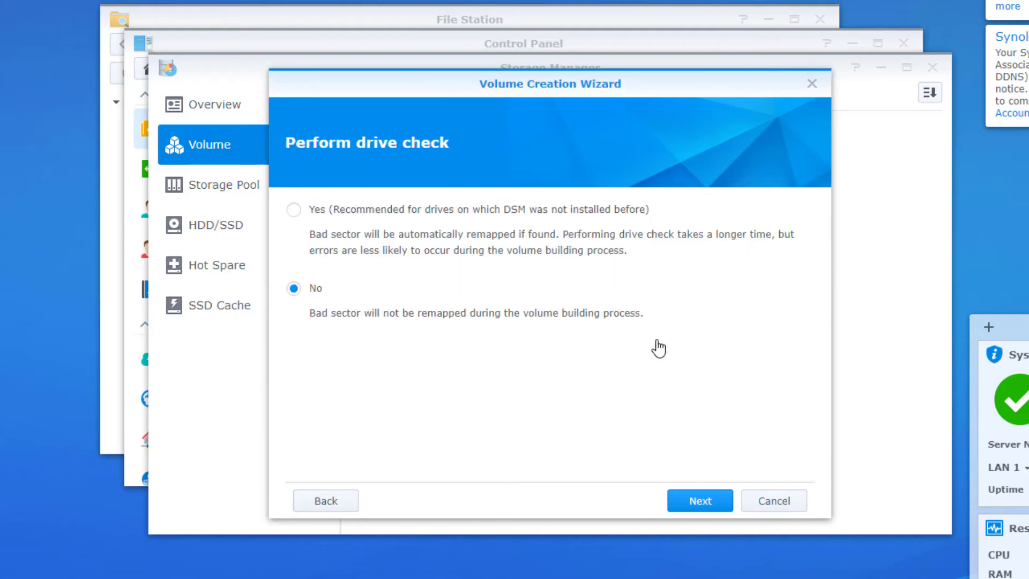
# Step: Enable drive check, keep Btrfs at full capacity, and apply to create Volume 1
pyautogui.click(294, 209)
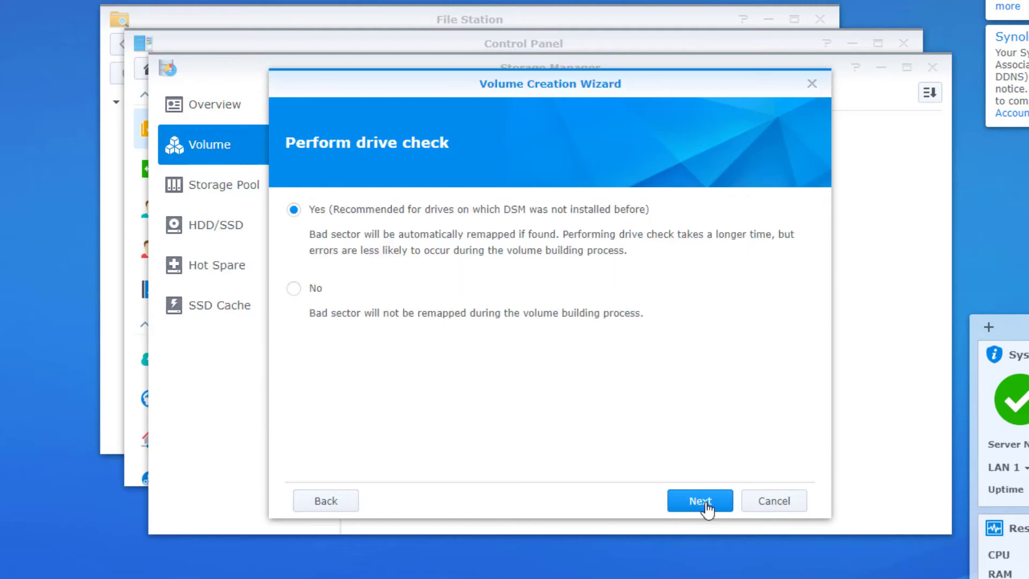
pyautogui.click(699, 500)
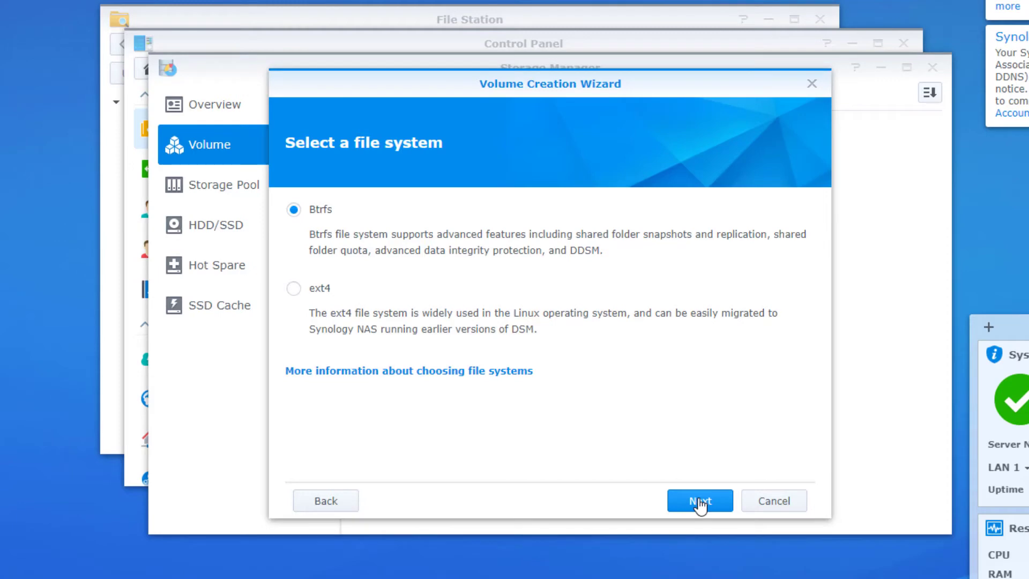
pyautogui.click(699, 501)
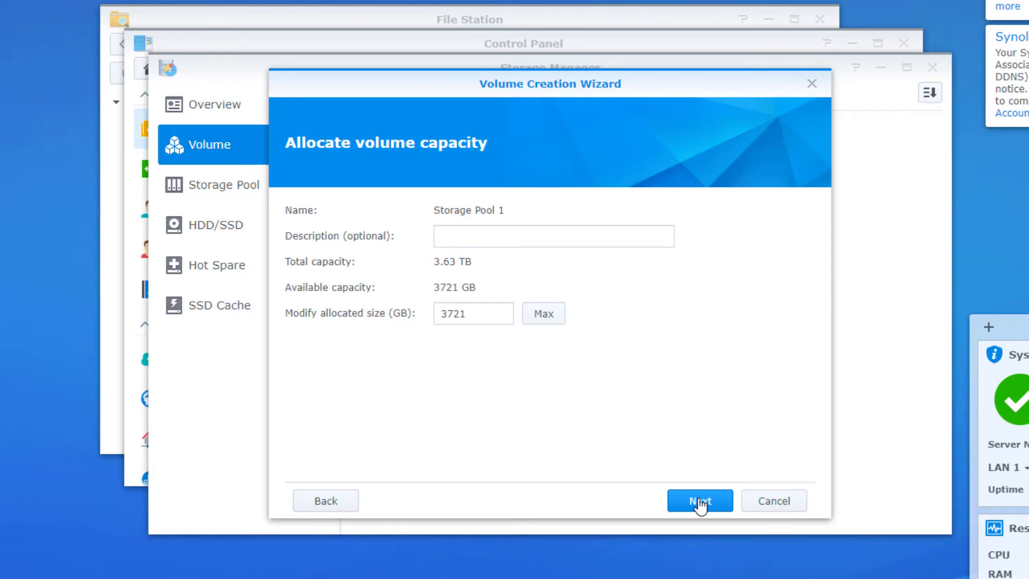
pyautogui.click(699, 501)
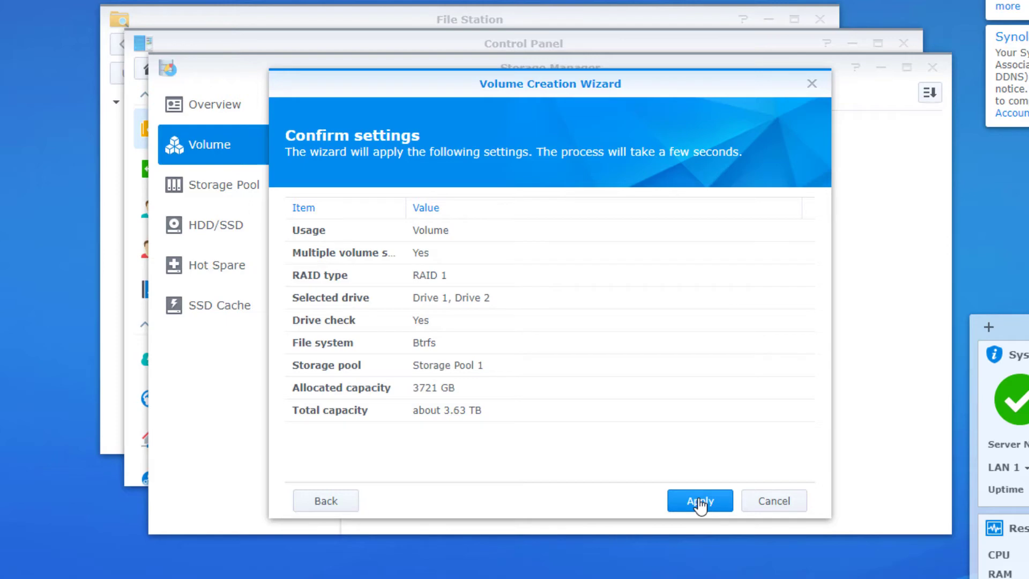
pyautogui.click(699, 501)
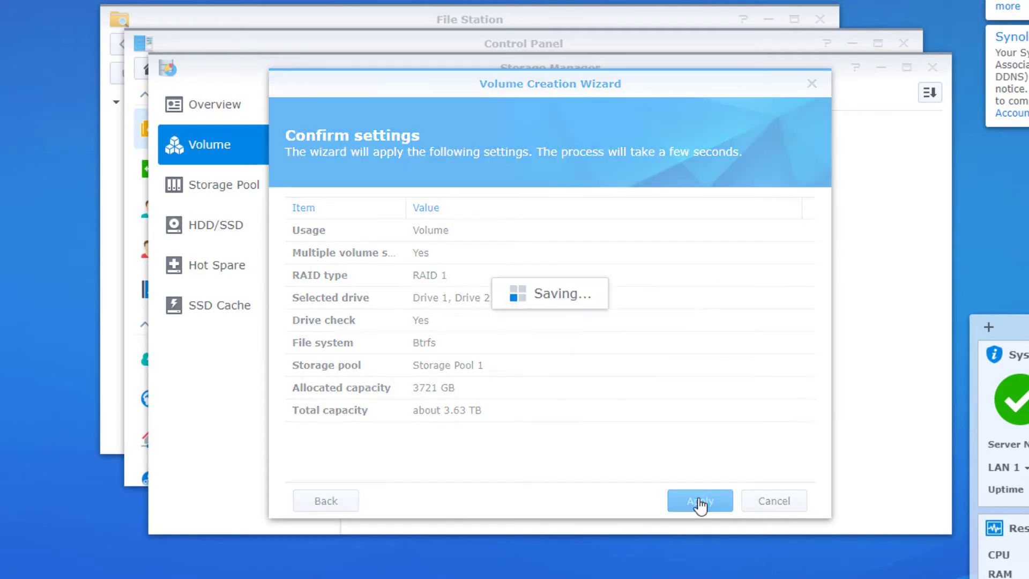
pyautogui.click(699, 500)
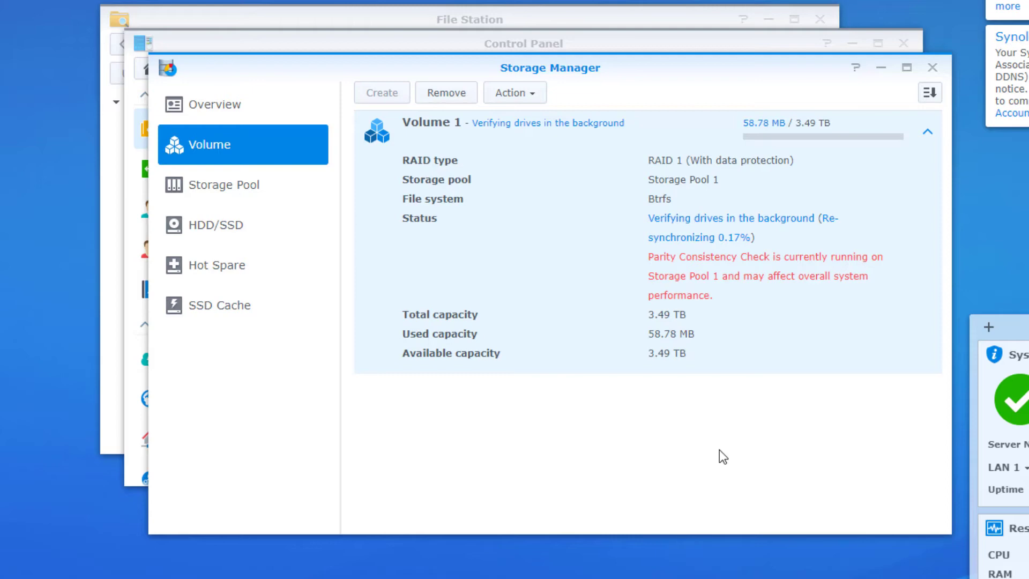
pyautogui.moveTo(226, 184)
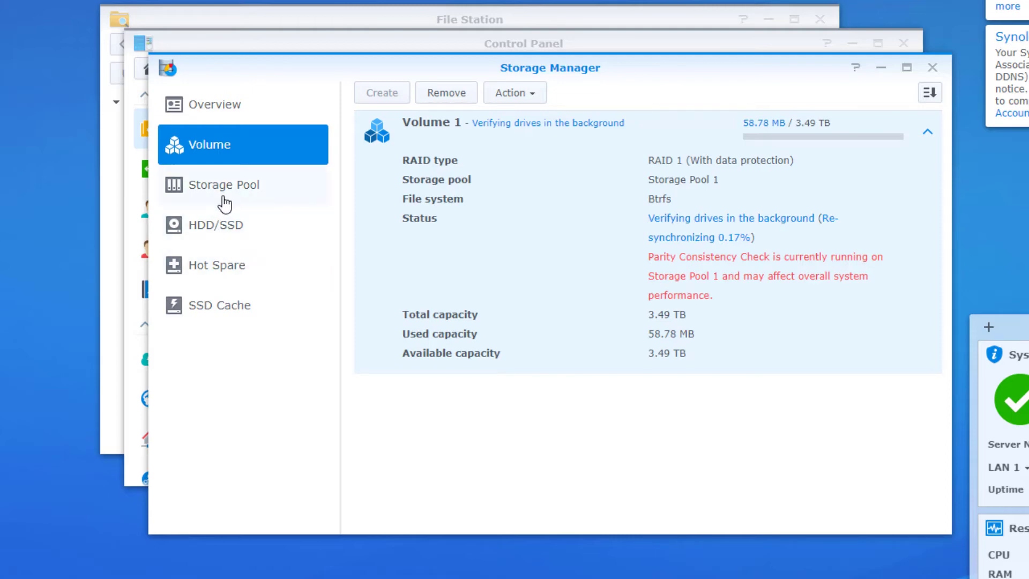
# Step: Review the storage pool, drive health, hot spare and SSD cache pages, then close Storage Manager
pyautogui.click(224, 185)
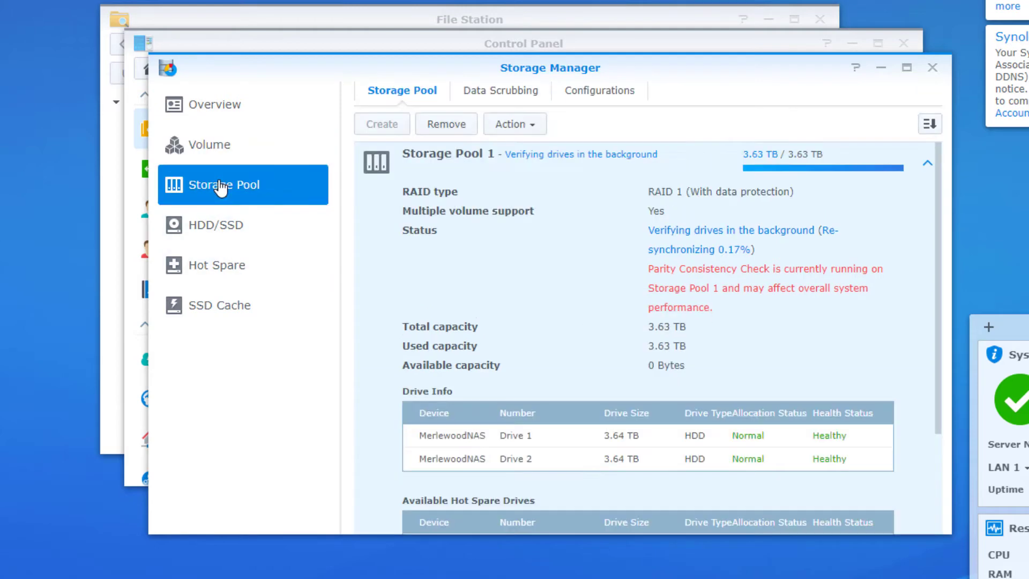
pyautogui.moveTo(423, 329)
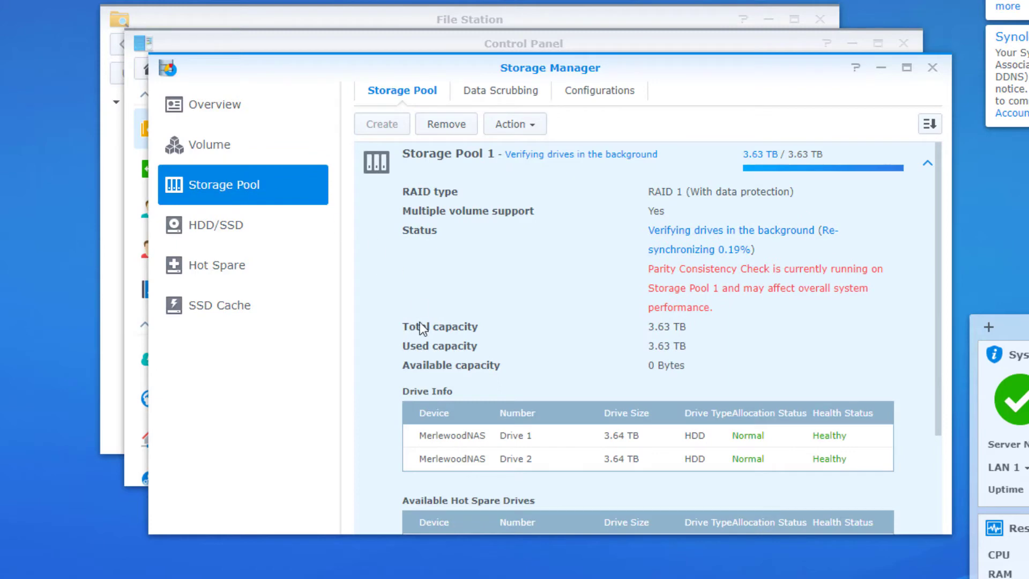
pyautogui.scroll(-3)
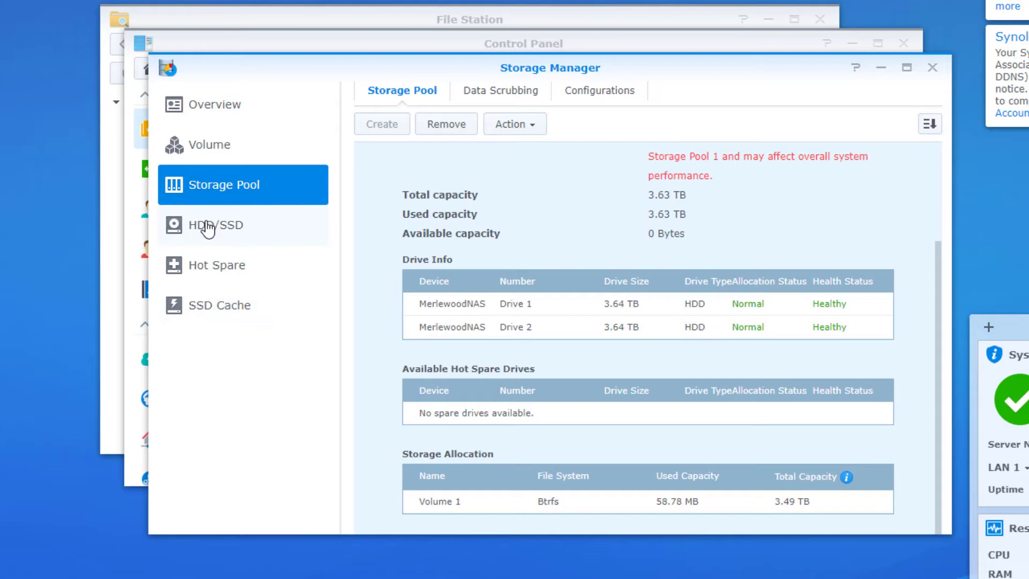
pyautogui.click(216, 224)
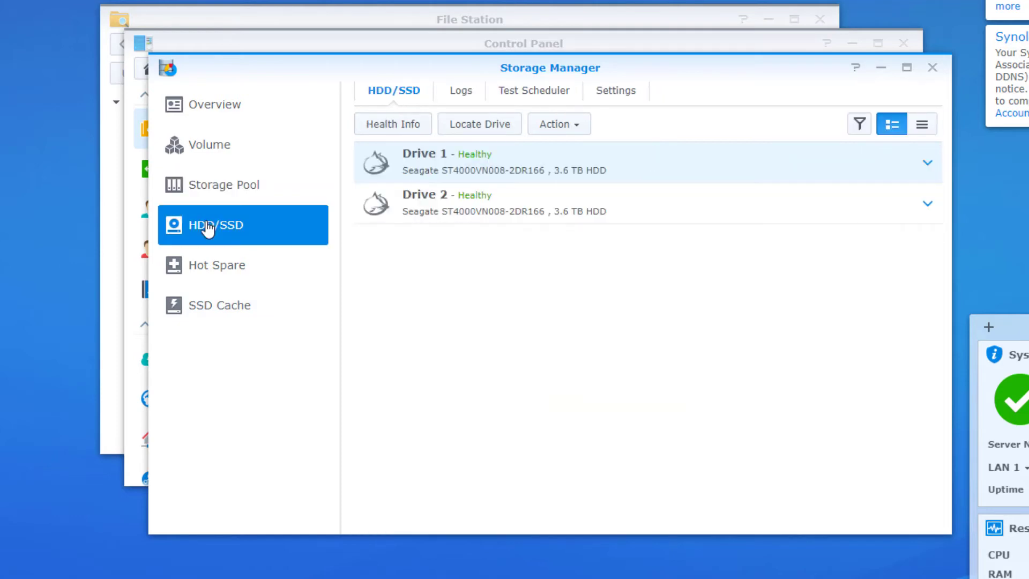
pyautogui.moveTo(218, 265)
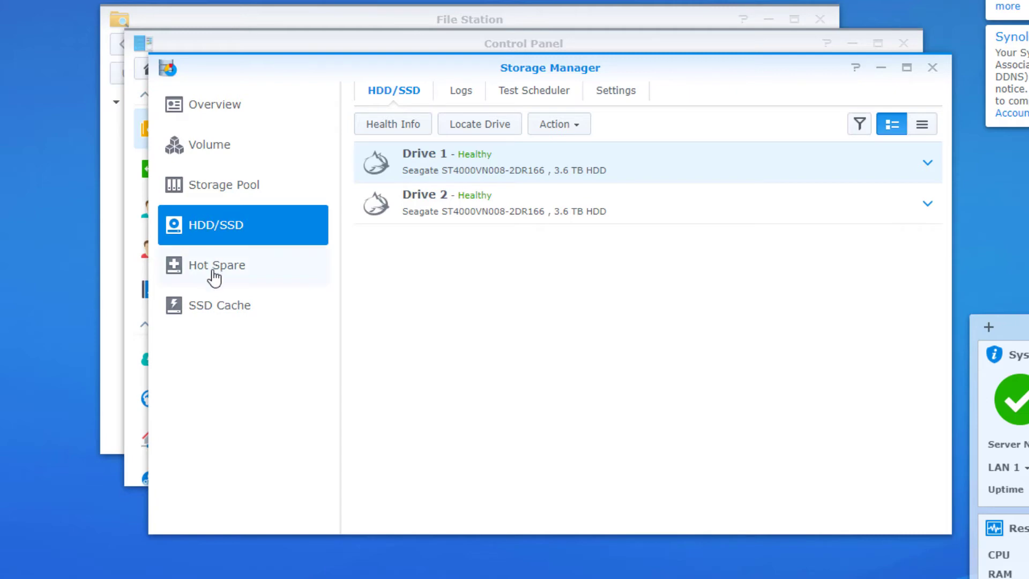
pyautogui.click(216, 265)
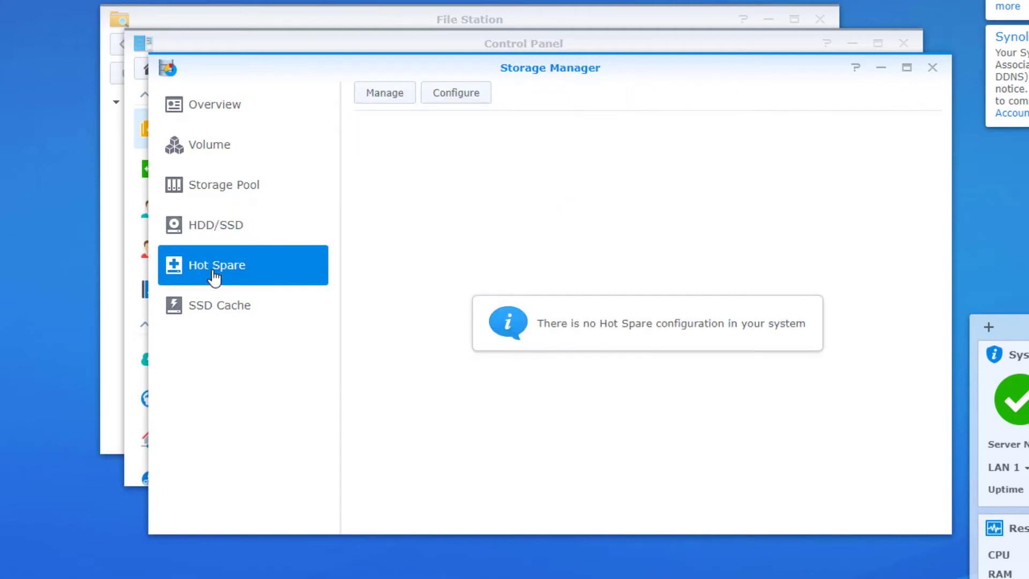
pyautogui.click(220, 306)
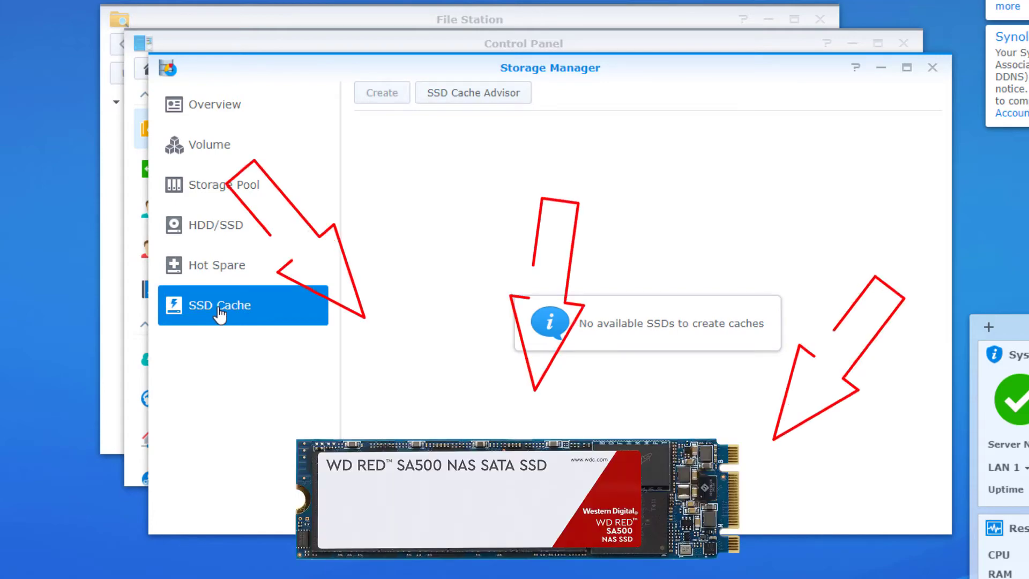
pyautogui.moveTo(843, 117)
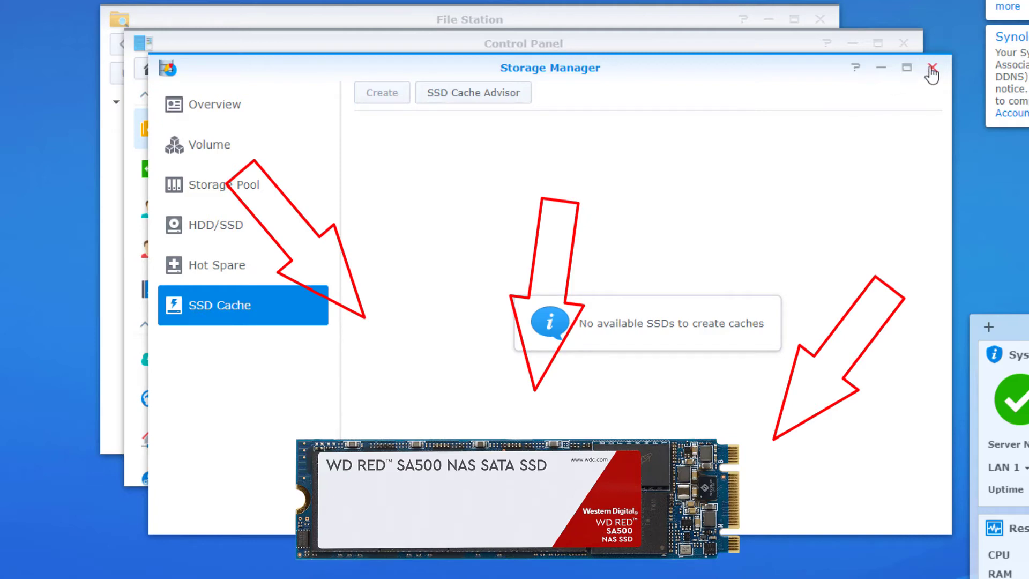
pyautogui.click(932, 68)
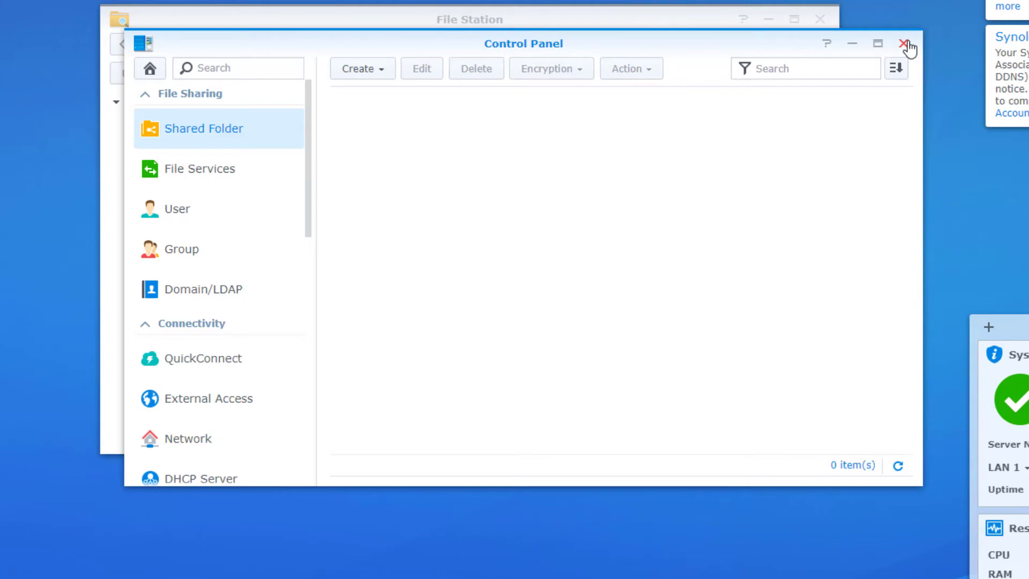
# Step: Review File Services (SMB/AFP enabled), the User list and the Group list in Control Panel
pyautogui.click(201, 168)
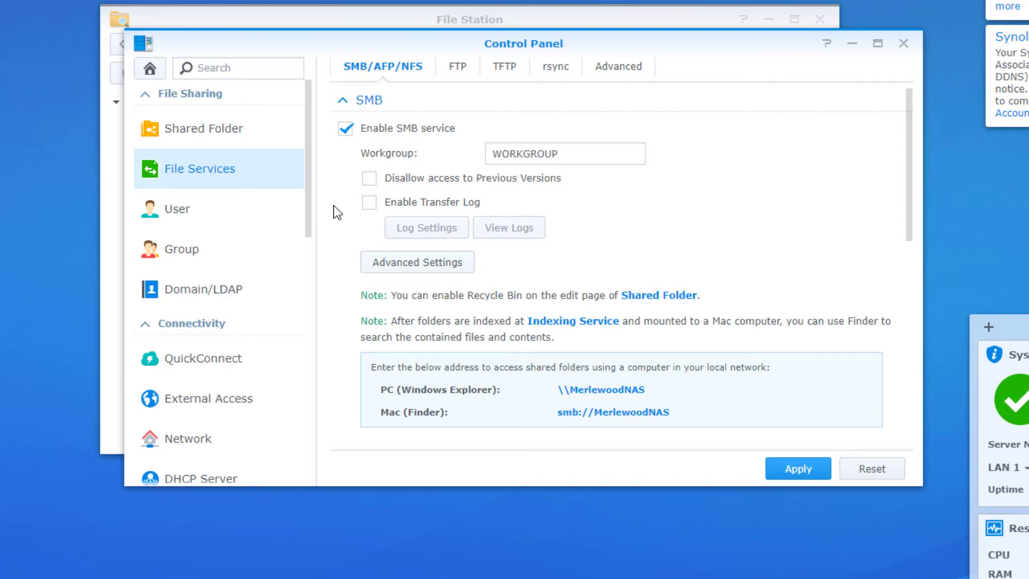
pyautogui.scroll(-3)
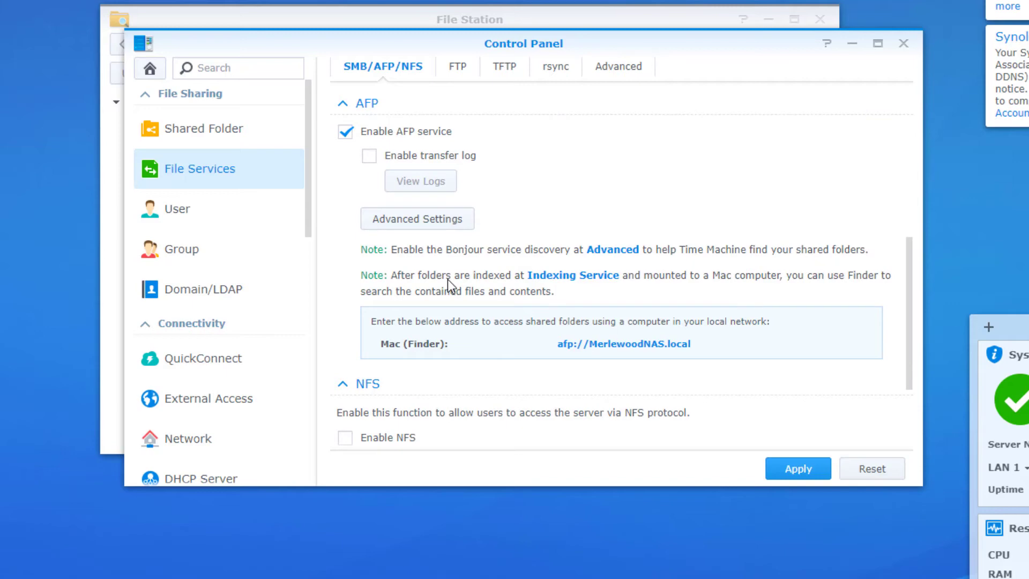
pyautogui.click(174, 209)
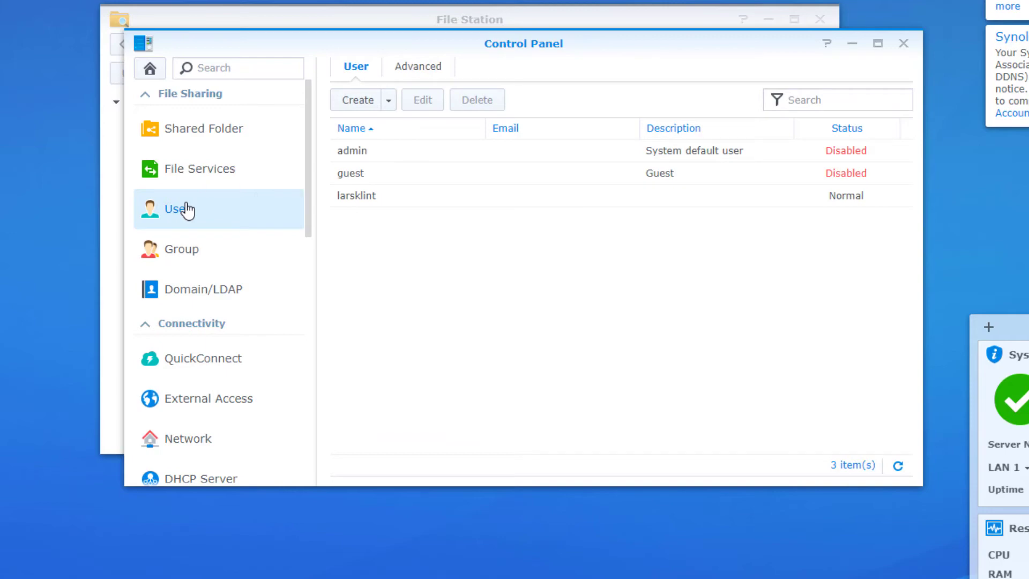
pyautogui.moveTo(198, 249)
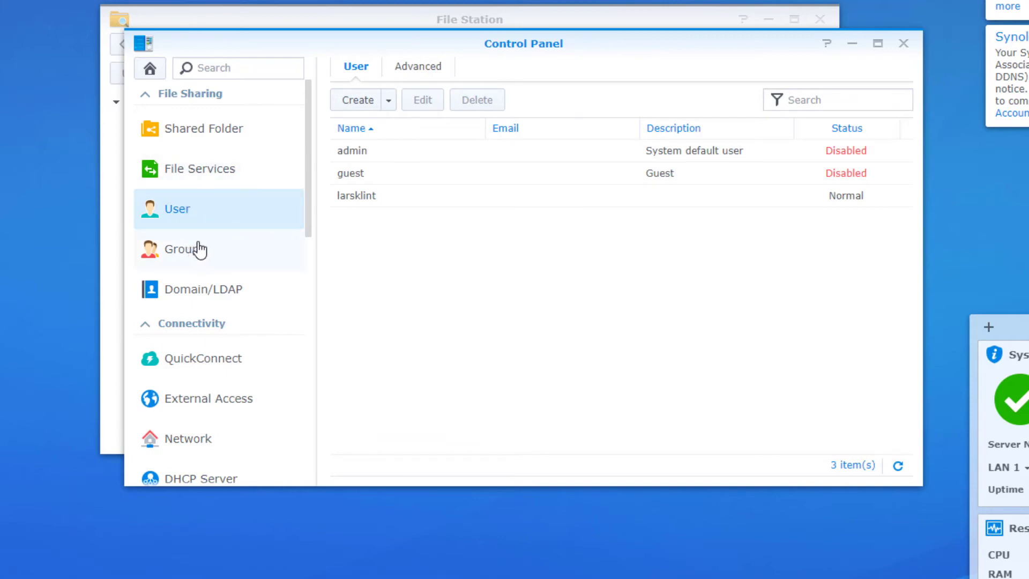
pyautogui.click(184, 249)
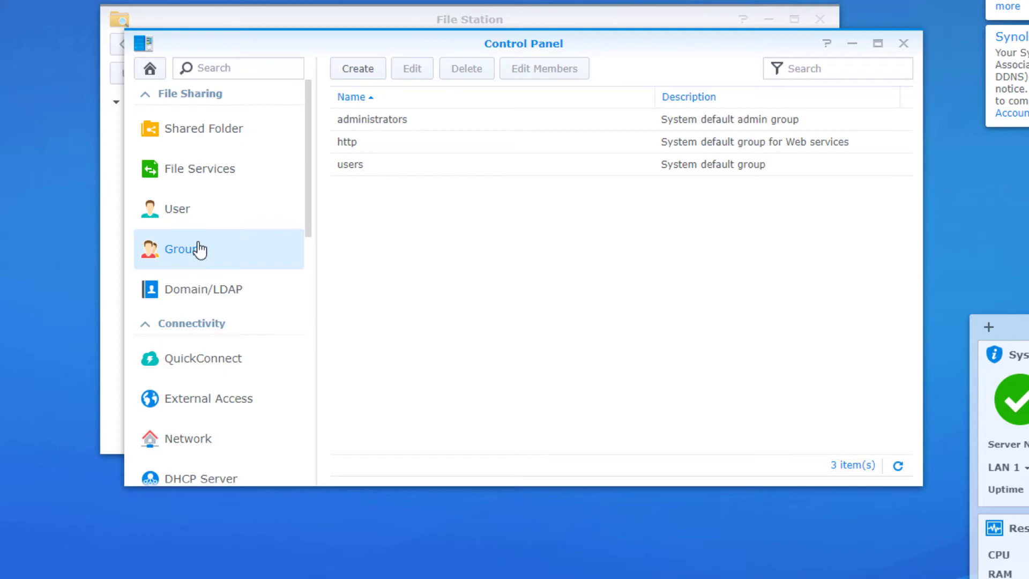
pyautogui.moveTo(291, 204)
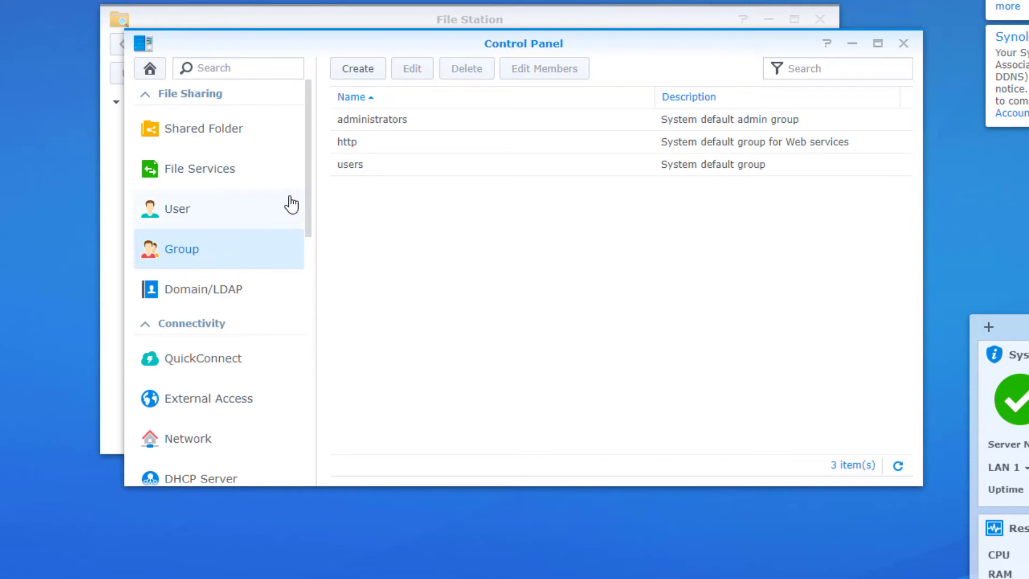
pyautogui.scroll(-3)
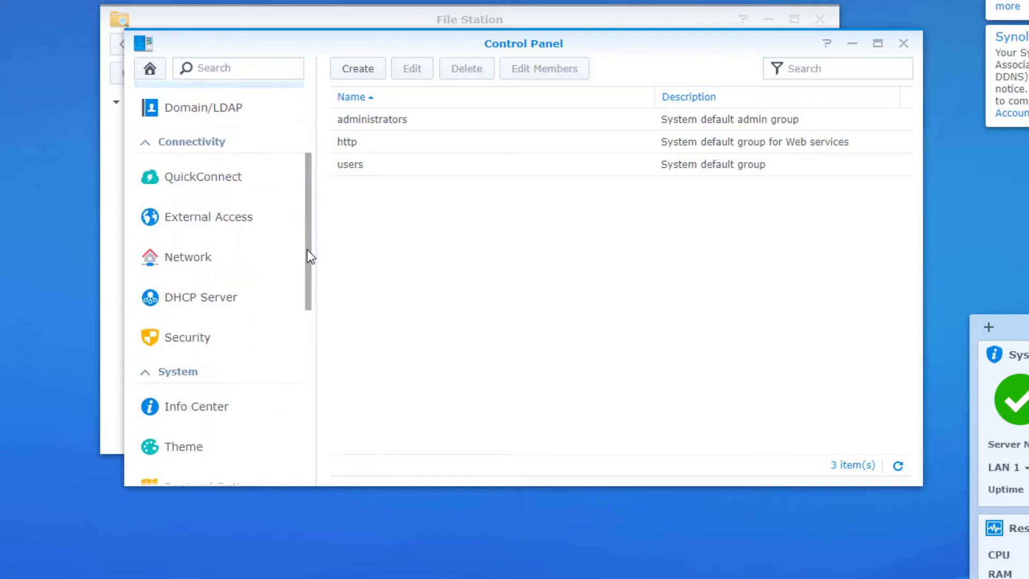
pyautogui.scroll(-3)
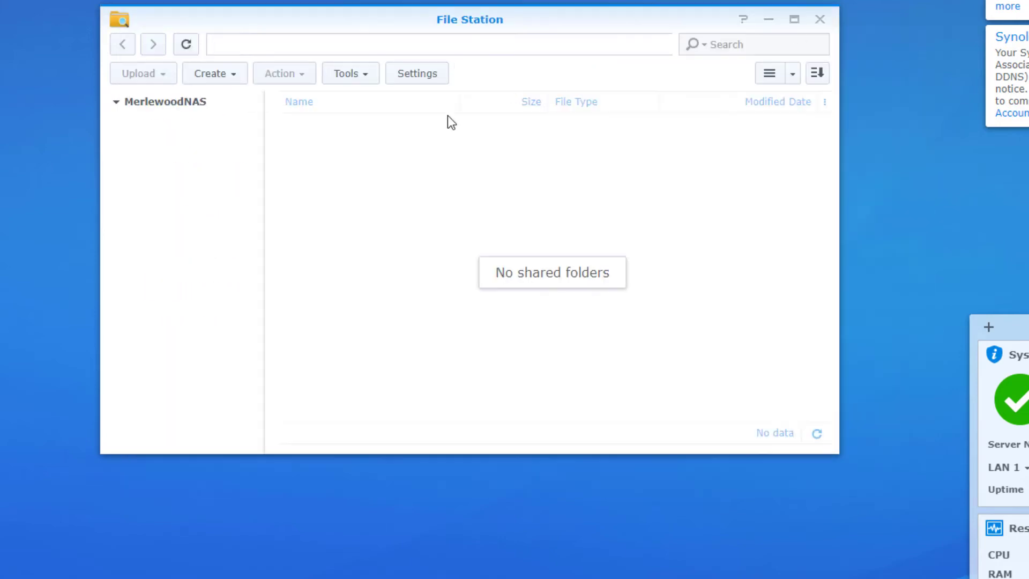
pyautogui.moveTo(283, 197)
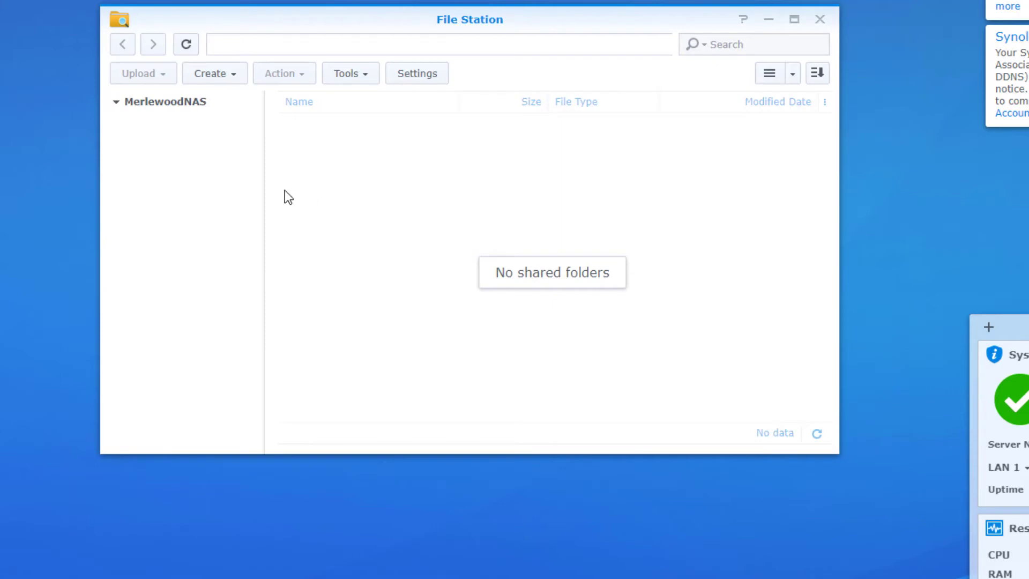
pyautogui.moveTo(250, 330)
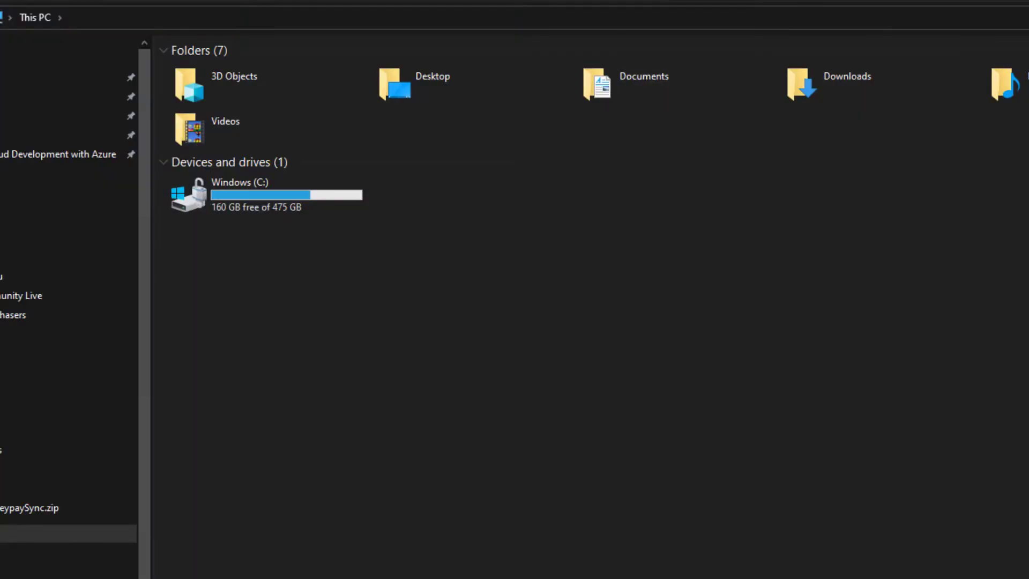
# Step: Enter \\MerlewoodNAS in the Explorer address bar to open the NAS network location
pyautogui.click(34, 17)
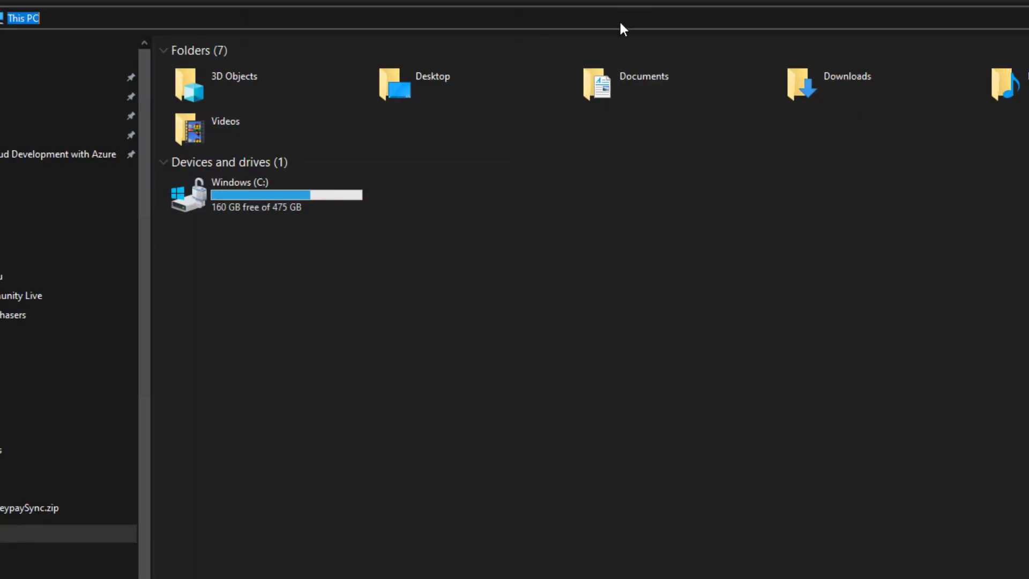
pyautogui.write('\\\\Merle')
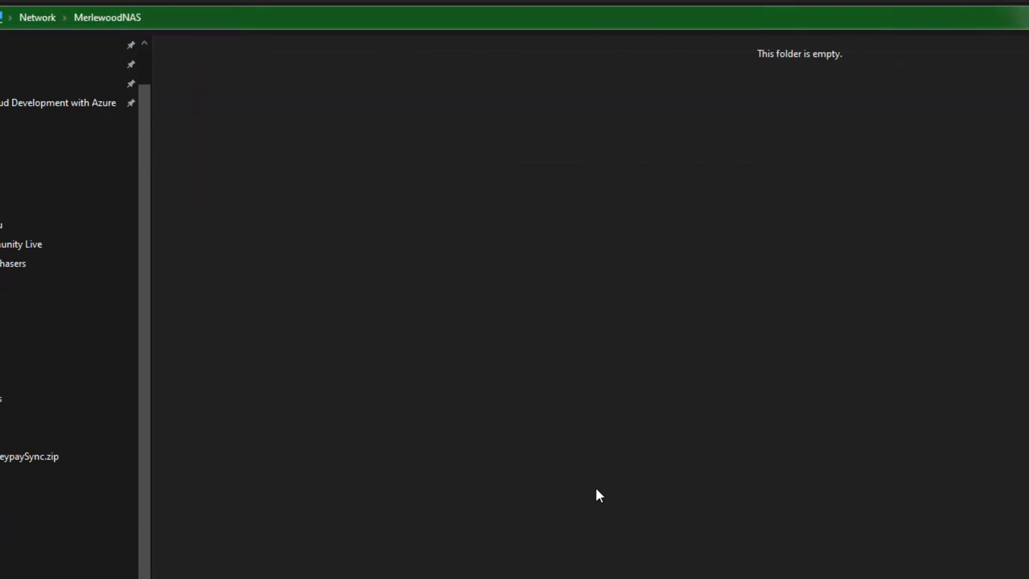
pyautogui.moveTo(539, 326)
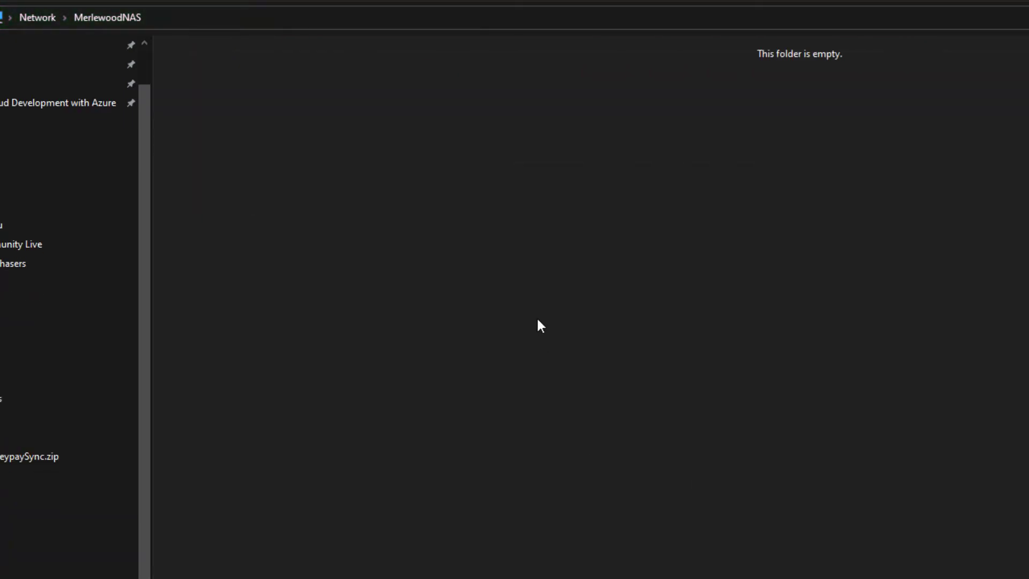
pyautogui.moveTo(353, 227)
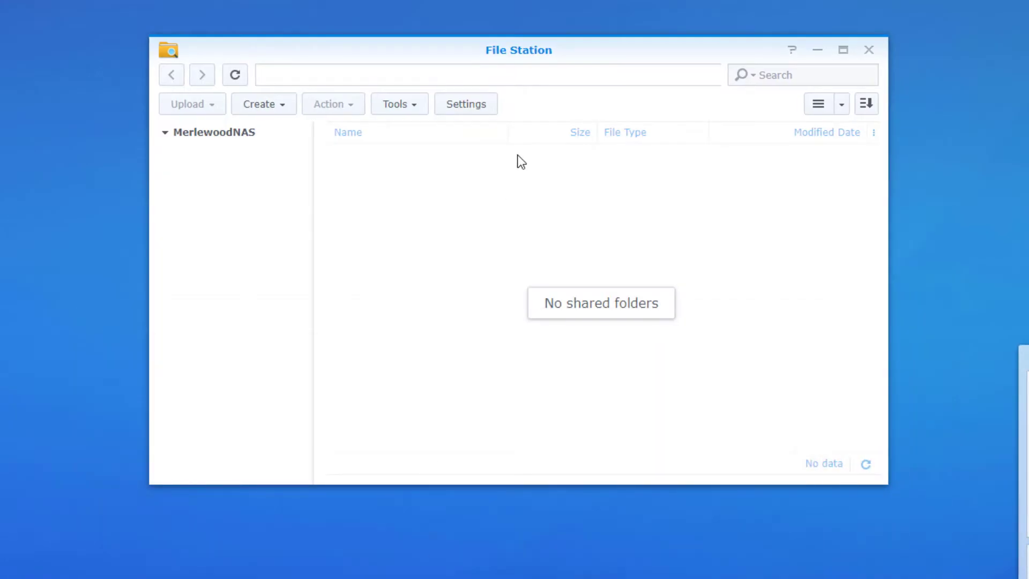
# Step: Start a new shared folder named Media with description 'All of the Plex Media lives here'
pyautogui.click(261, 104)
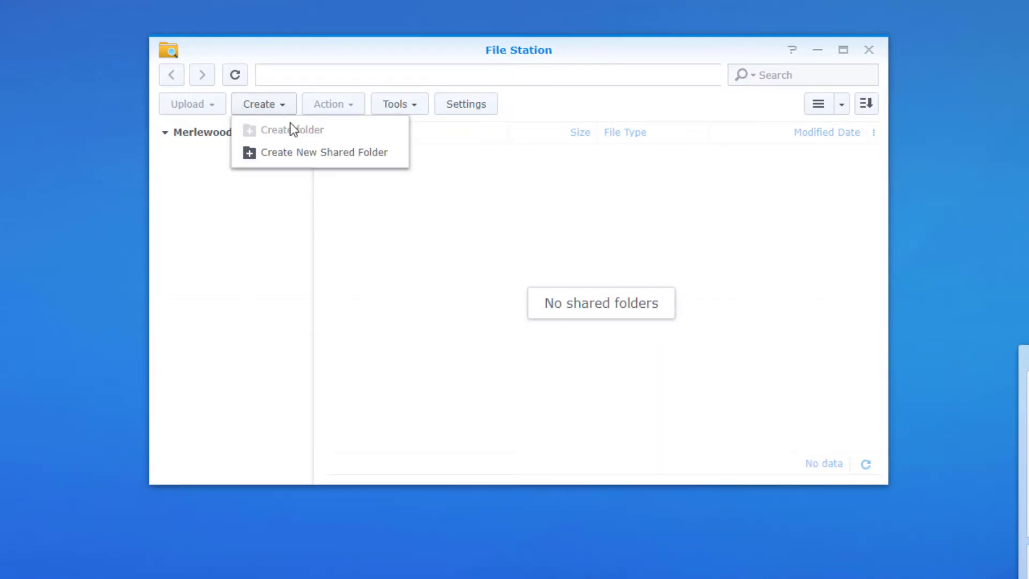
pyautogui.click(323, 152)
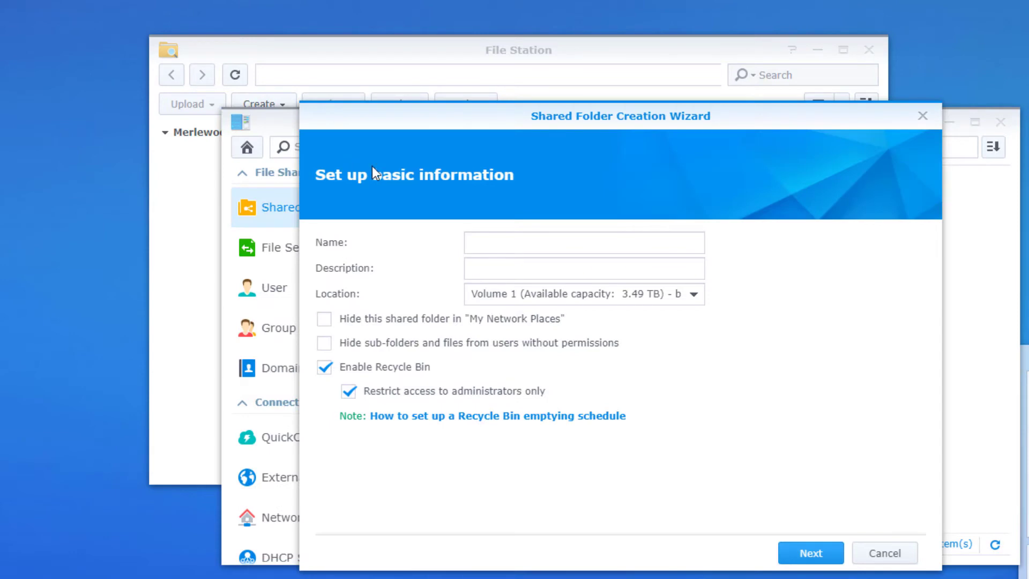
pyautogui.click(583, 242)
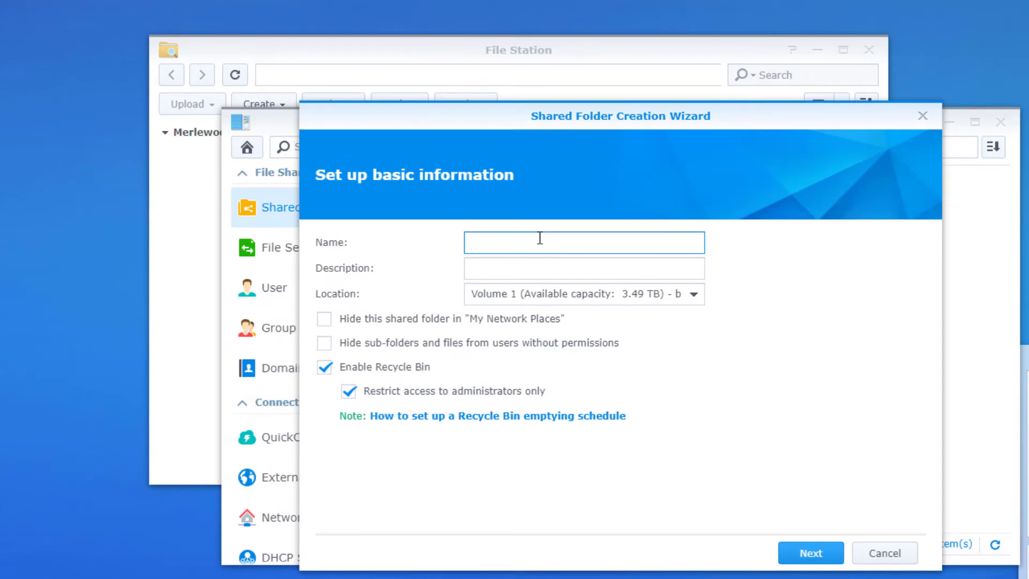
pyautogui.write('Media')
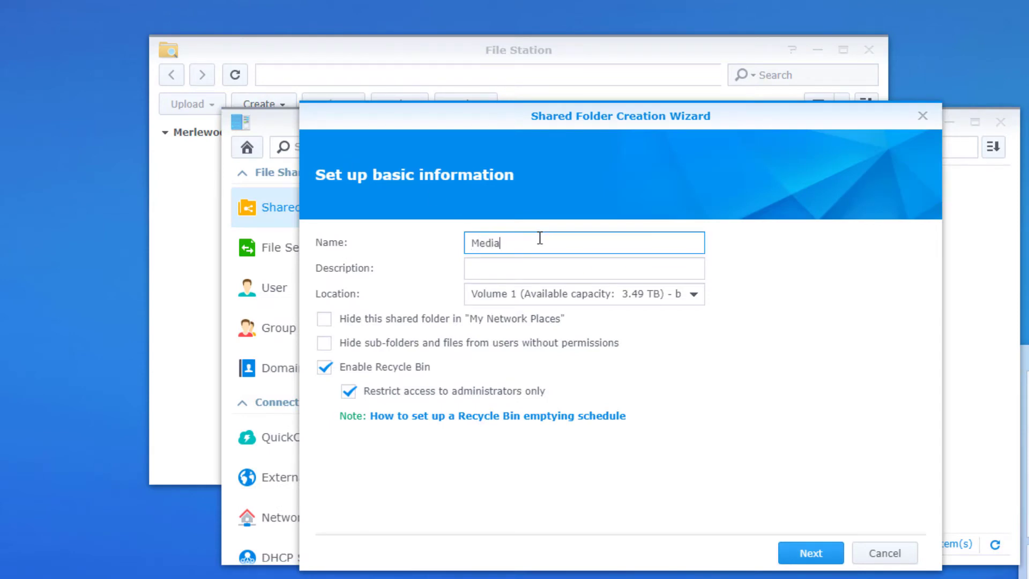
pyautogui.moveTo(522, 260)
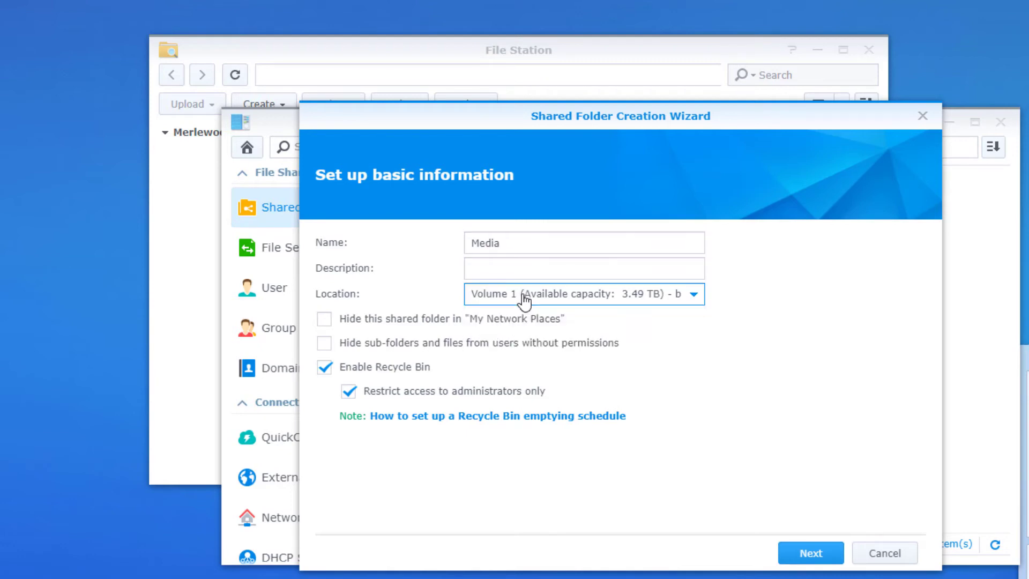
pyautogui.write('All of the Plex Media')
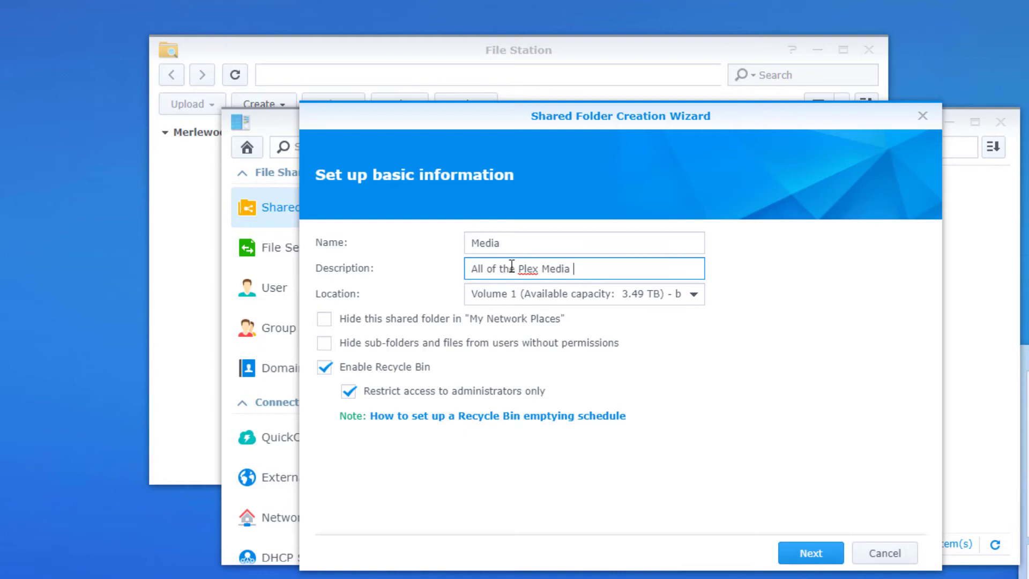
pyautogui.write('lives here')
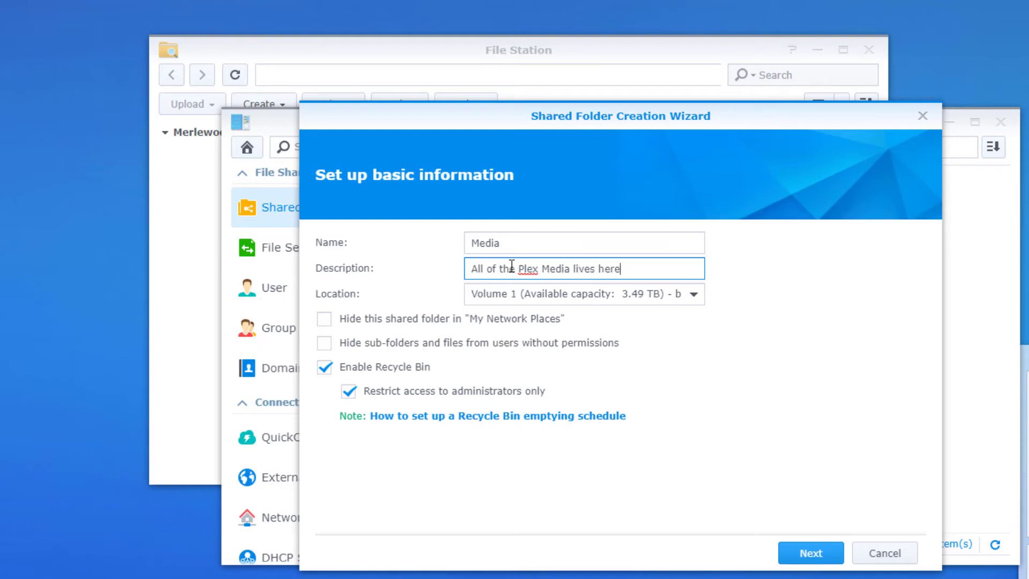
pyautogui.write('media')
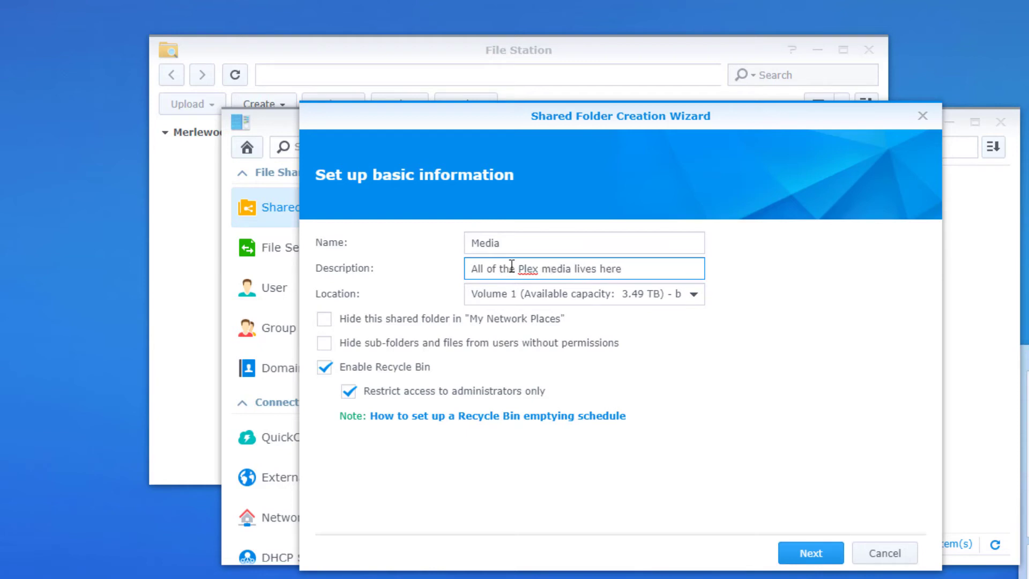
# Step: Continue through encryption and advanced steps with defaults and create the Media share on Volume 1
pyautogui.click(811, 553)
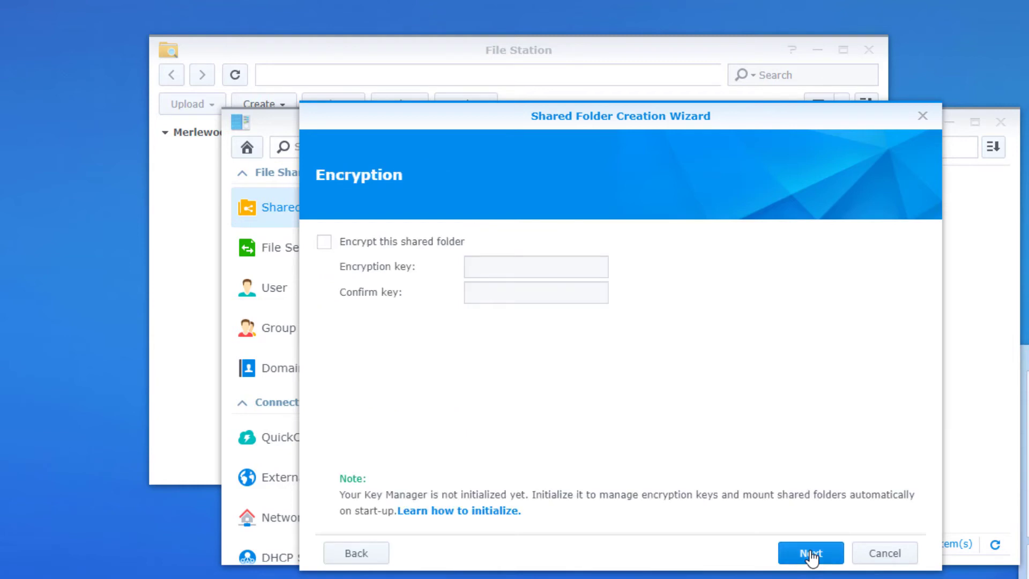
pyautogui.click(810, 553)
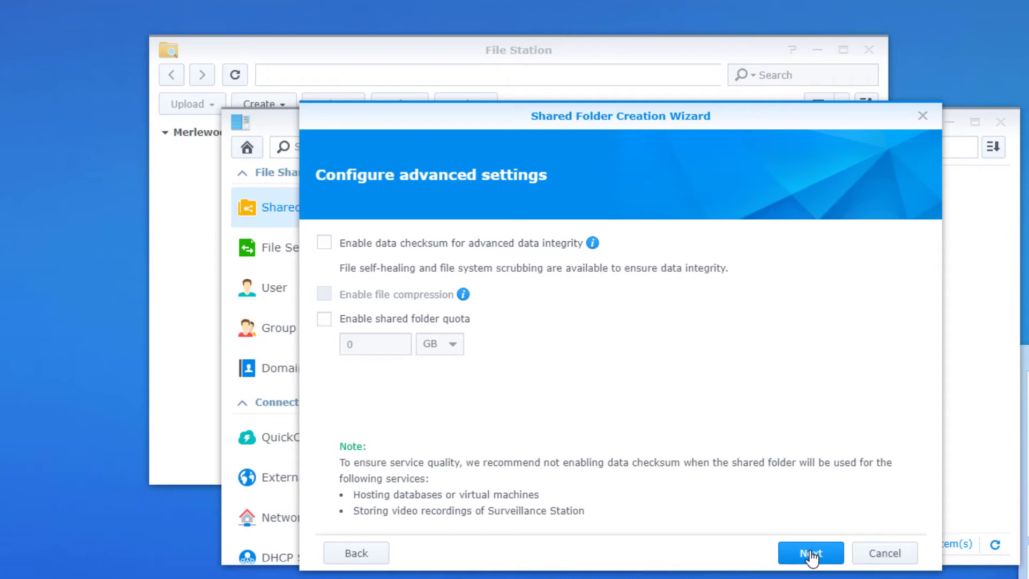
pyautogui.click(810, 554)
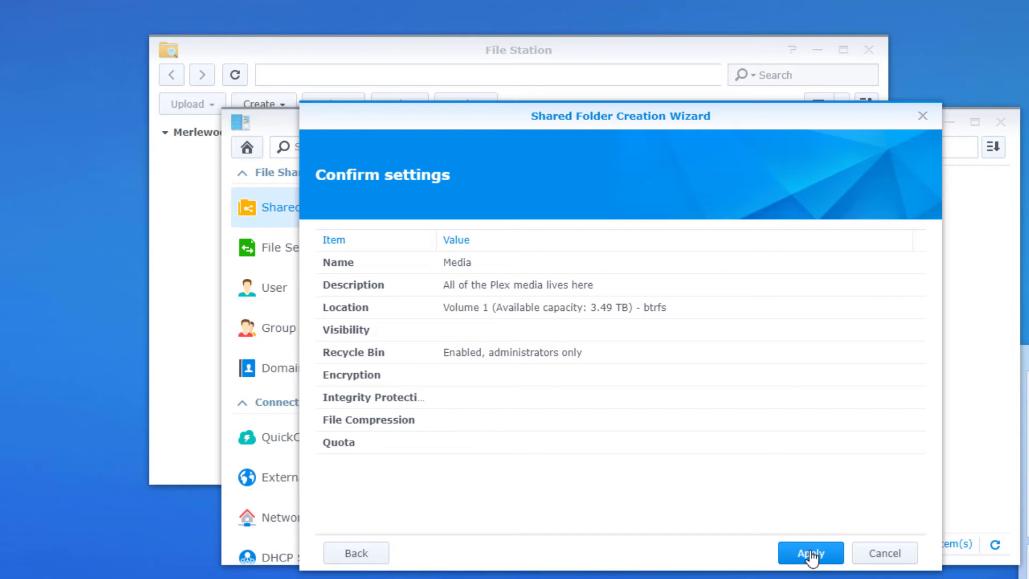
pyautogui.click(811, 554)
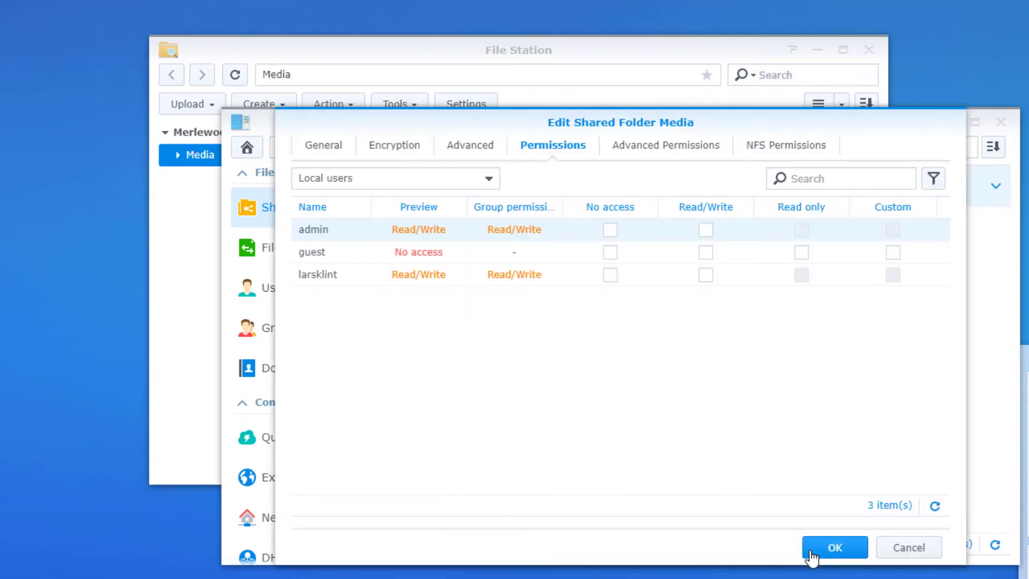
# Step: Confirm the Media folder permissions and verify the share appears under MerlewoodNAS in Explorer
pyautogui.click(834, 547)
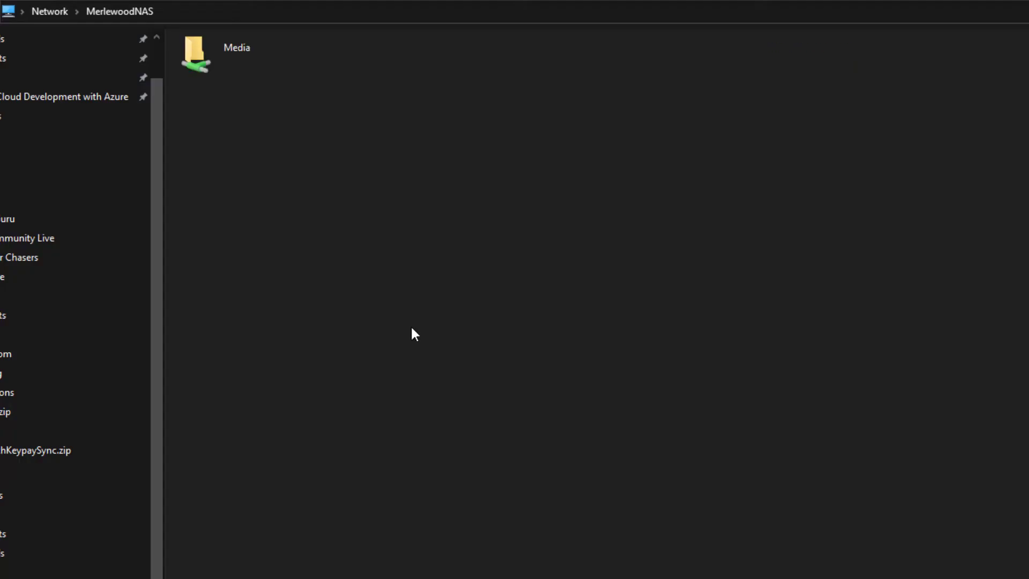
pyautogui.click(204, 55)
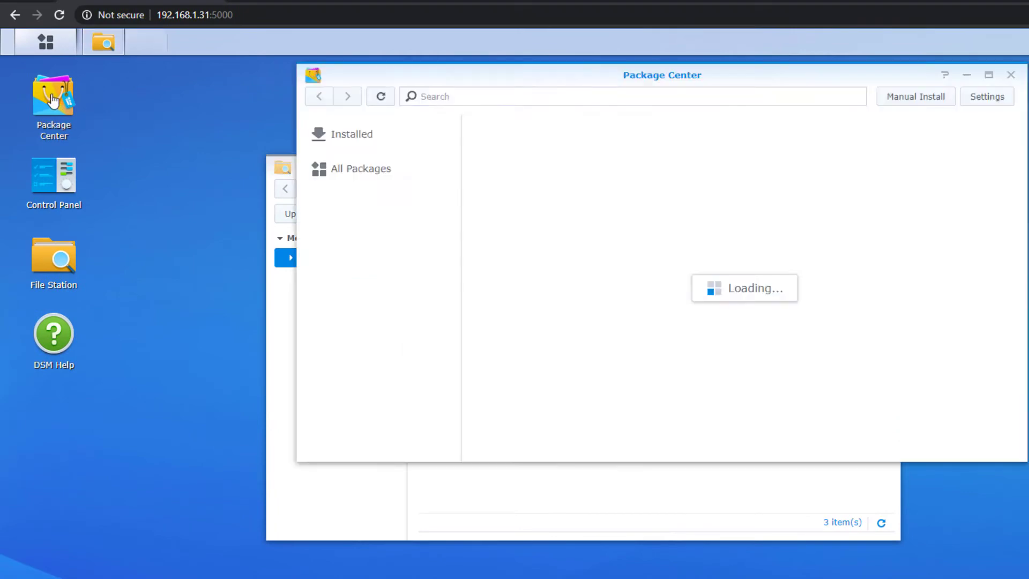
# Step: Acknowledge the Package Center privacy statement, search 'plex' and install Plex Media Server
pyautogui.click(360, 168)
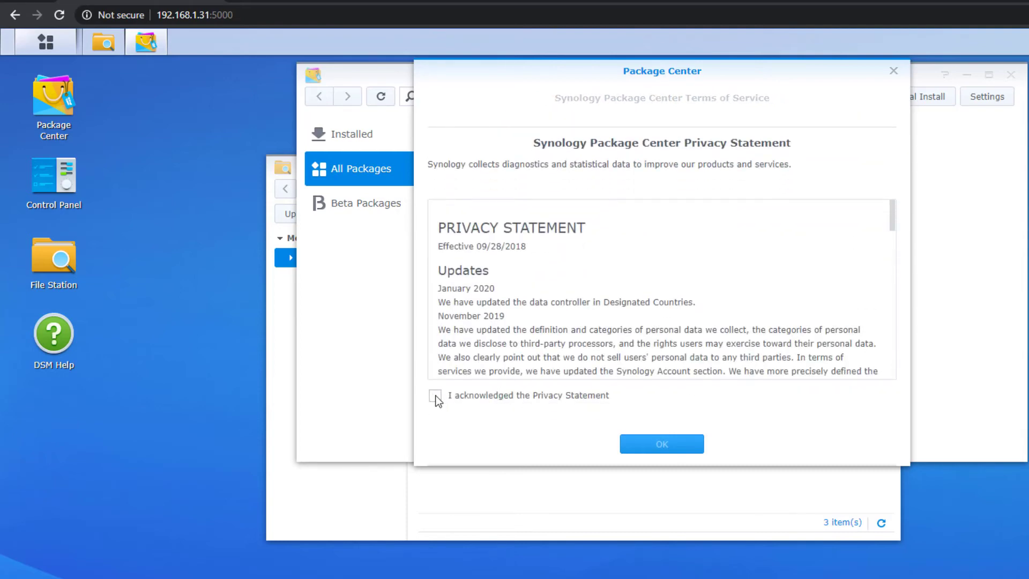
pyautogui.click(435, 395)
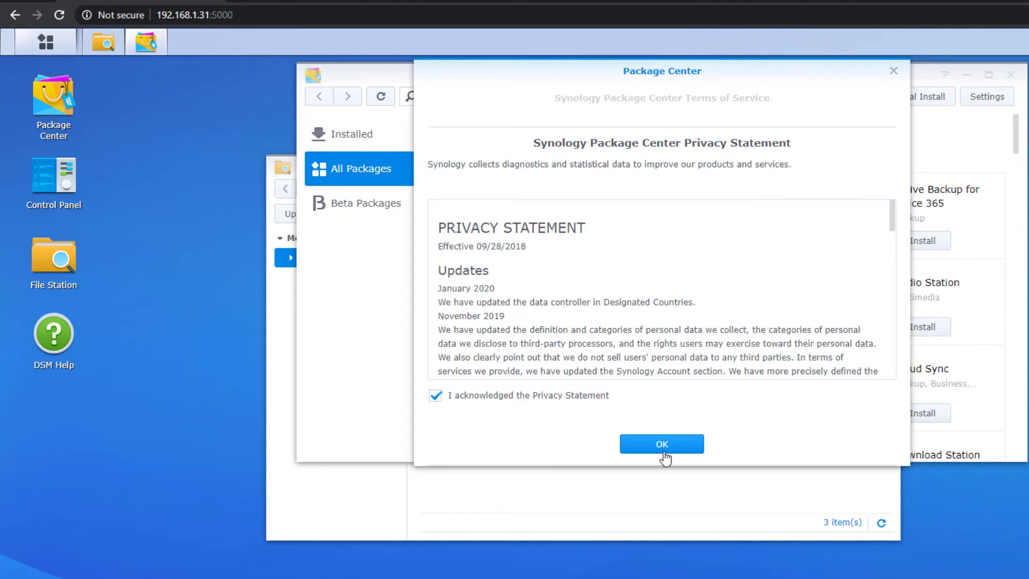
pyautogui.click(661, 443)
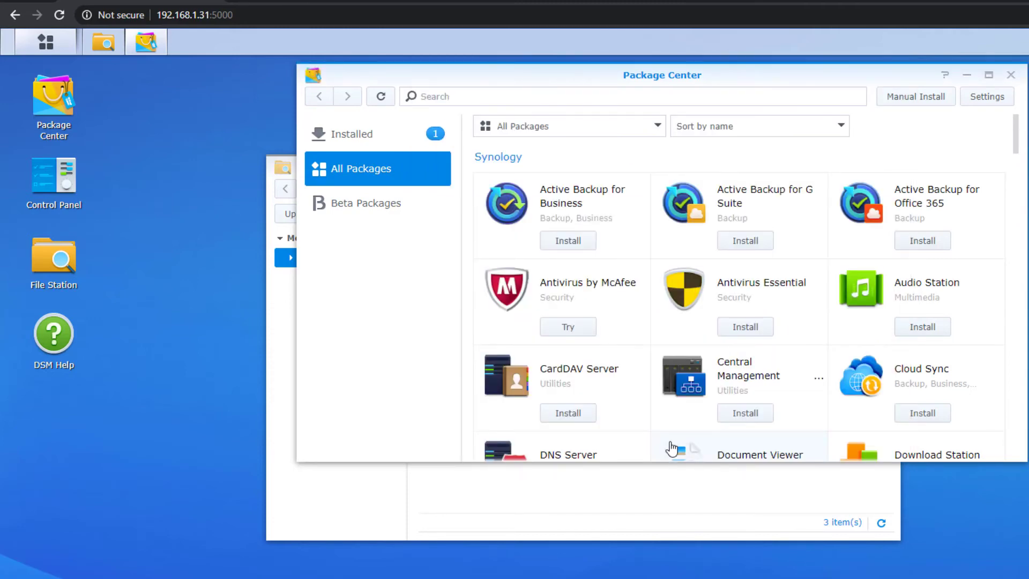
pyautogui.click(597, 97)
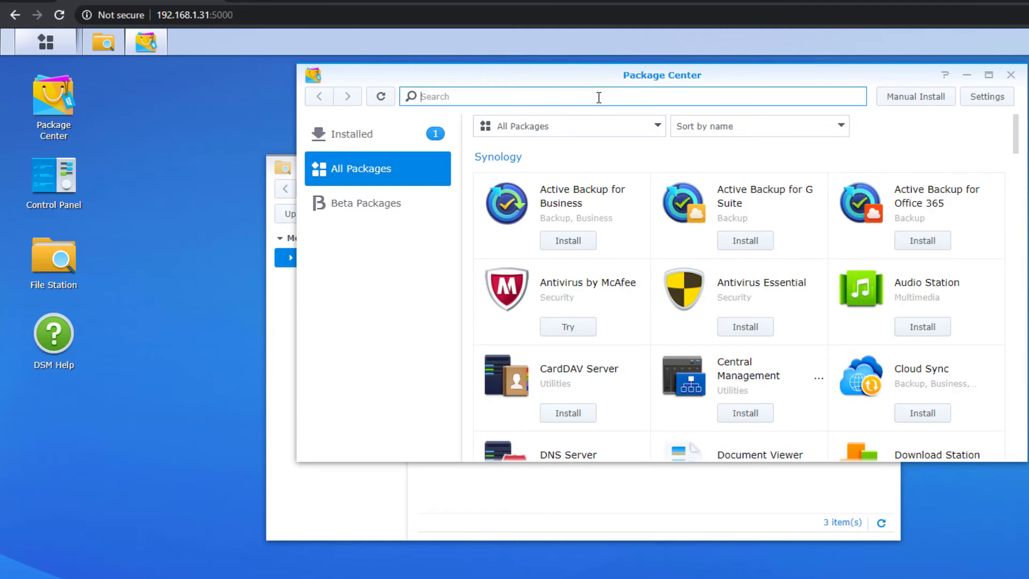
pyautogui.write('plex')
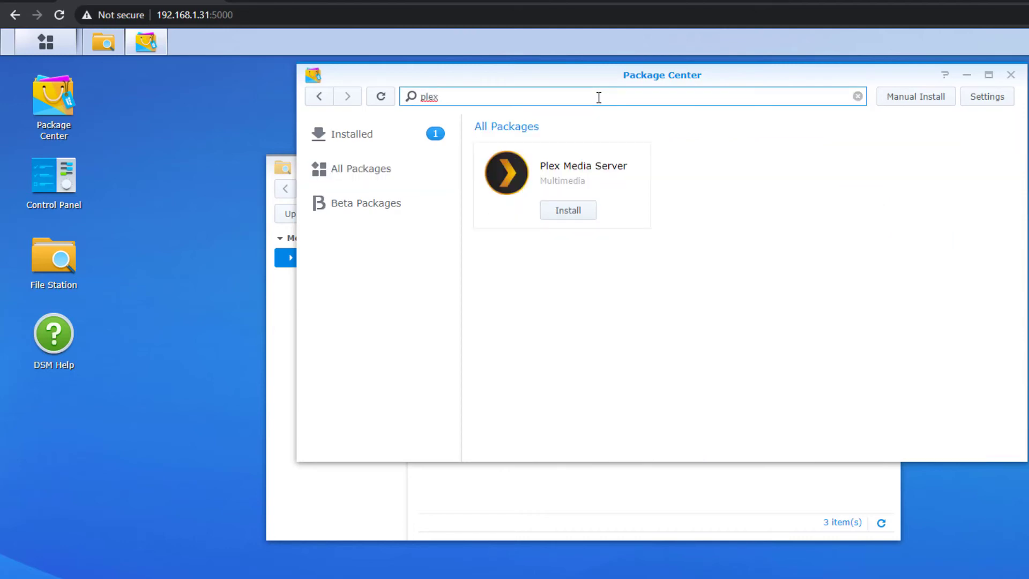
pyautogui.moveTo(566, 212)
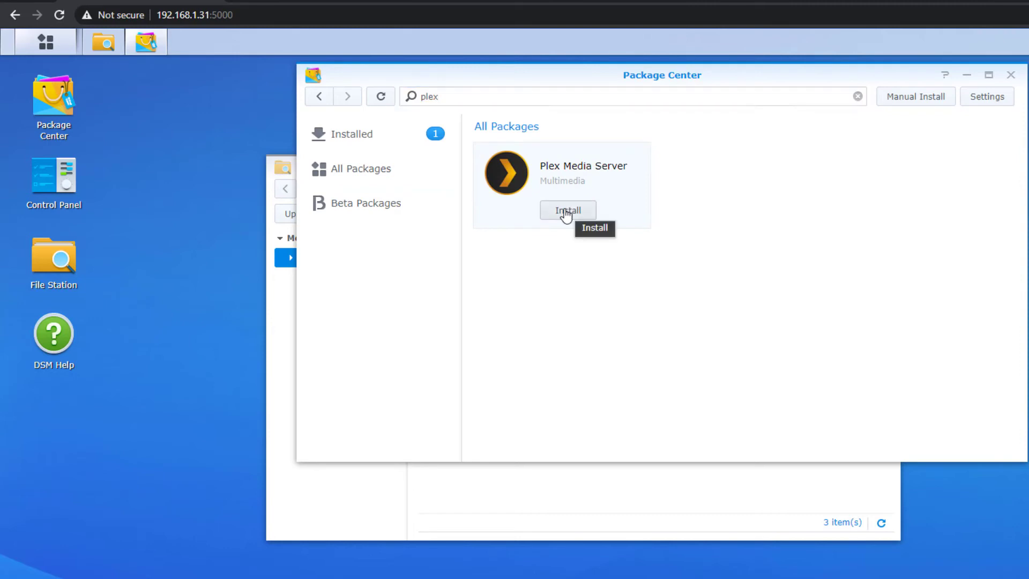
pyautogui.click(567, 210)
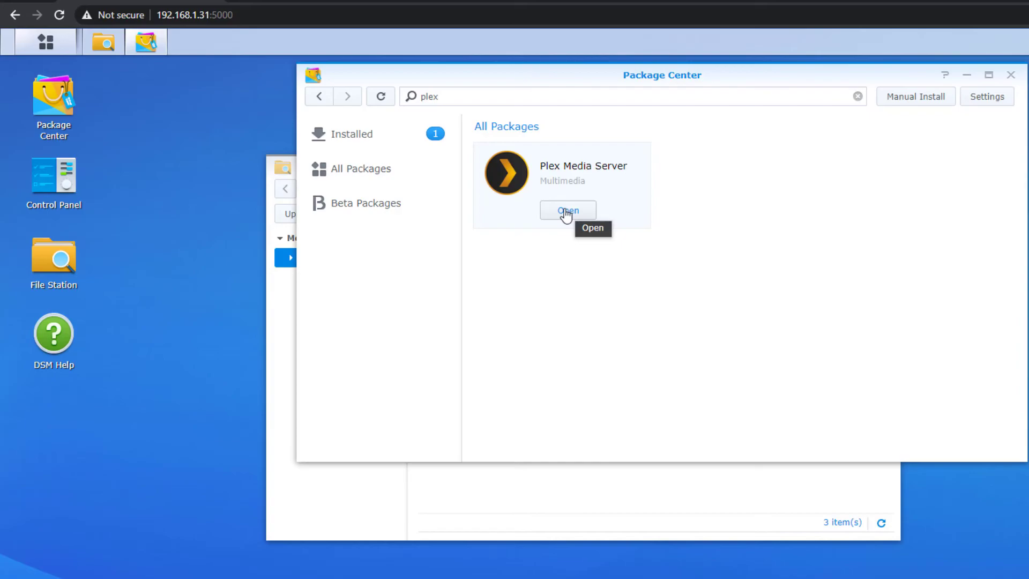
# Step: Launch Plex Media Server from Package Center and sign in to the Plex account
pyautogui.click(567, 210)
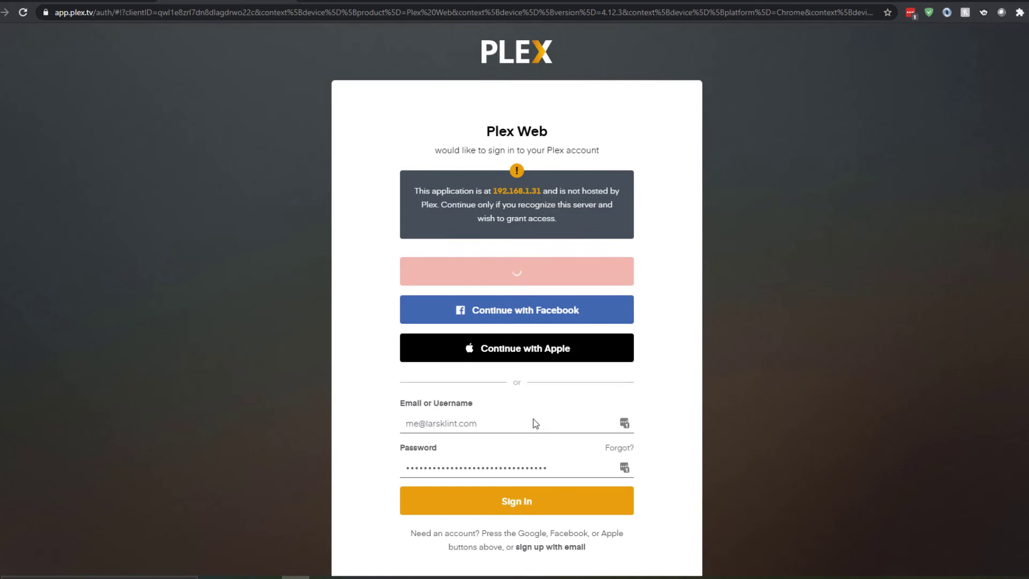
pyautogui.click(517, 501)
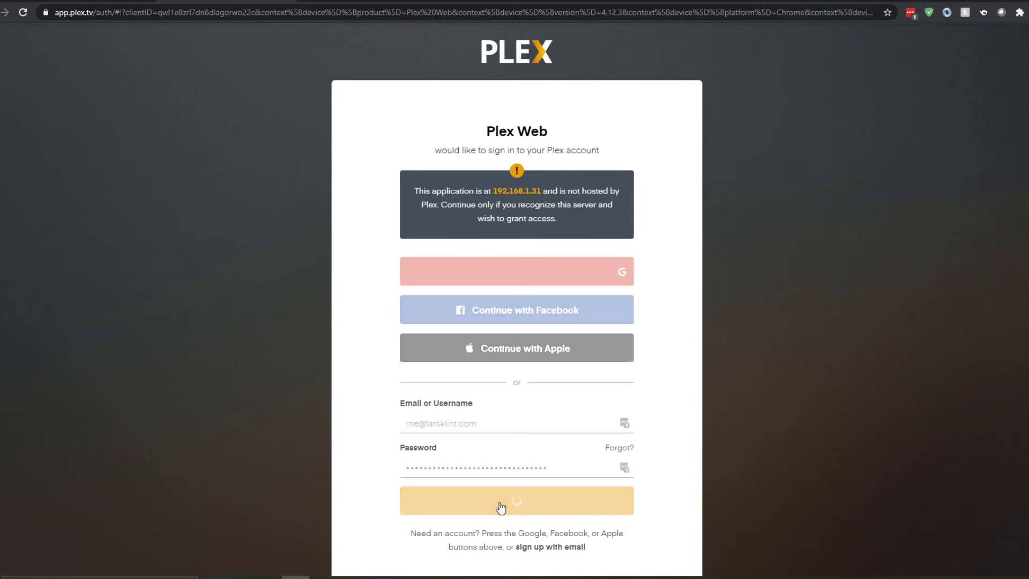
pyautogui.click(516, 500)
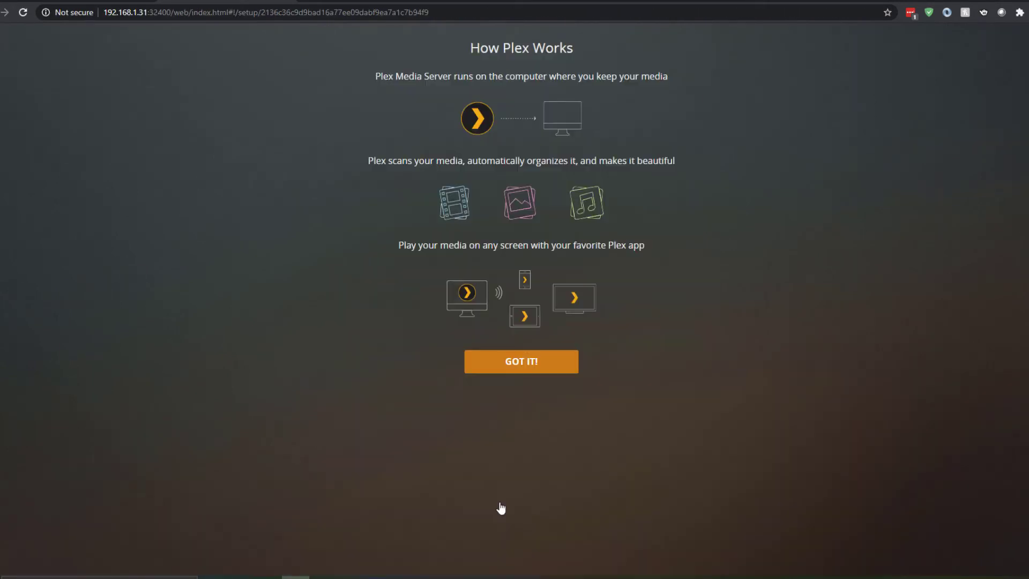
pyautogui.moveTo(525, 432)
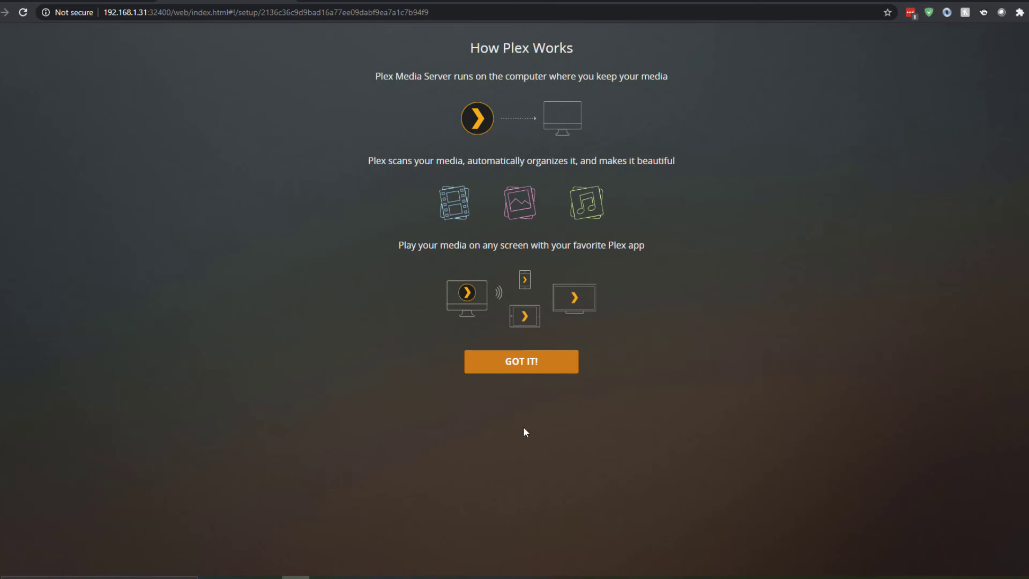
pyautogui.moveTo(521, 362)
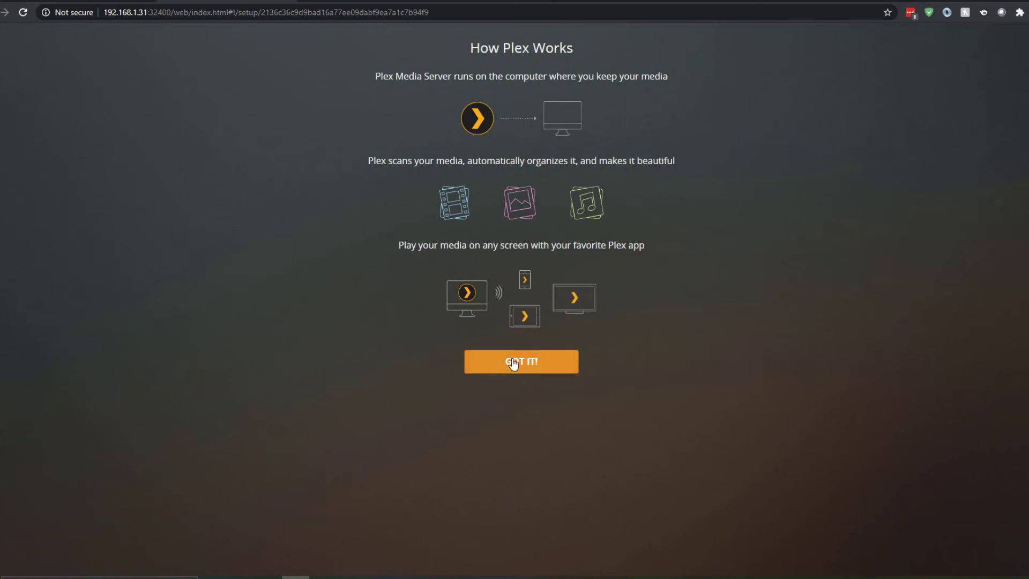
# Step: Name the server MerleFlix, untick outside-home media access and continue to library setup
pyautogui.click(521, 362)
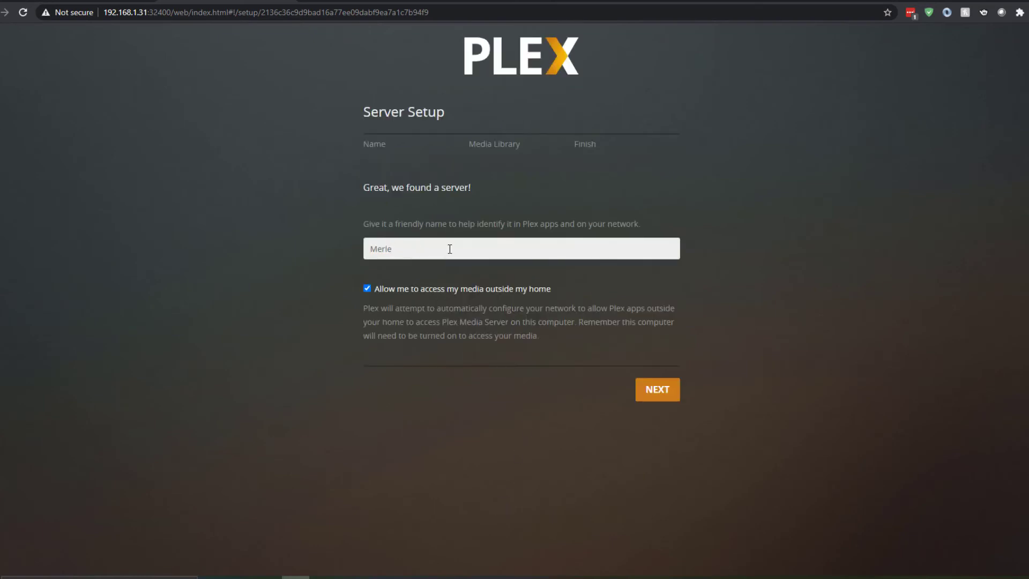
pyautogui.write('Flix')
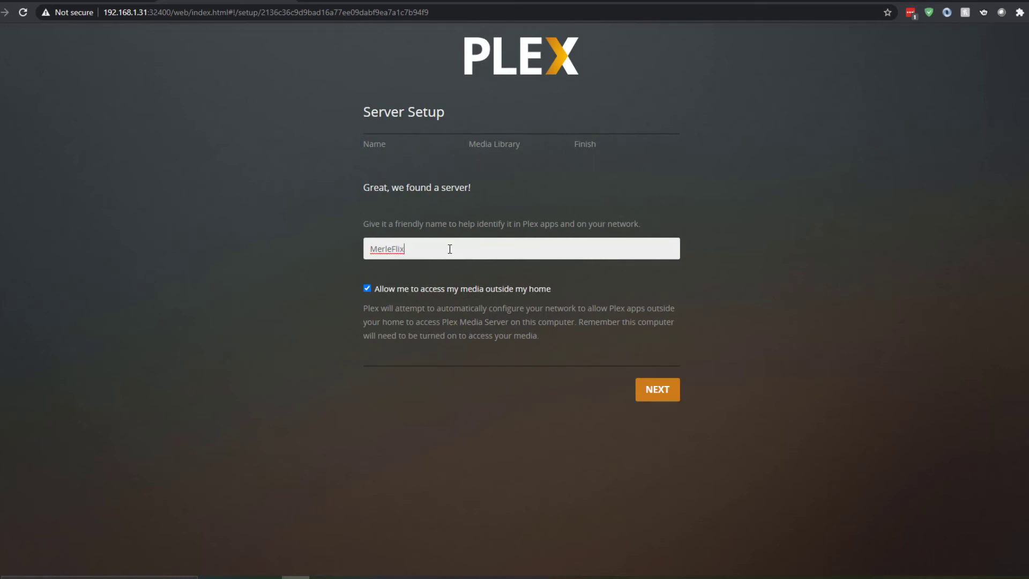
pyautogui.click(367, 289)
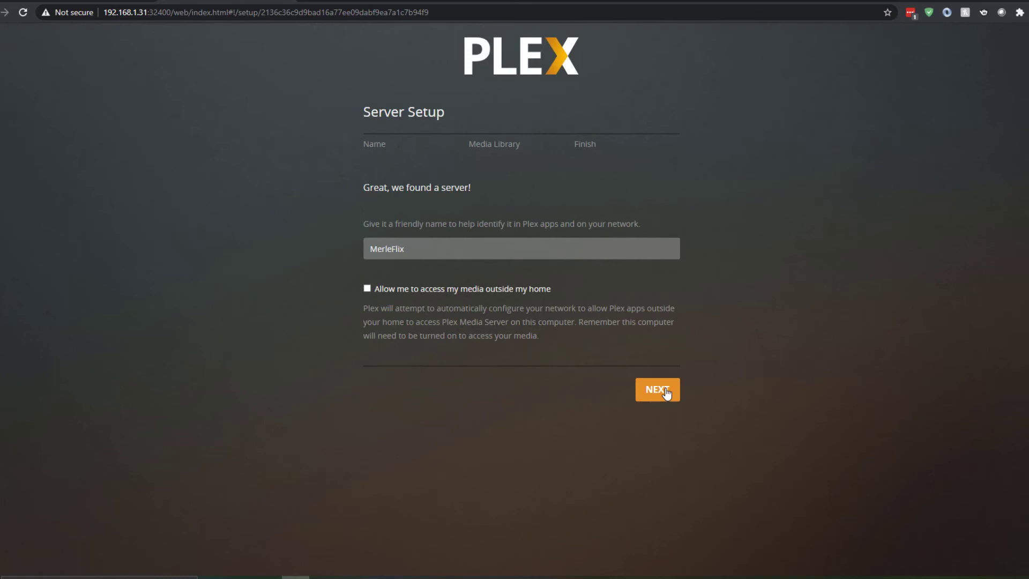
pyautogui.click(657, 389)
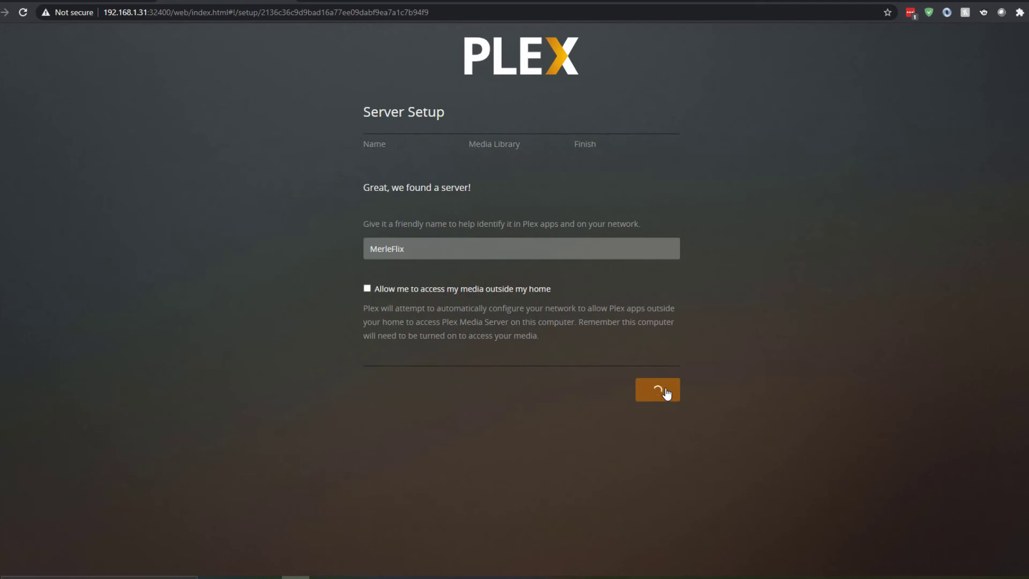
pyautogui.click(657, 389)
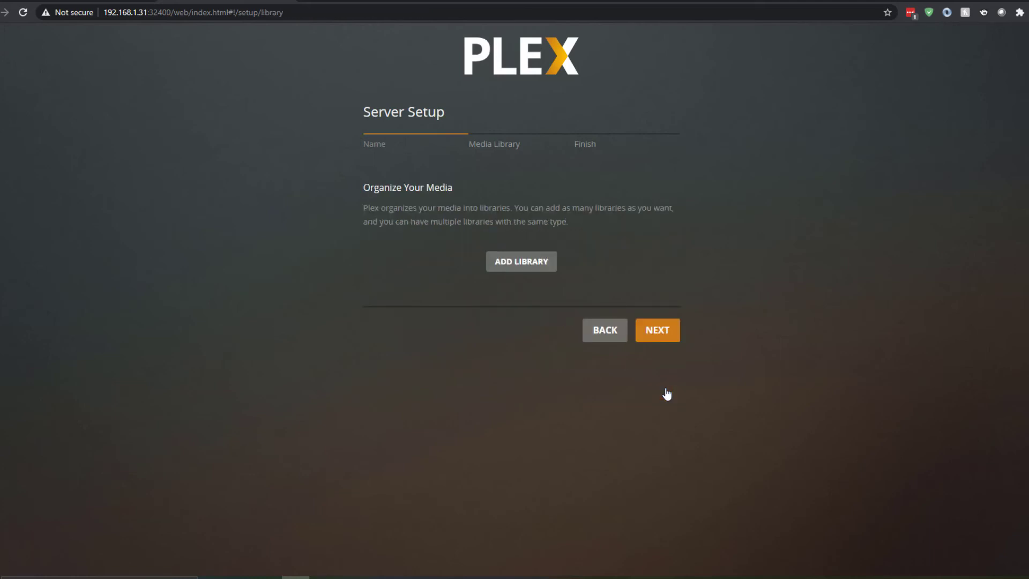
pyautogui.moveTo(521, 261)
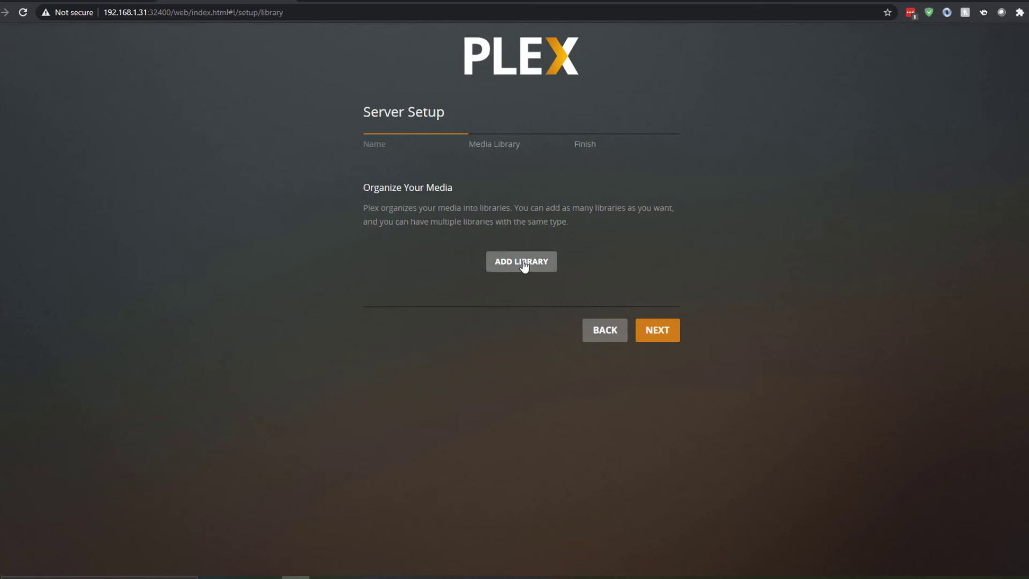
# Step: Add a Movies library browsing to the /volume1/Media folder
pyautogui.click(521, 262)
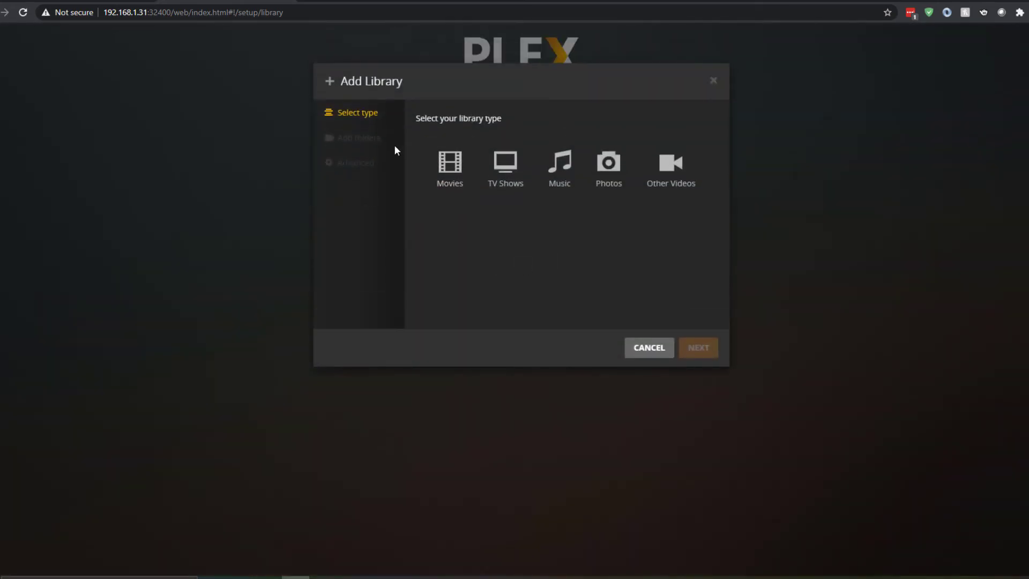
pyautogui.click(449, 167)
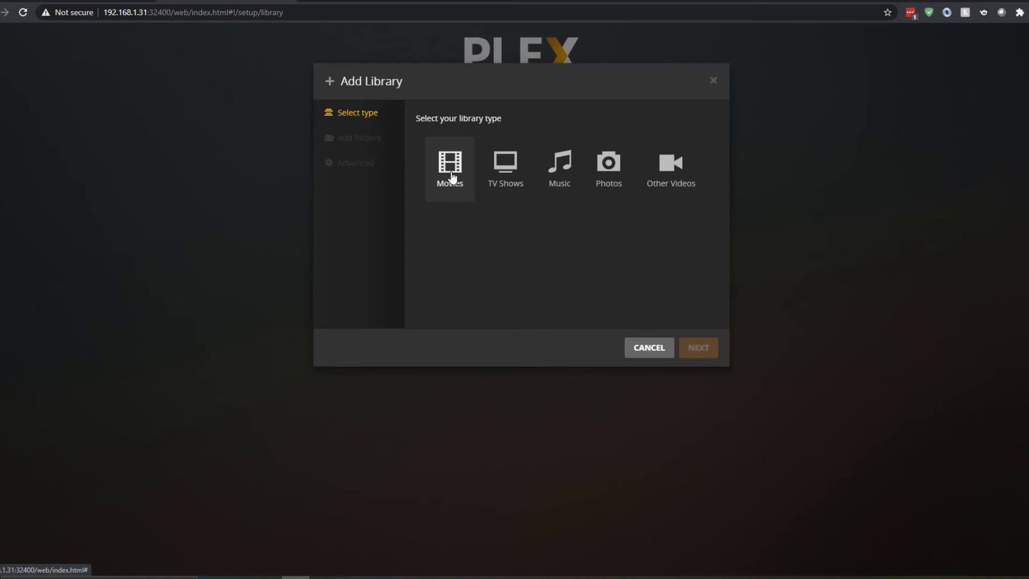
pyautogui.click(449, 165)
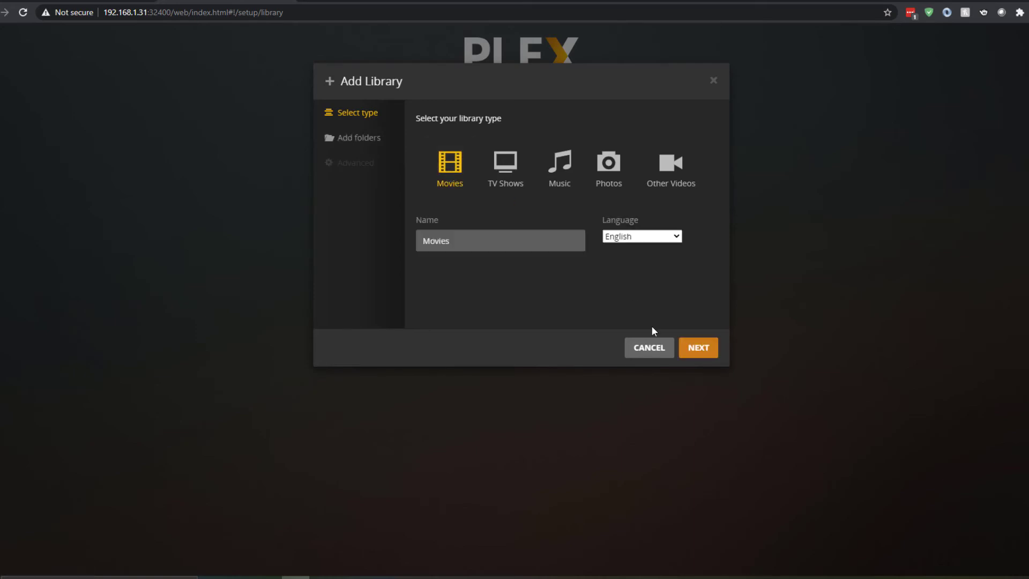
pyautogui.click(697, 347)
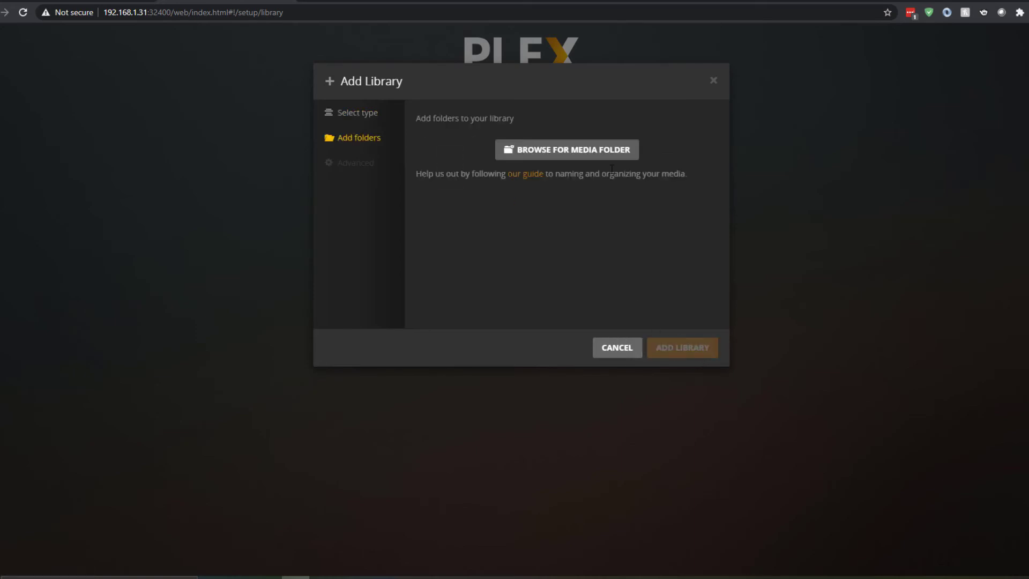
pyautogui.click(566, 149)
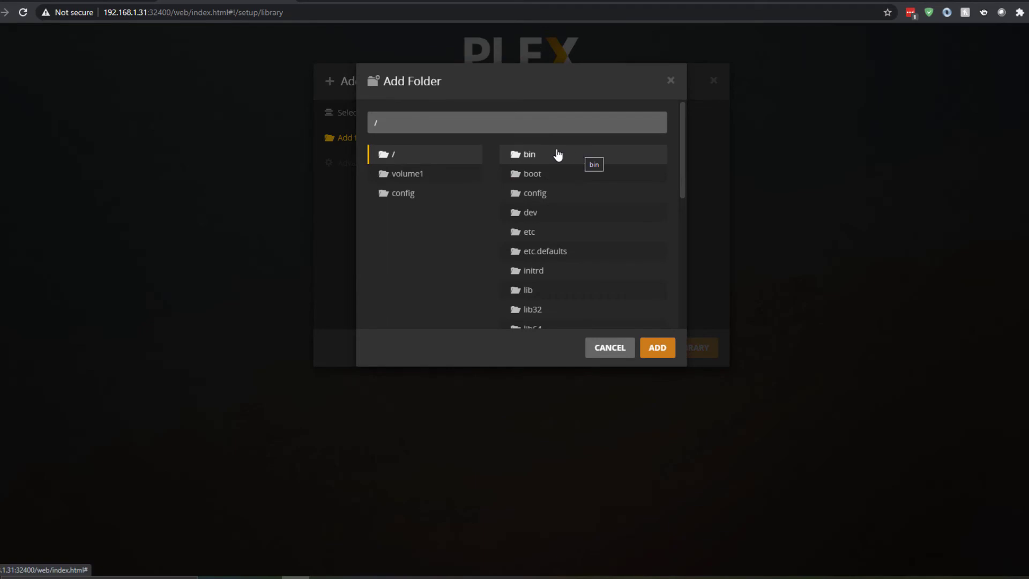
pyautogui.moveTo(406, 173)
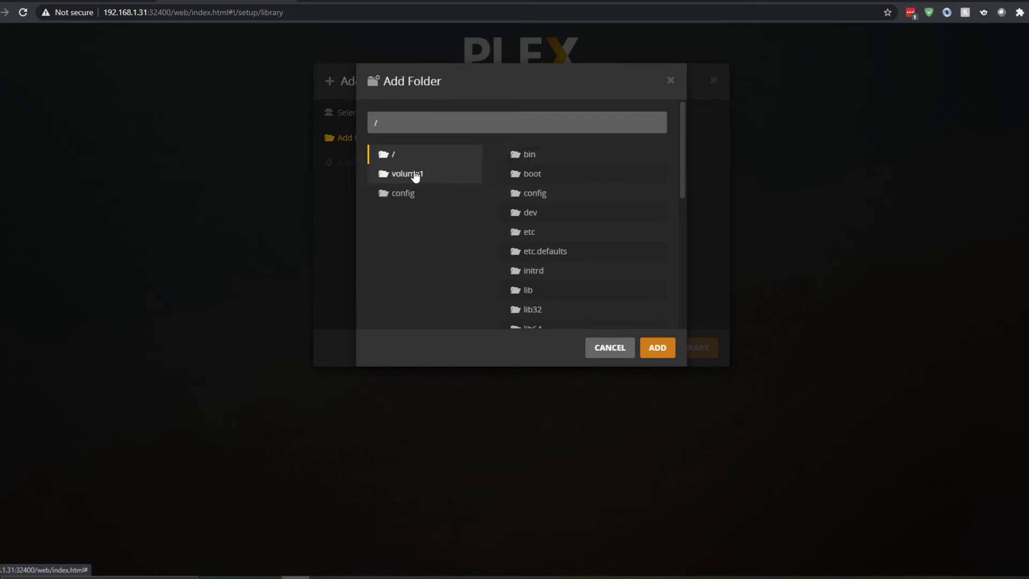
pyautogui.click(407, 174)
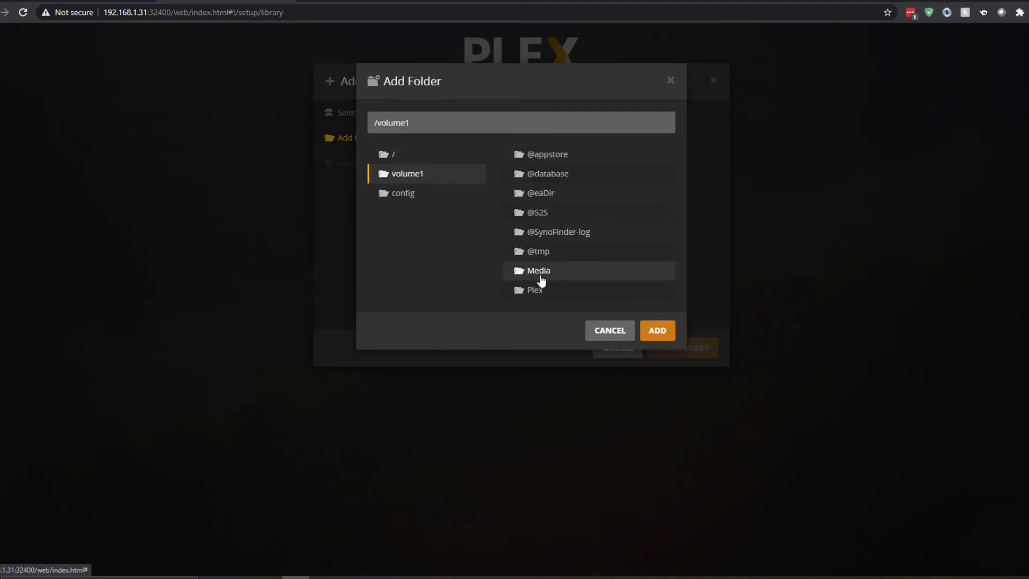
pyautogui.click(539, 271)
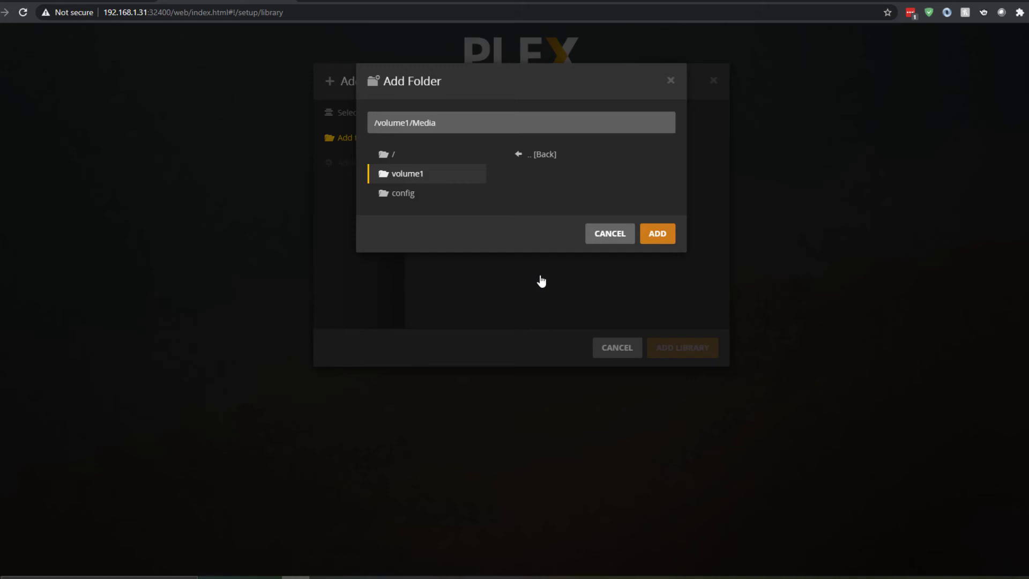
# Step: Add a TV Shows library at /volume1/Media/TV Shows and continue to the finish step
pyautogui.click(521, 122)
pyautogui.write('/TV Sho')
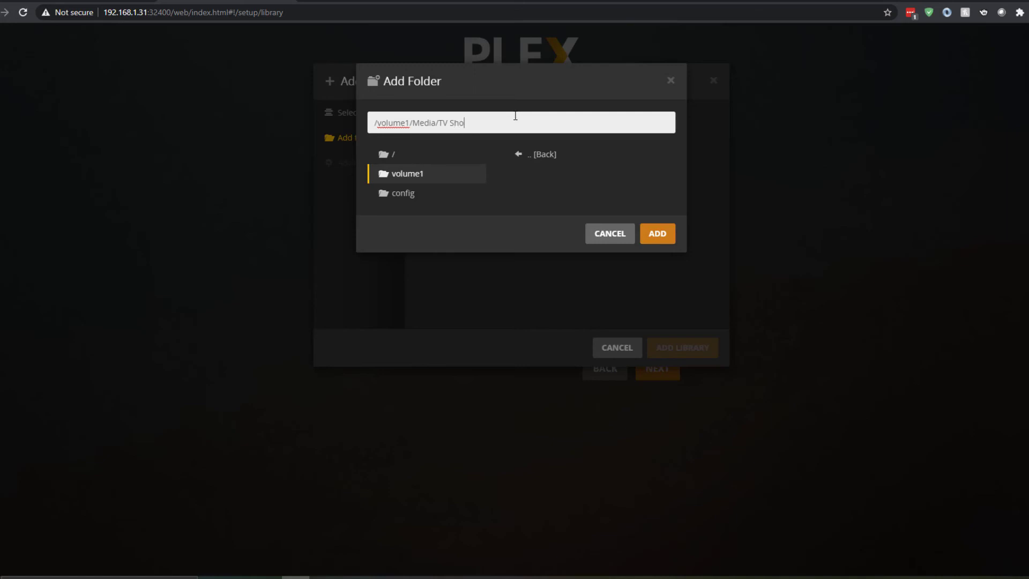
pyautogui.write('ws')
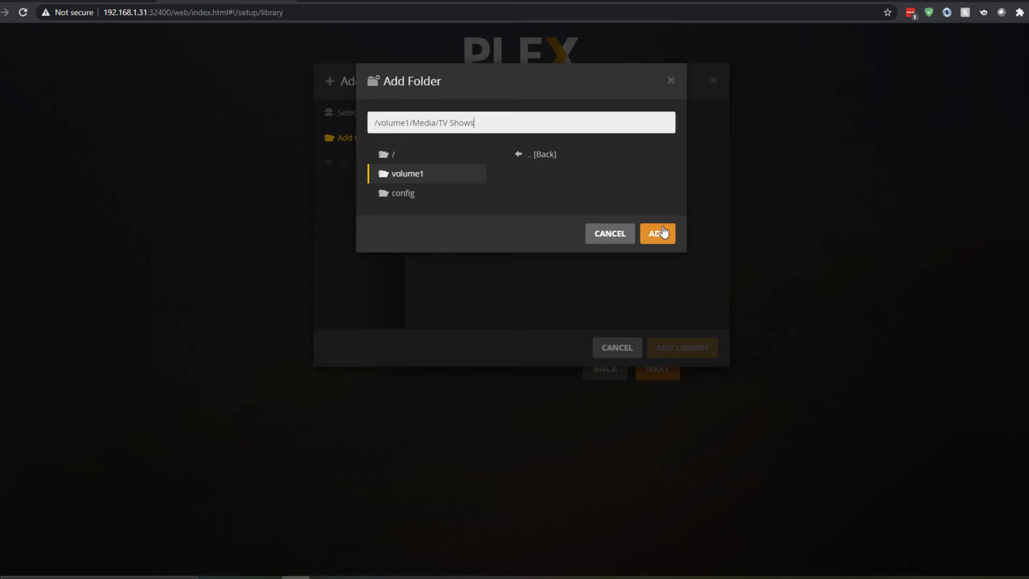
pyautogui.click(657, 233)
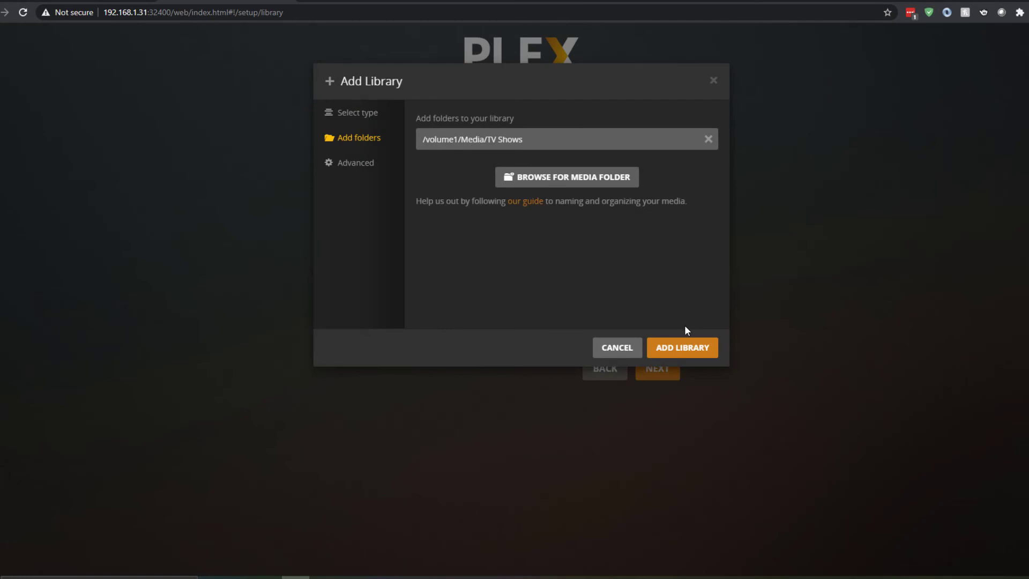
pyautogui.click(682, 348)
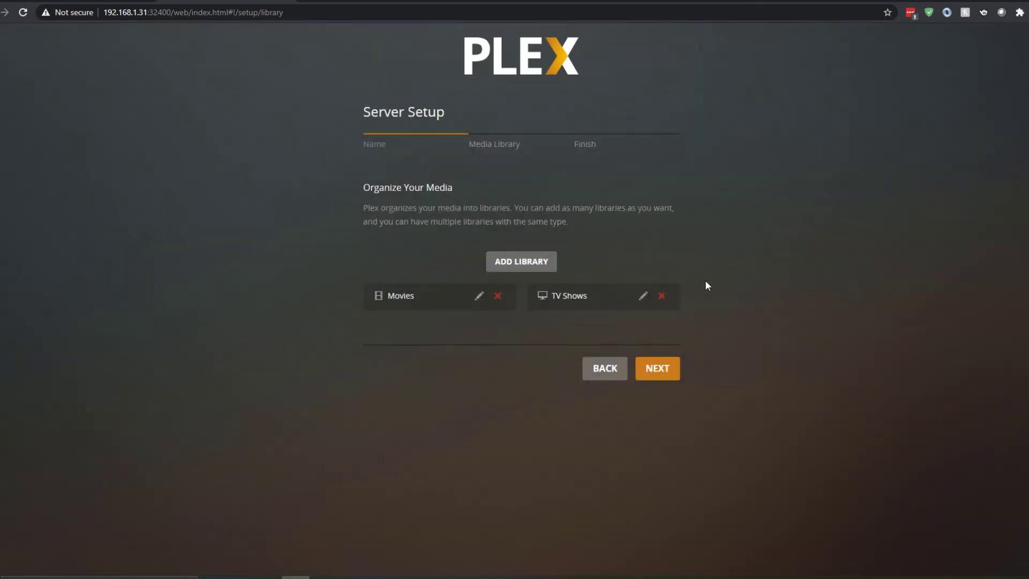
pyautogui.click(656, 367)
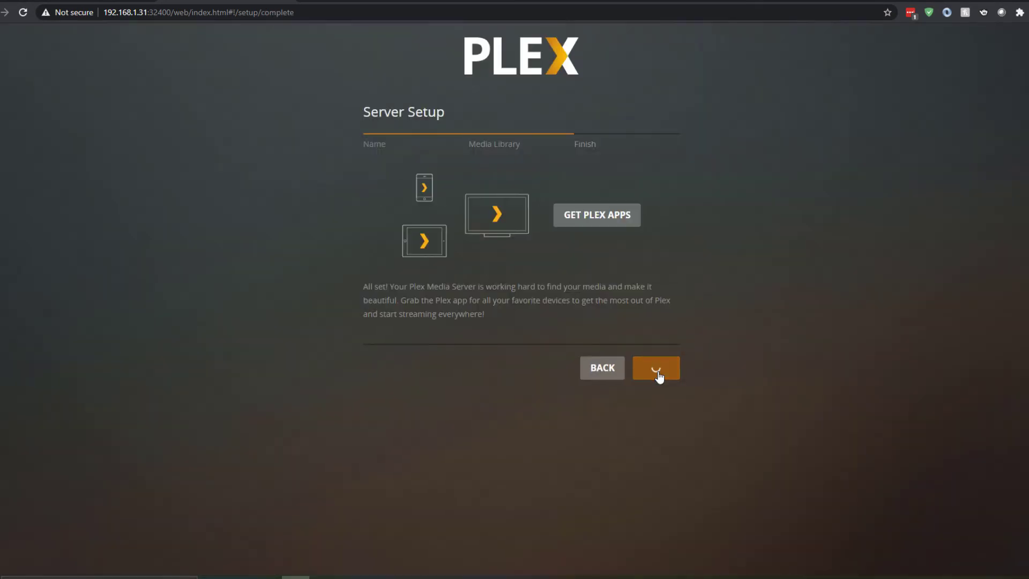
# Step: Finish setup with MerleFlix as preferred server and open its empty Movies library
pyautogui.click(655, 367)
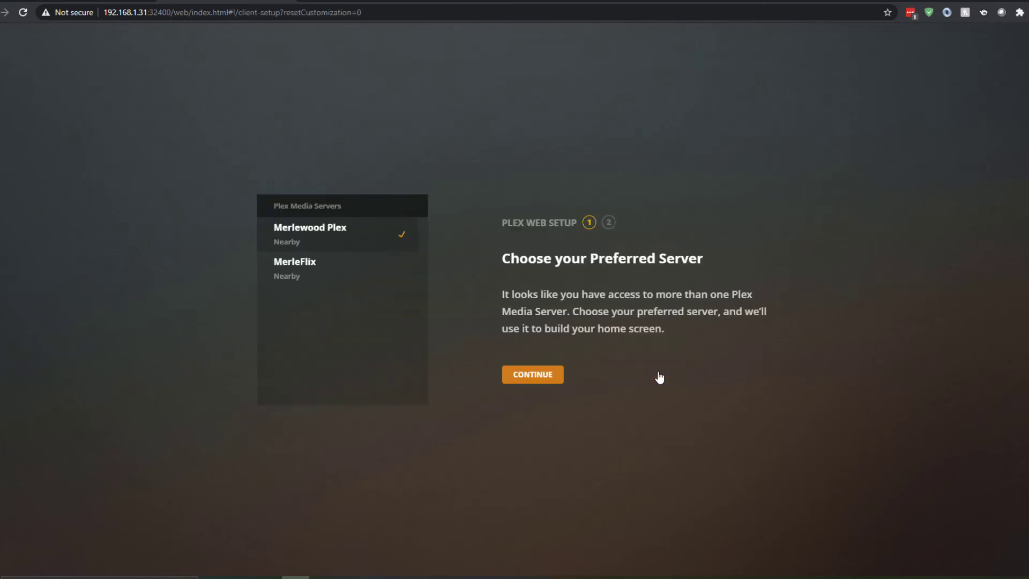
pyautogui.moveTo(312, 273)
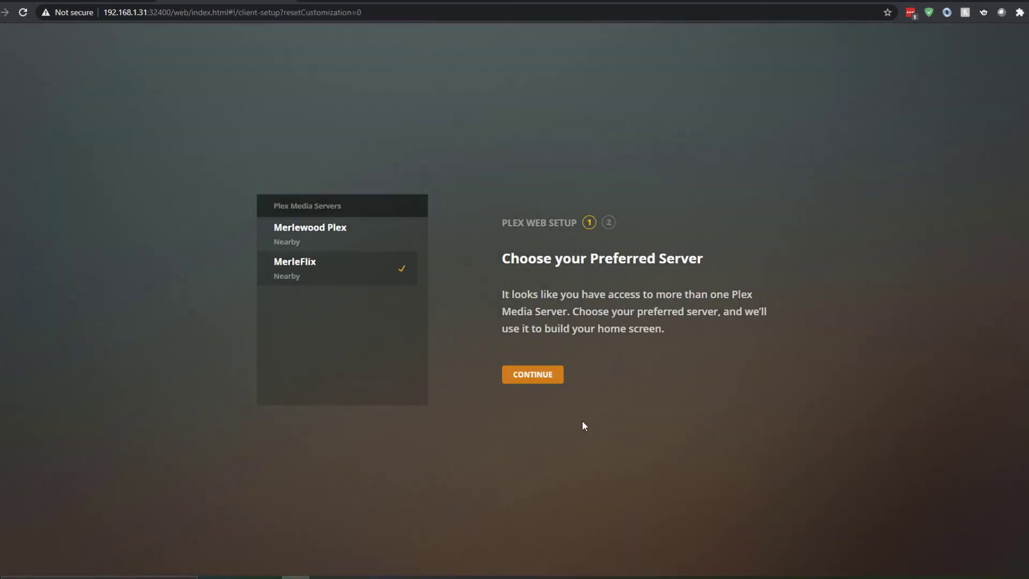
pyautogui.click(531, 374)
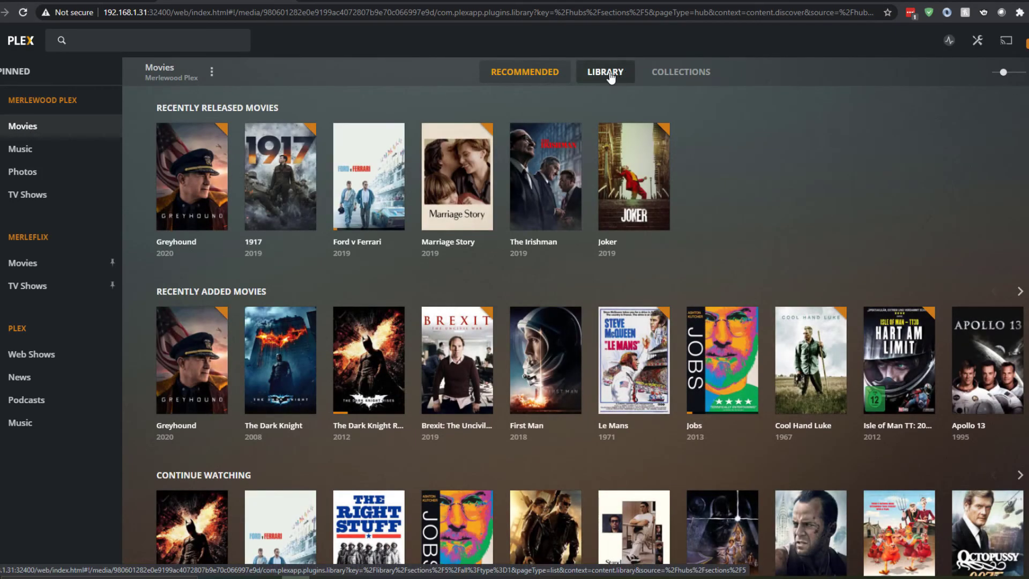
pyautogui.click(603, 72)
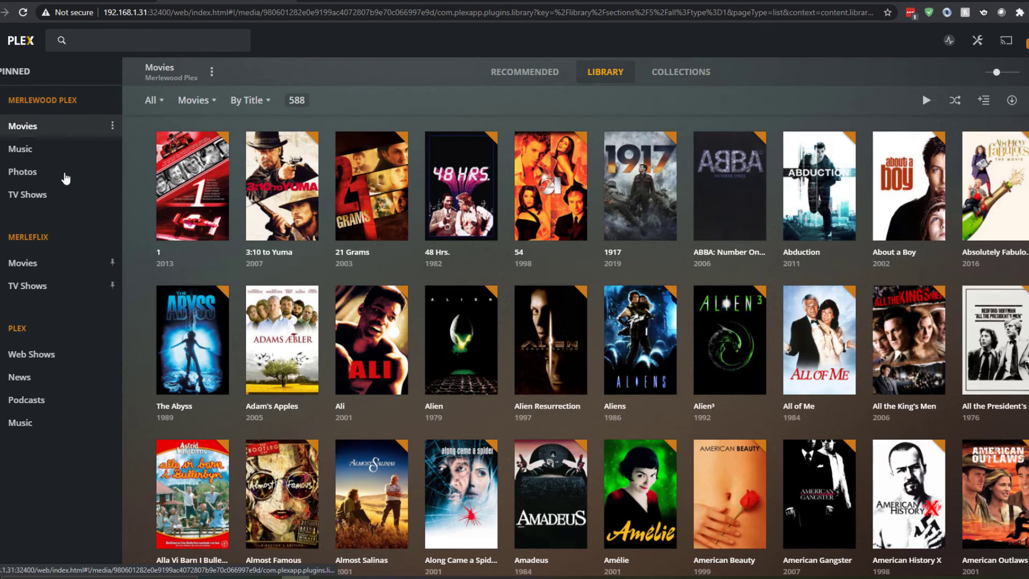
pyautogui.click(22, 264)
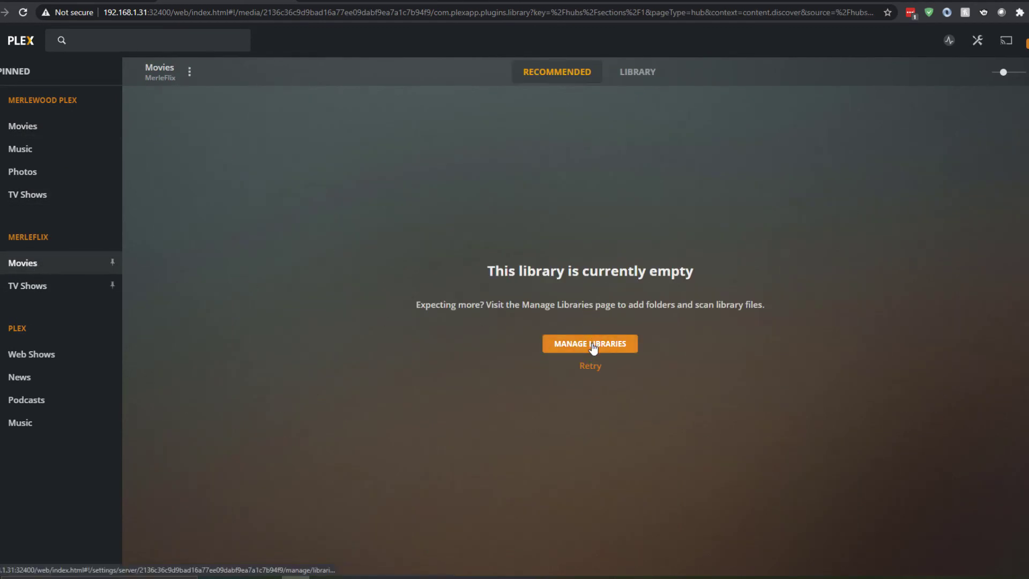
# Step: Open Manage Libraries and the Movies library's edit settings, then return to the NAS page
pyautogui.click(588, 343)
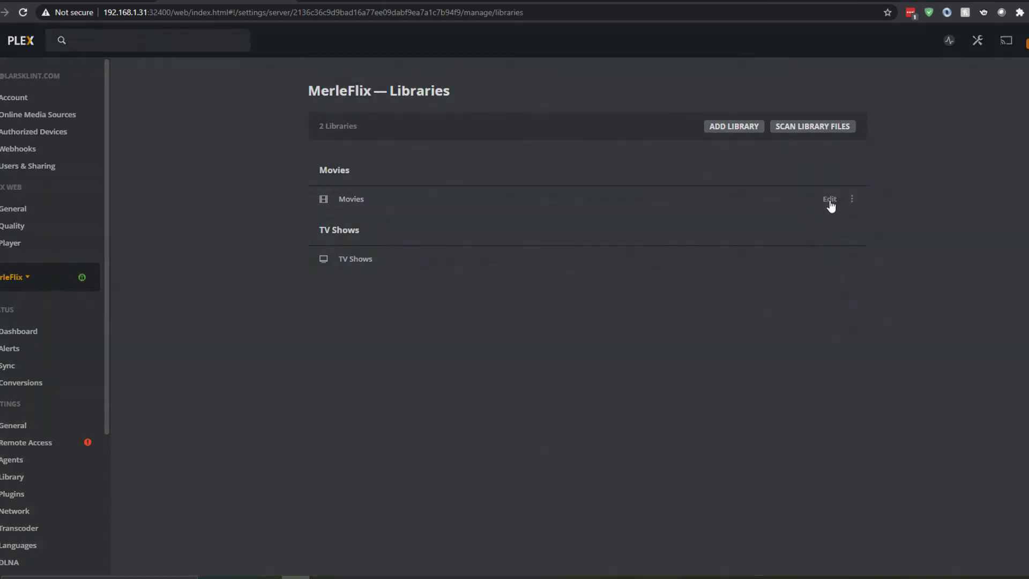
pyautogui.click(829, 200)
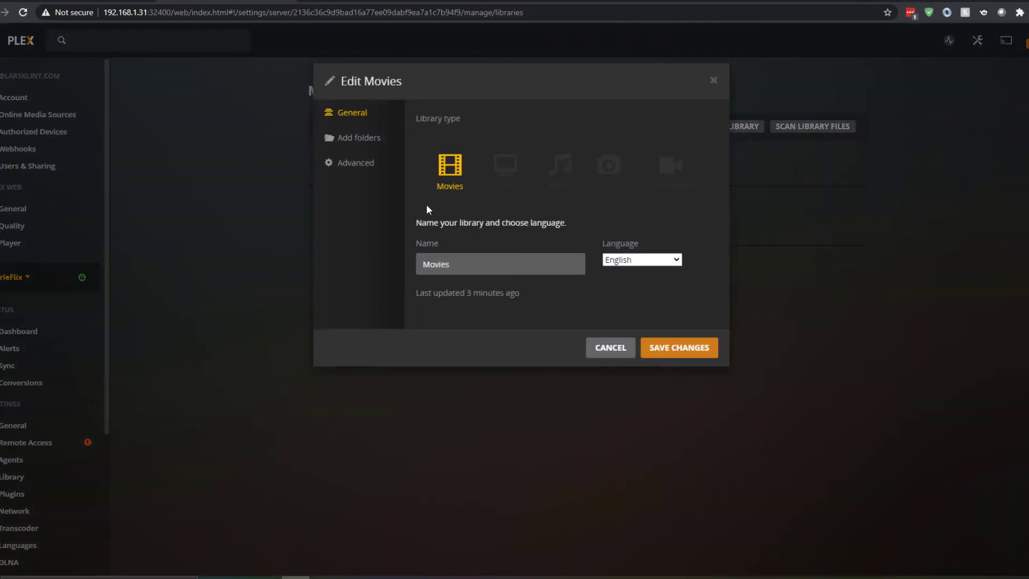
pyautogui.click(358, 138)
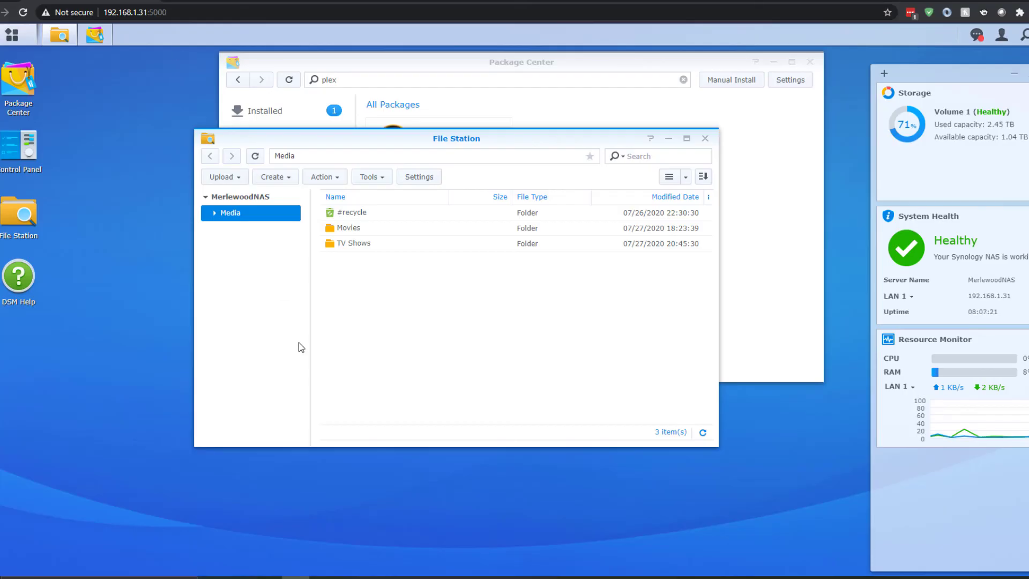
# Step: View Media > Movies (584 items), then open the Media shared folder's edit window in Control Panel
pyautogui.doubleClick(349, 228)
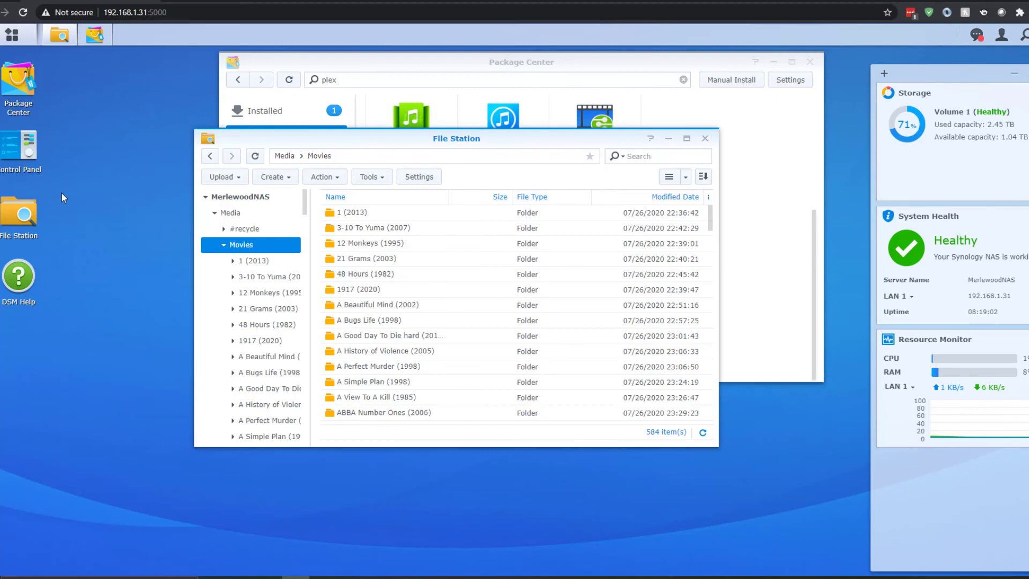
pyautogui.moveTo(18, 148)
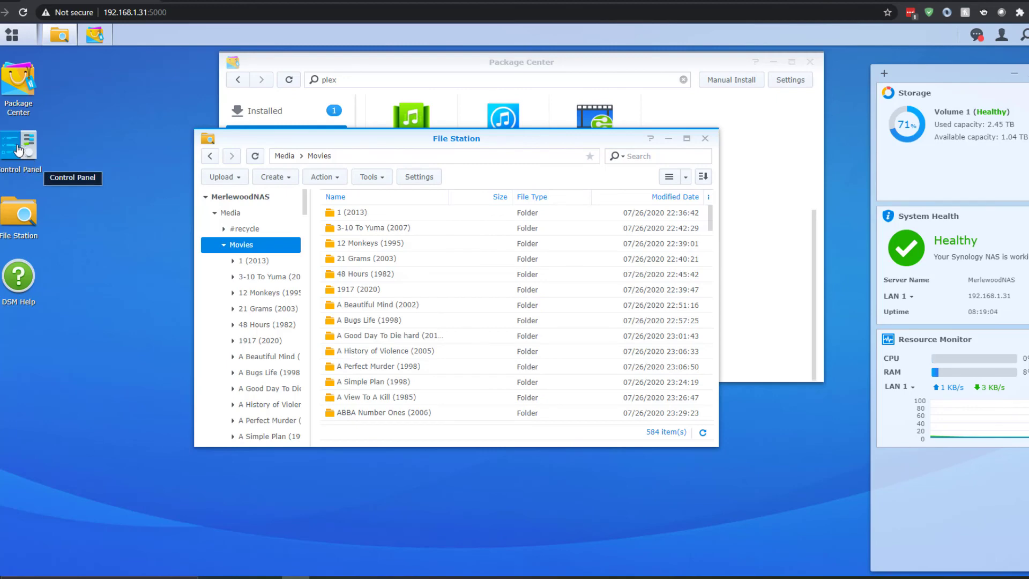
pyautogui.click(19, 145)
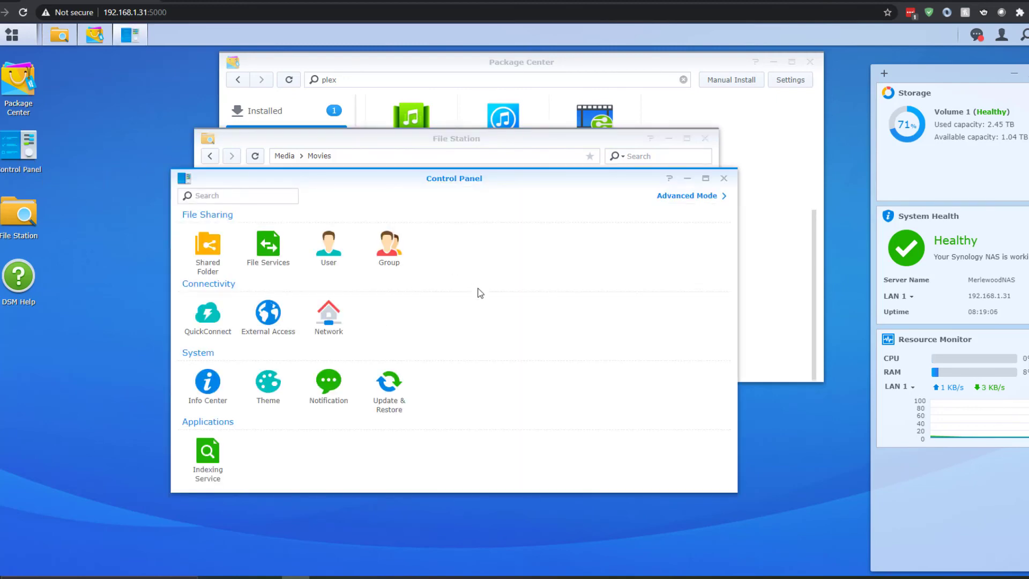
pyautogui.moveTo(512, 256)
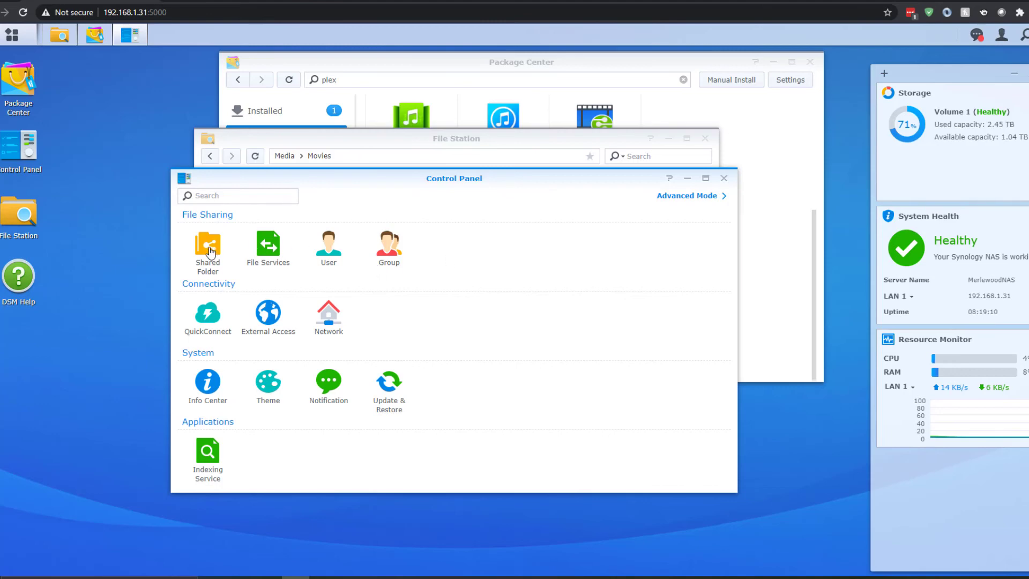
pyautogui.click(207, 248)
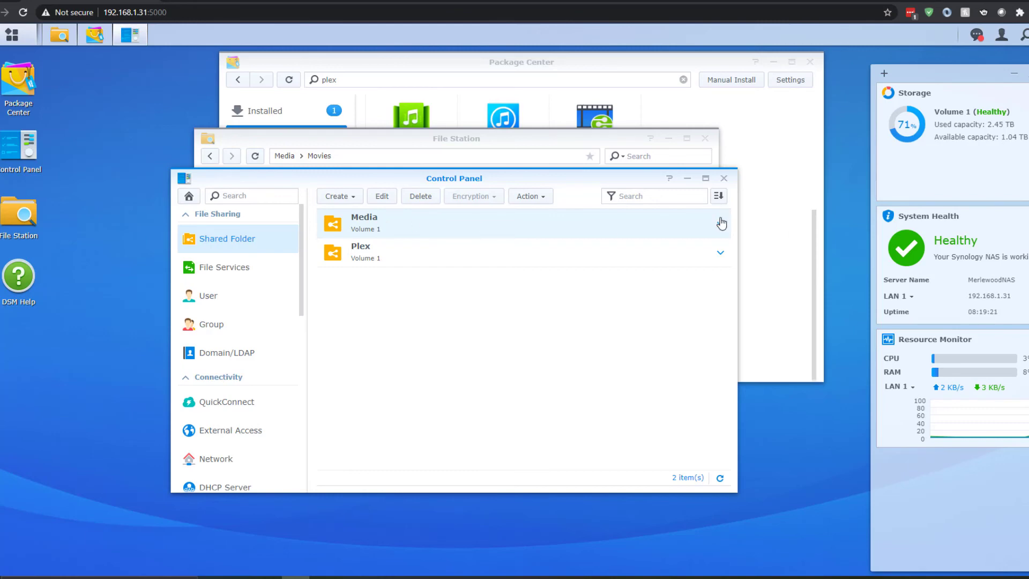
pyautogui.click(720, 223)
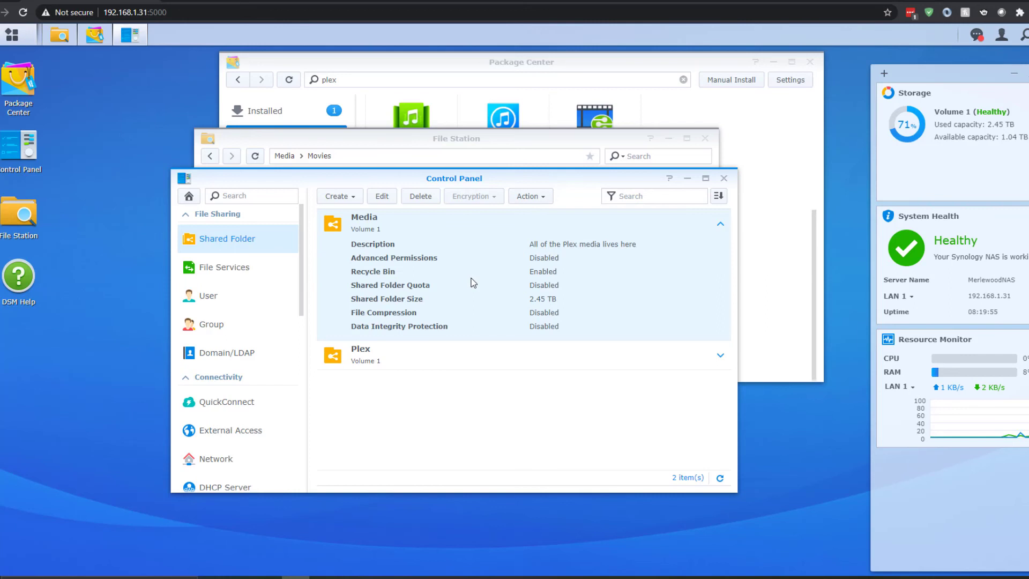
pyautogui.click(382, 195)
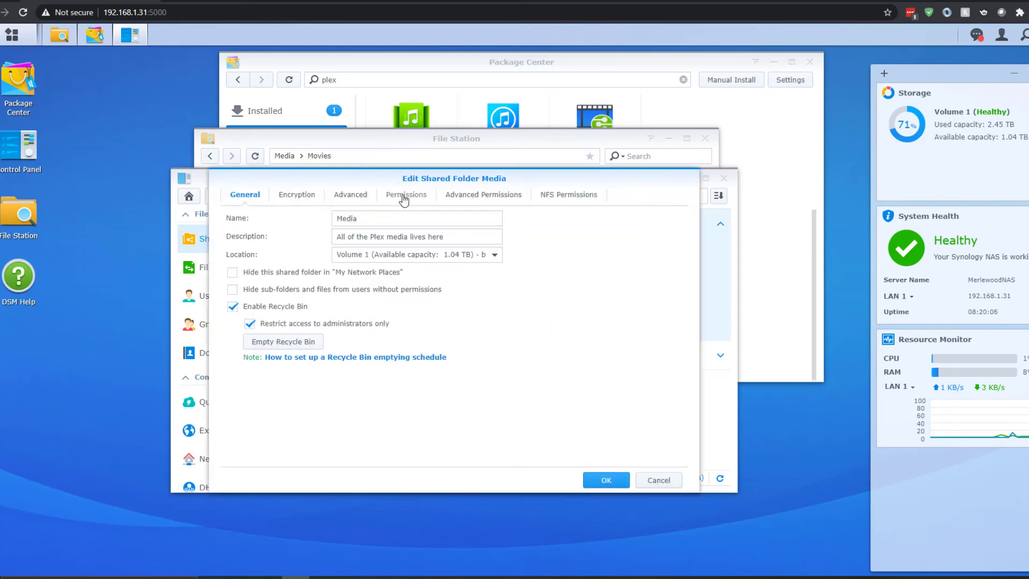
# Step: Grant the plex user Read/Write on the Media shared folder and confirm with OK
pyautogui.click(405, 194)
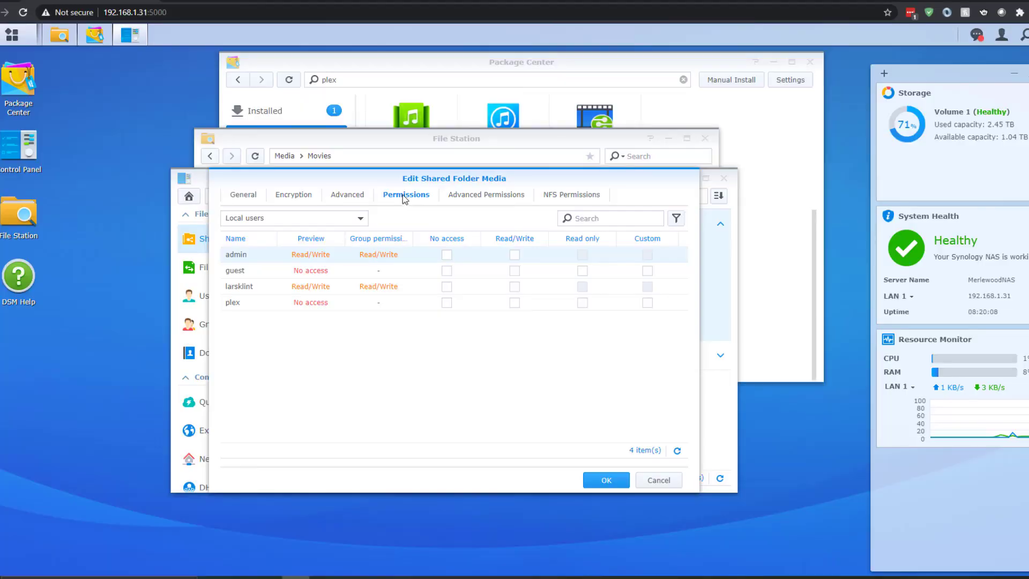
pyautogui.moveTo(515, 313)
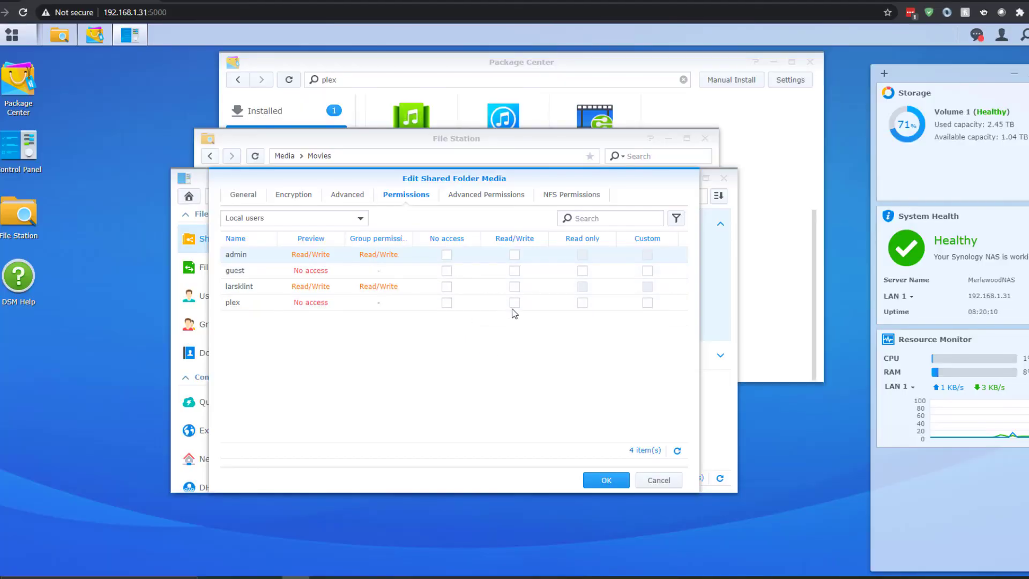
pyautogui.click(514, 303)
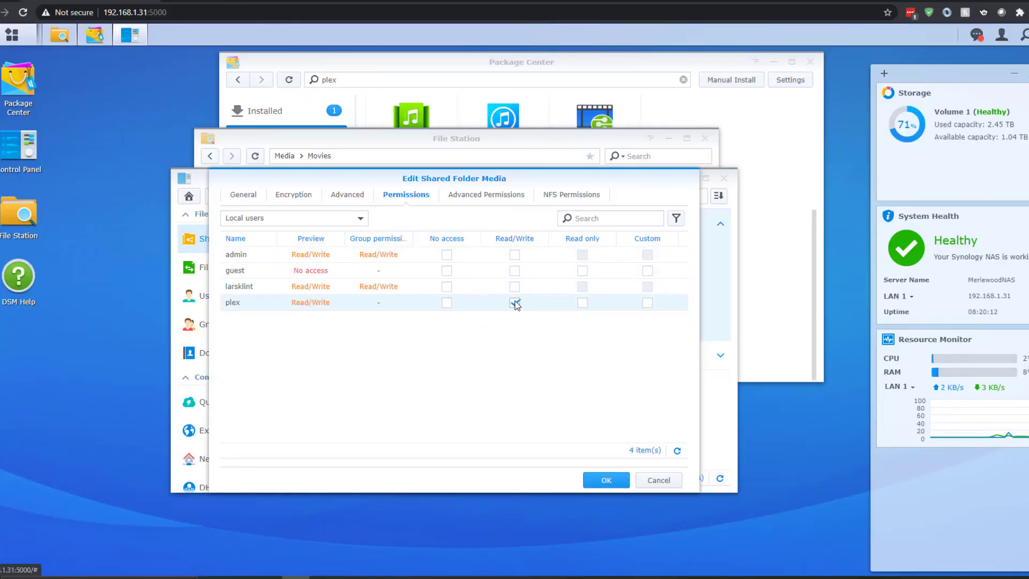
pyautogui.click(515, 302)
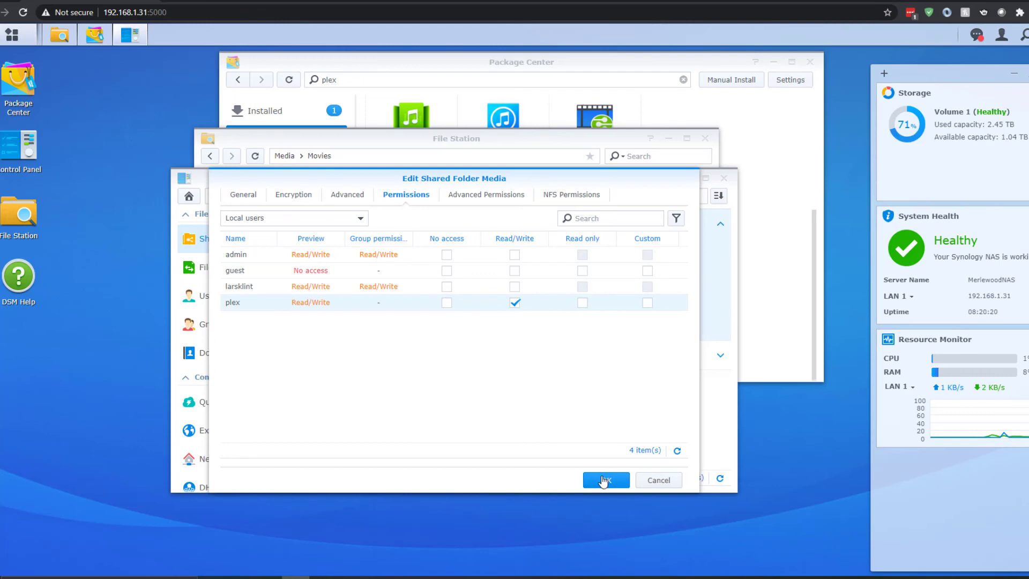
pyautogui.click(605, 481)
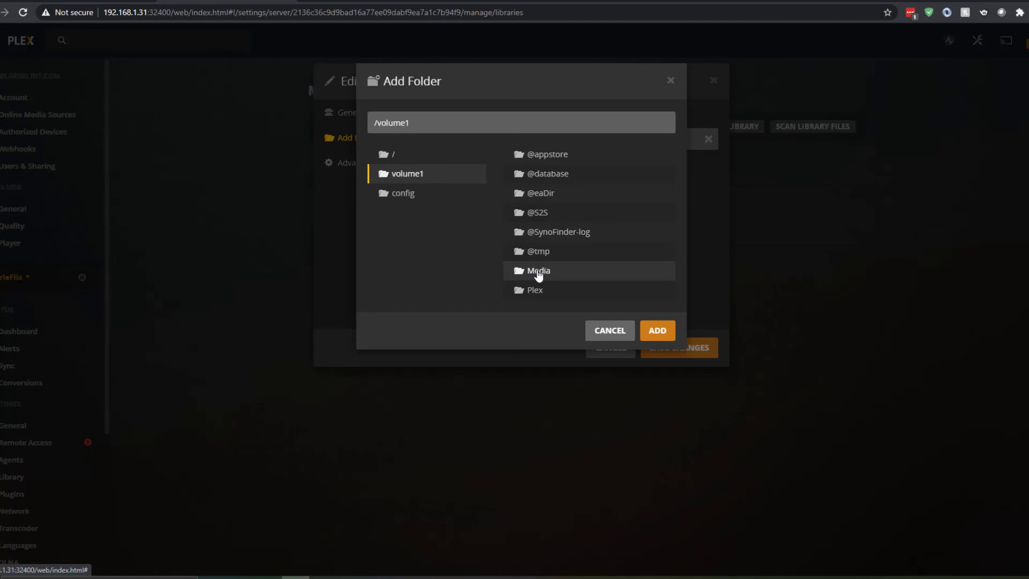
# Step: Point the Movies library at /volume1/Media/Movies, save it, and begin editing TV Shows
pyautogui.click(537, 270)
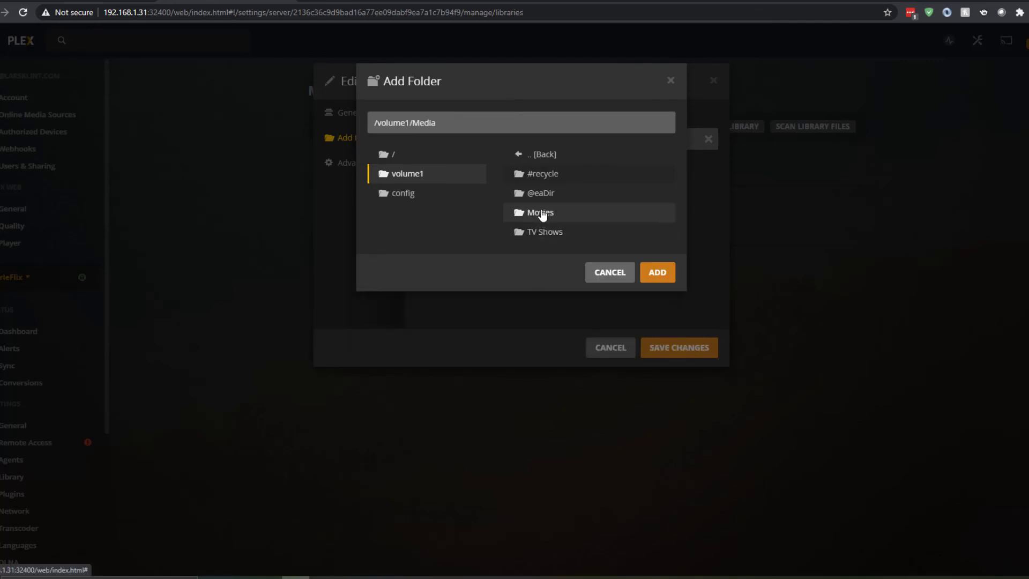
pyautogui.click(540, 212)
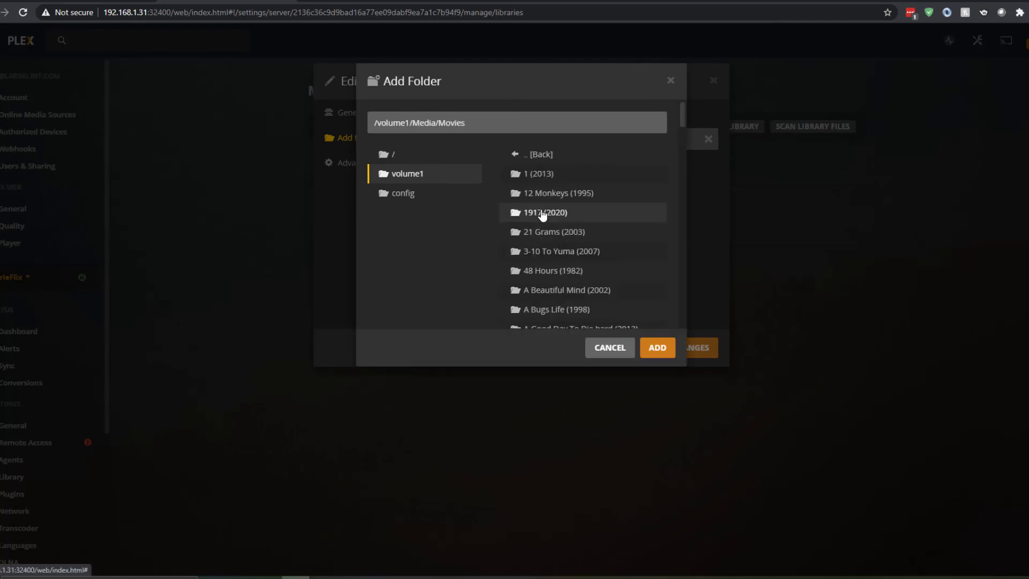
pyautogui.click(657, 348)
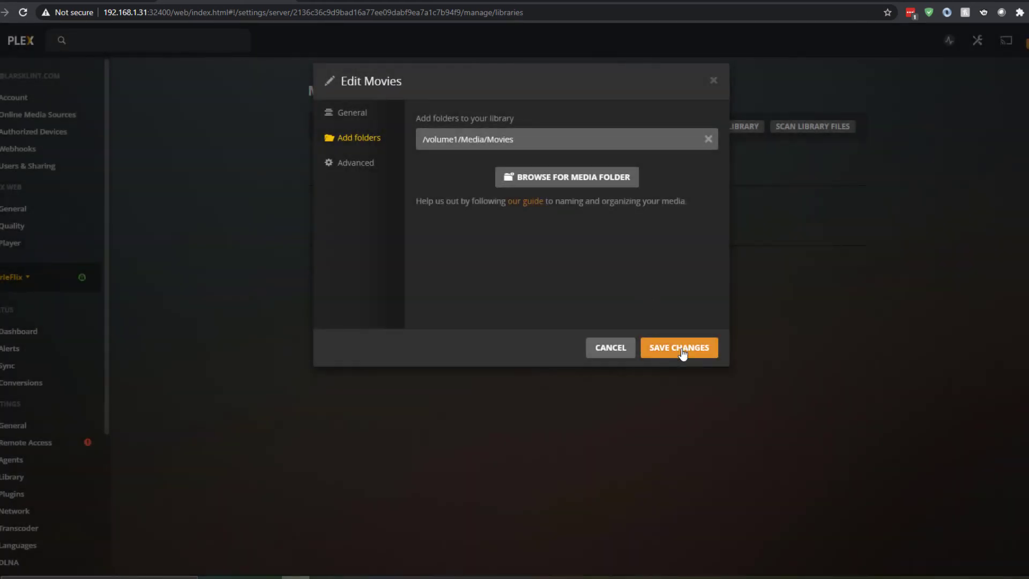
pyautogui.click(679, 348)
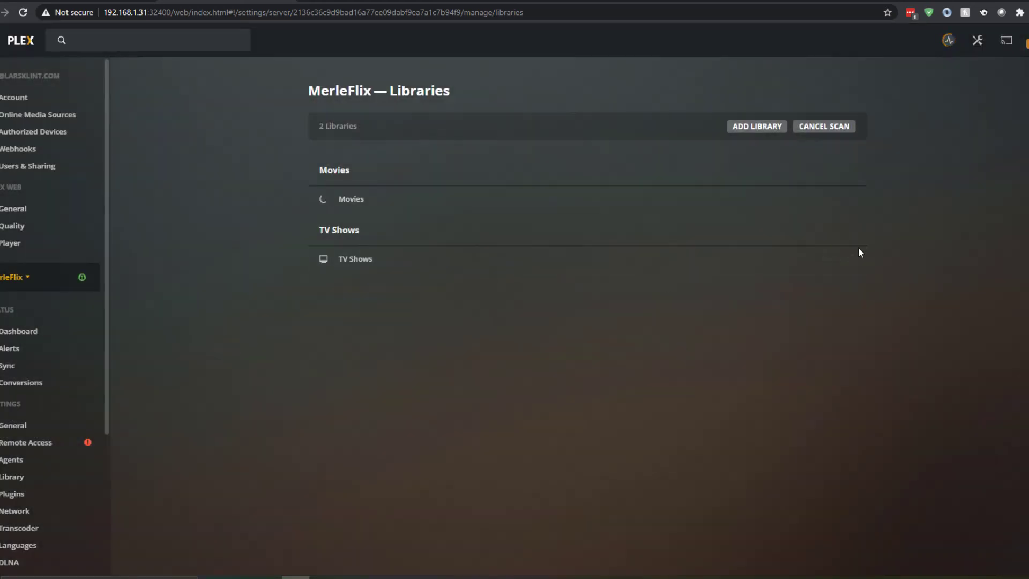
pyautogui.click(355, 258)
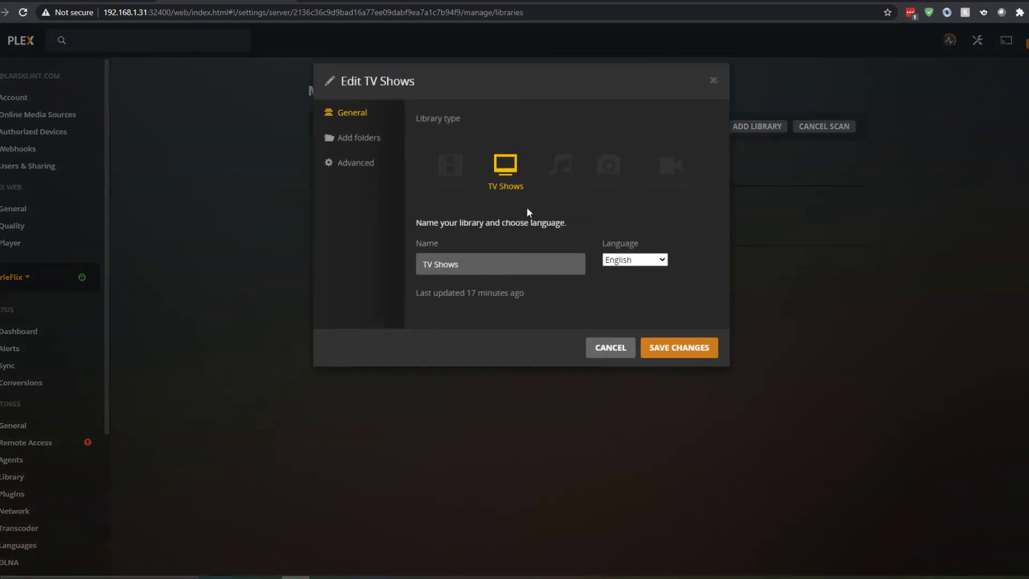
# Step: Point the TV Shows library at /volume1/Media/TV Shows, save, and return to MerleFlix Movies
pyautogui.click(359, 137)
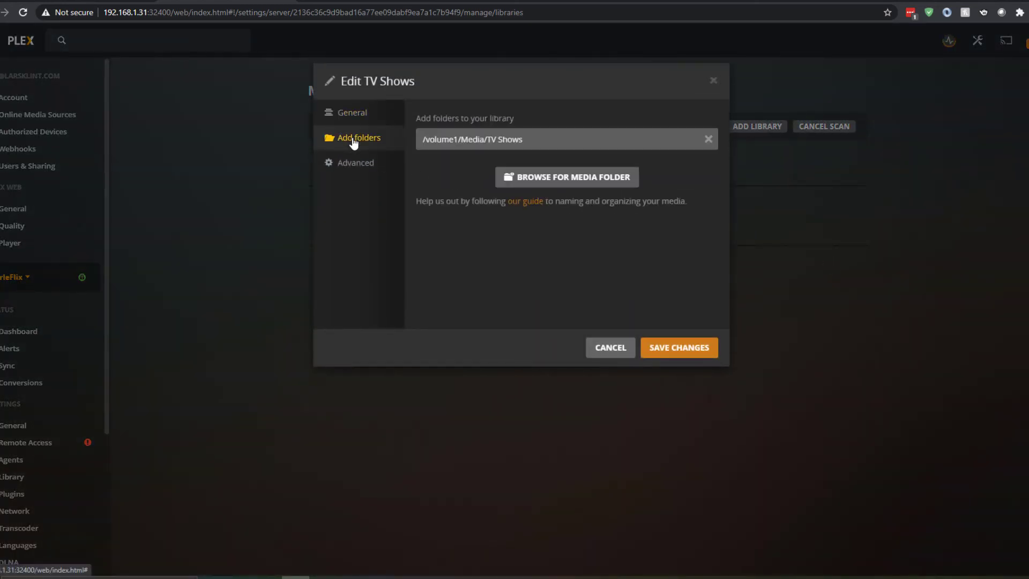
pyautogui.click(566, 177)
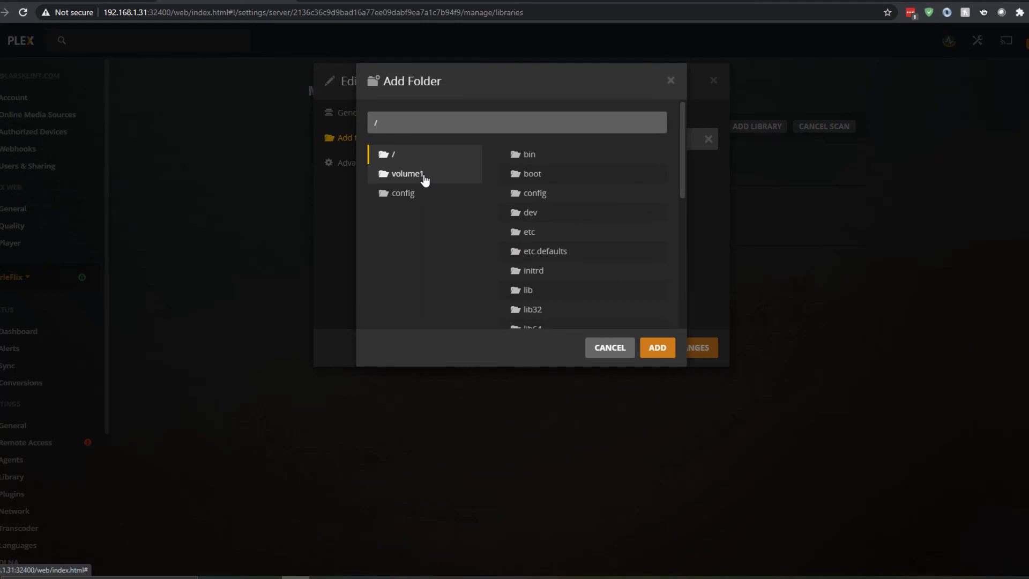
pyautogui.click(406, 174)
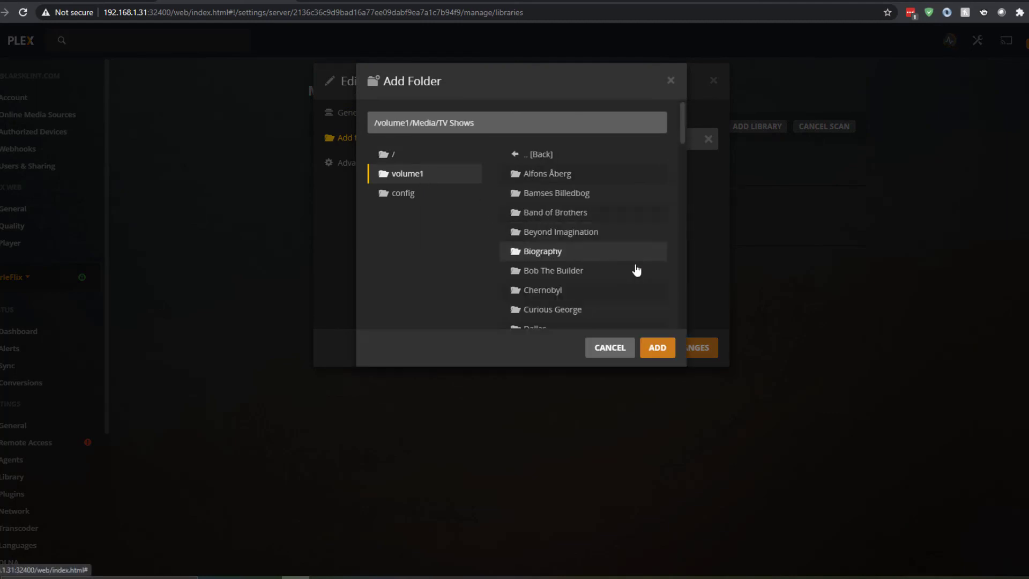
pyautogui.click(656, 348)
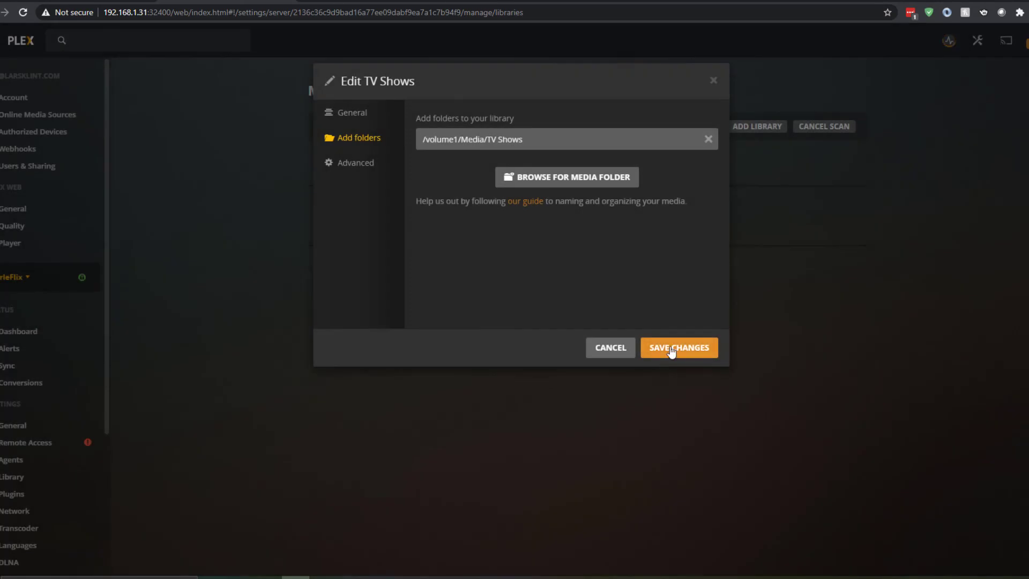
pyautogui.click(677, 348)
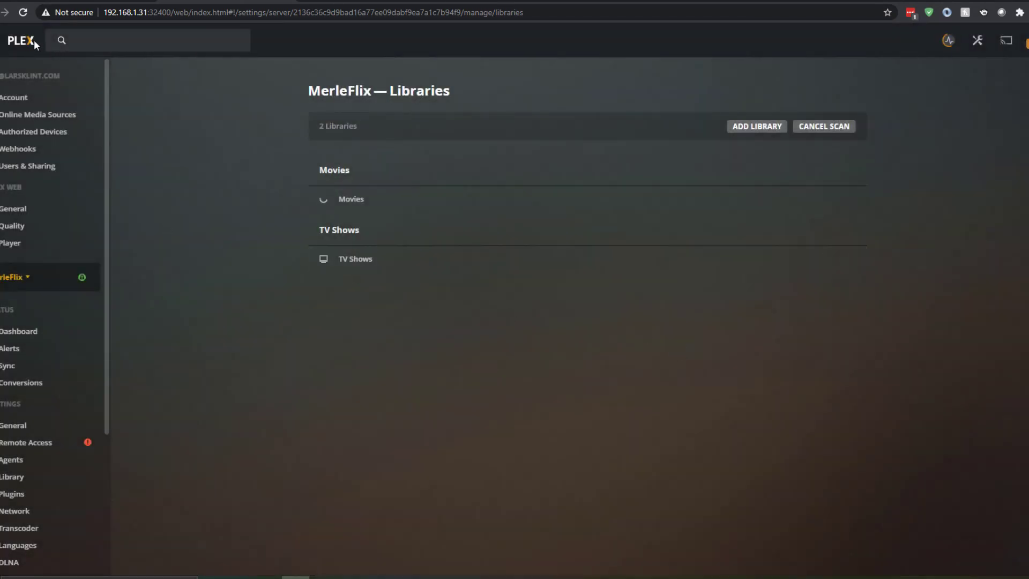
pyautogui.click(351, 200)
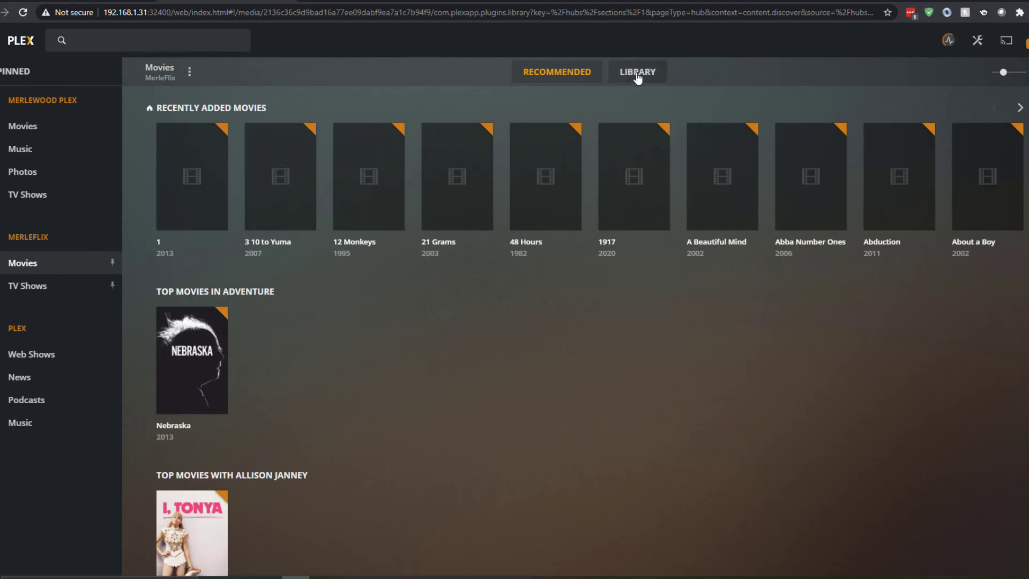
# Step: Show the full MerleFlix Movies library listing all 583 scanned movies
pyautogui.click(636, 72)
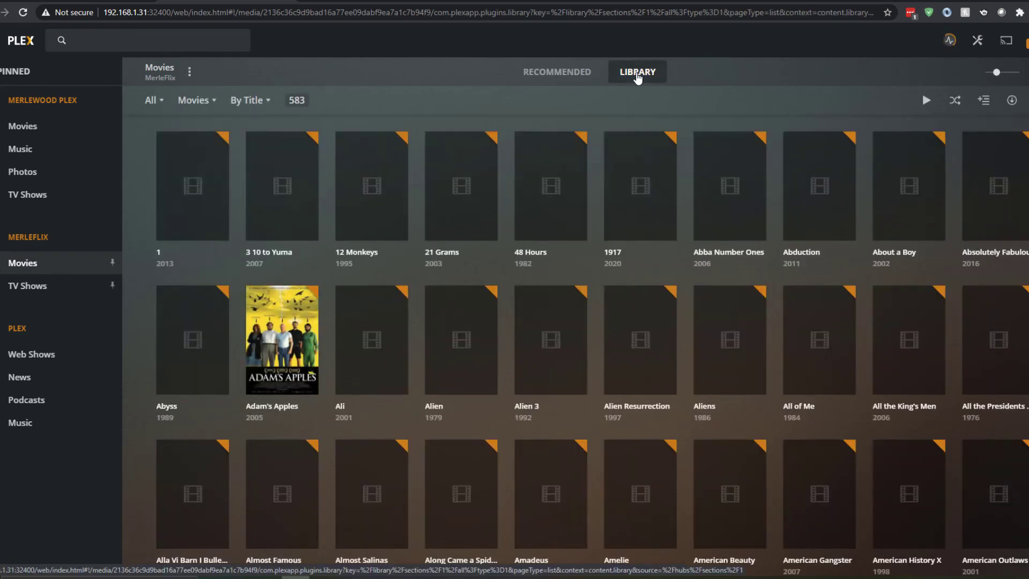